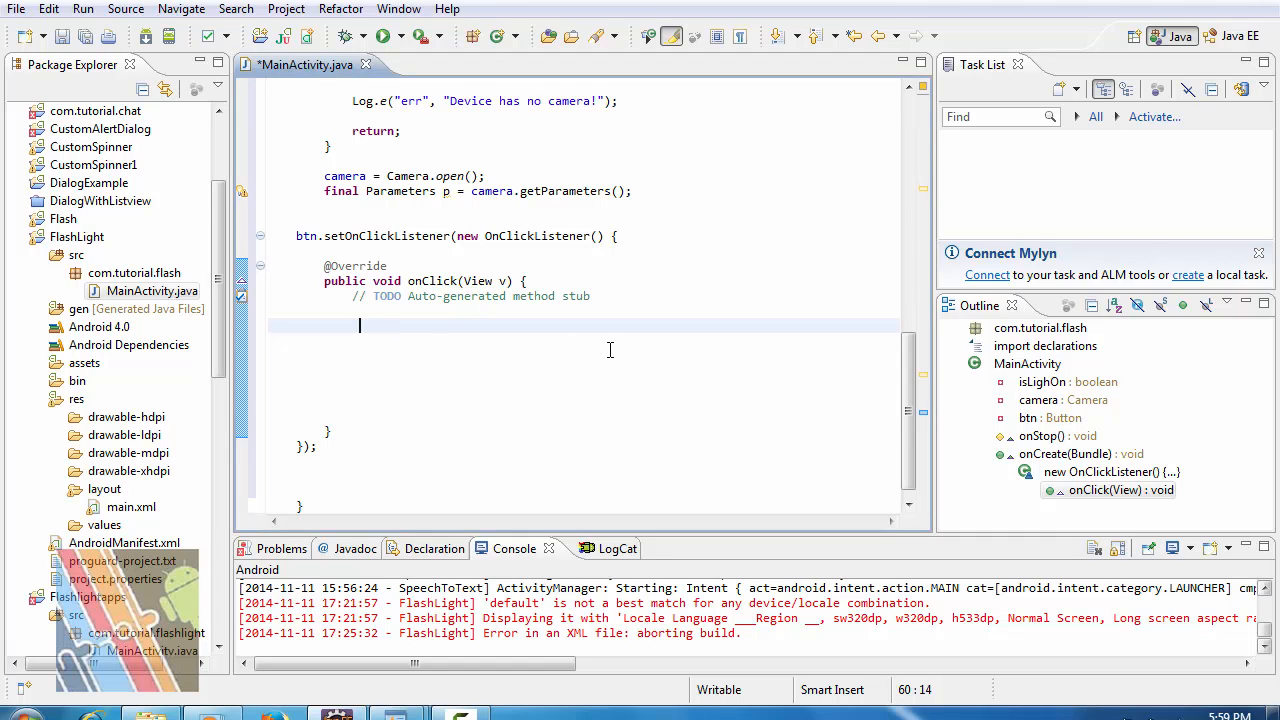
Begin an if(isLightOn){ block inside the onClick handler with an empty body.
text(if)
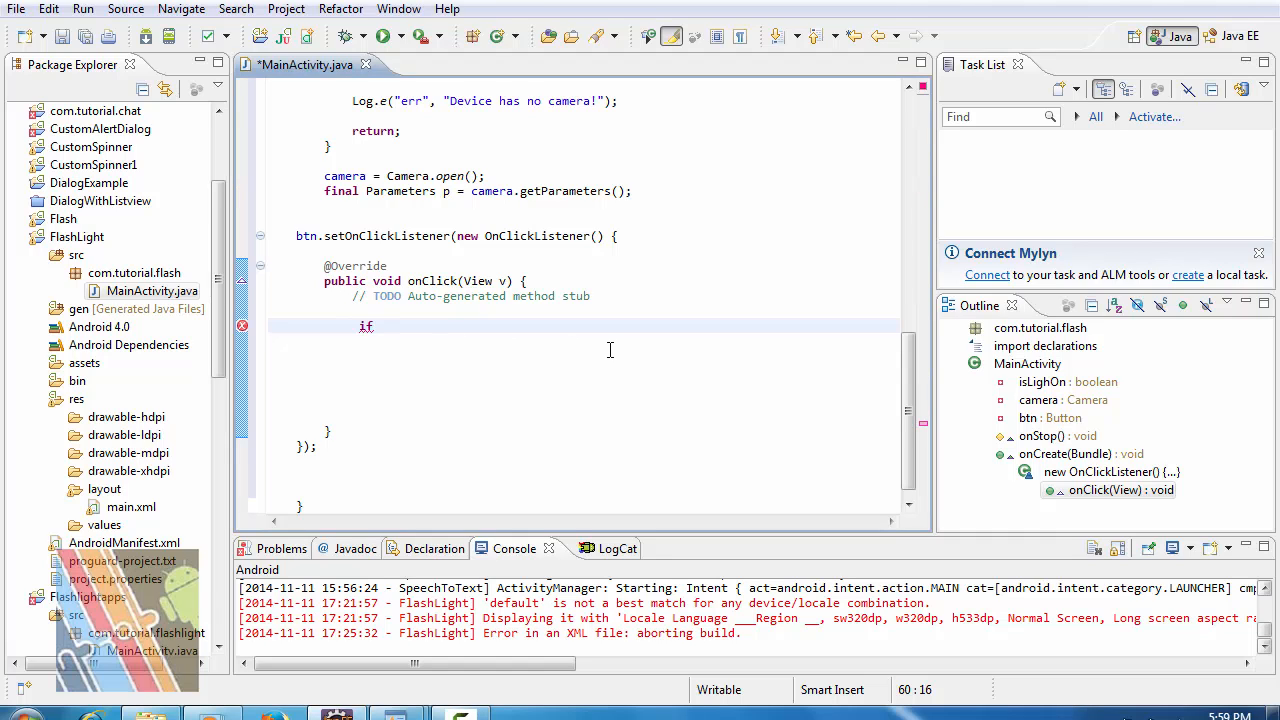
text(())
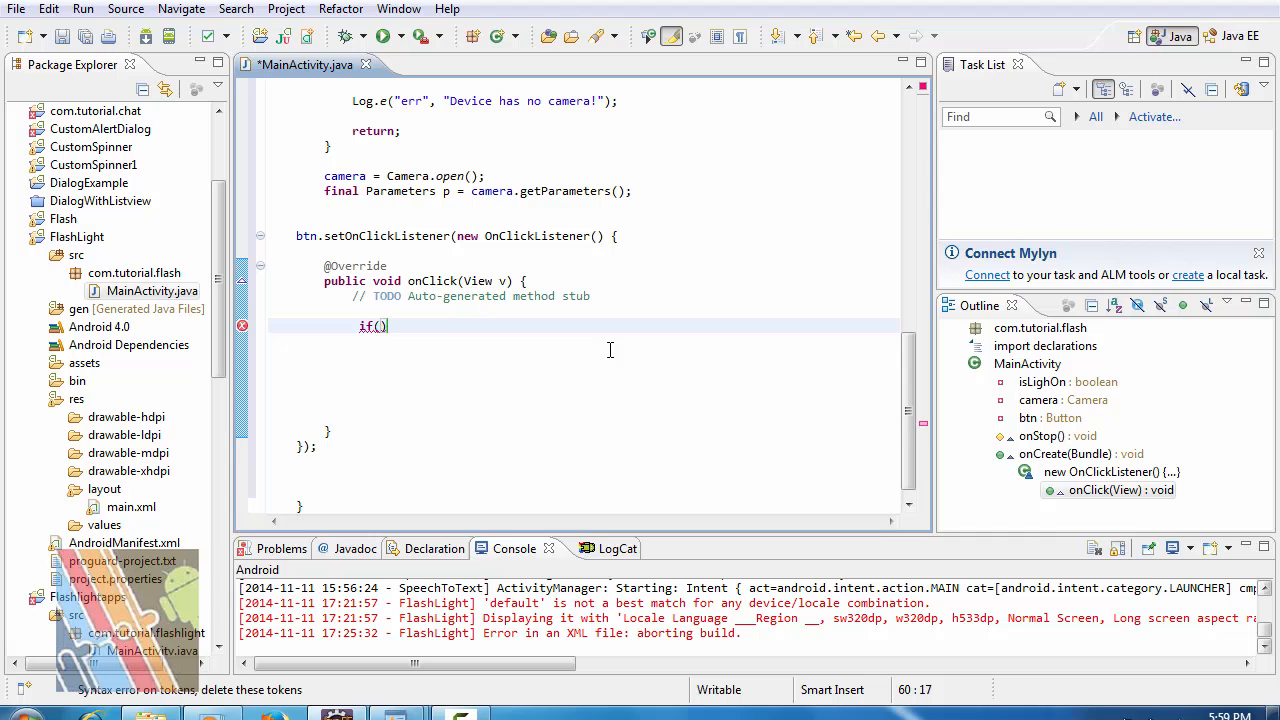
text(isLighOn)
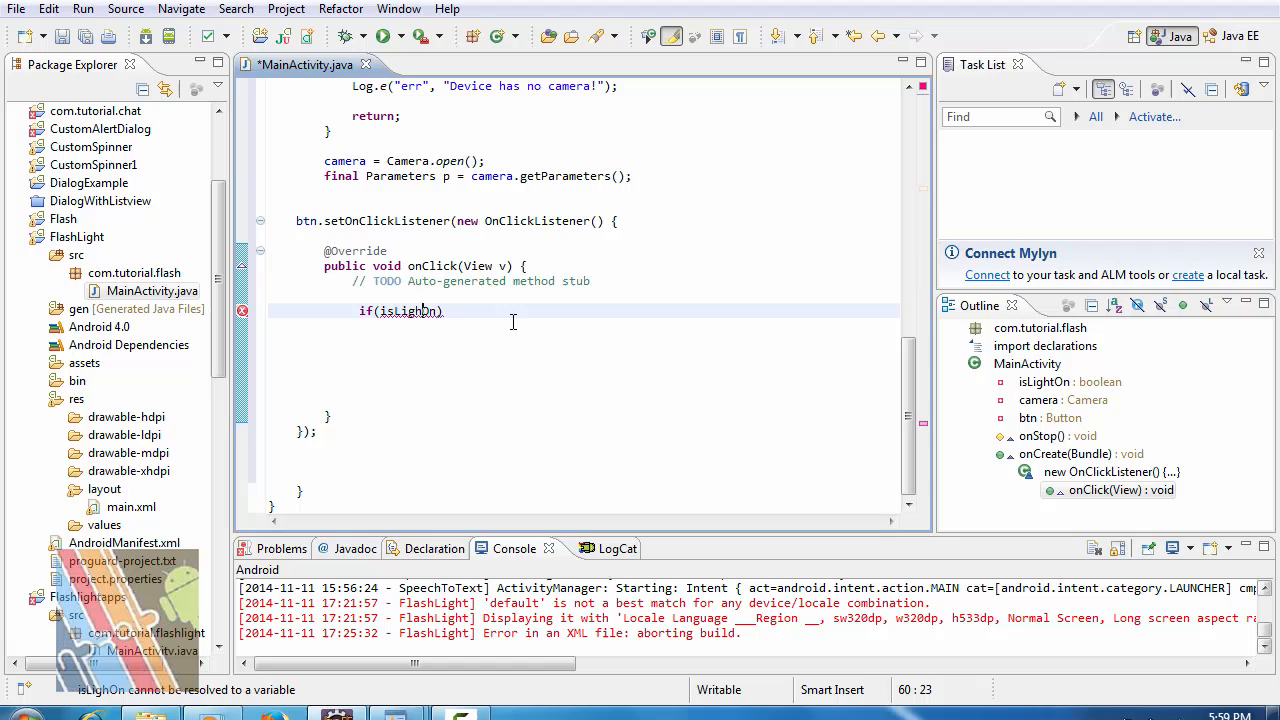
text(t)
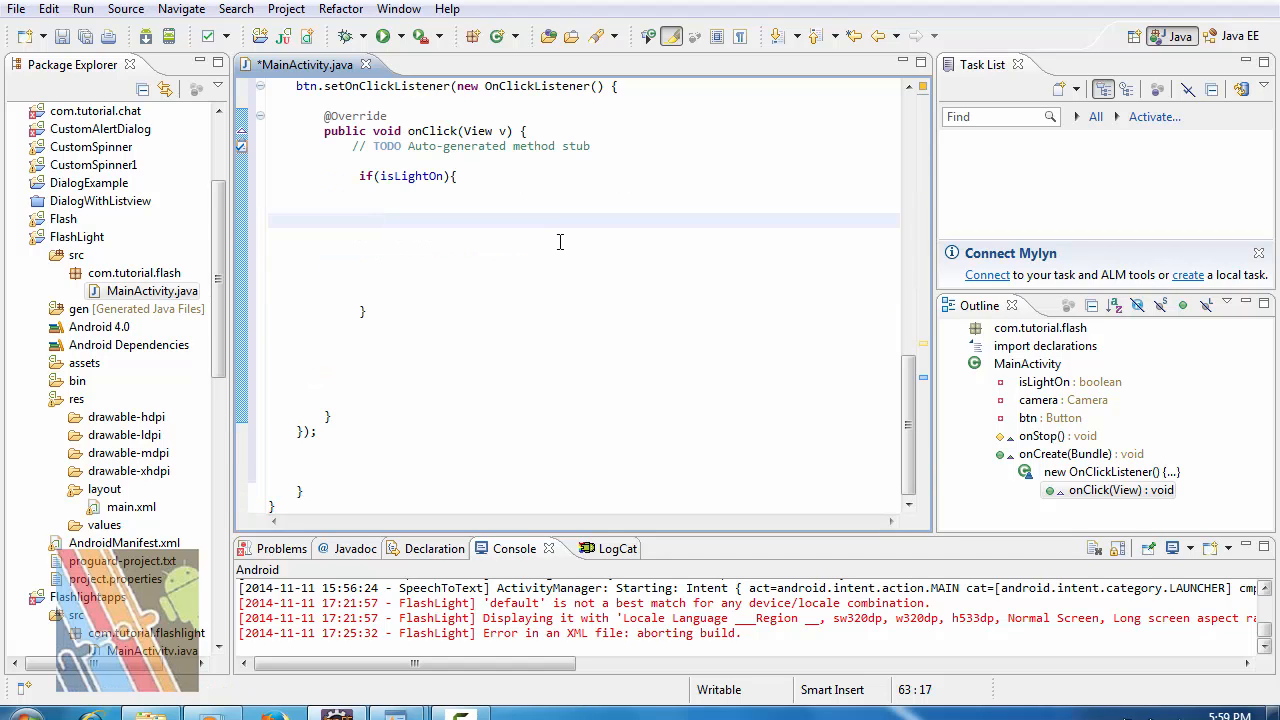
Insert a Log.i call with the "info" tag via content assist, clearing the message placeholder.
text(Lo)
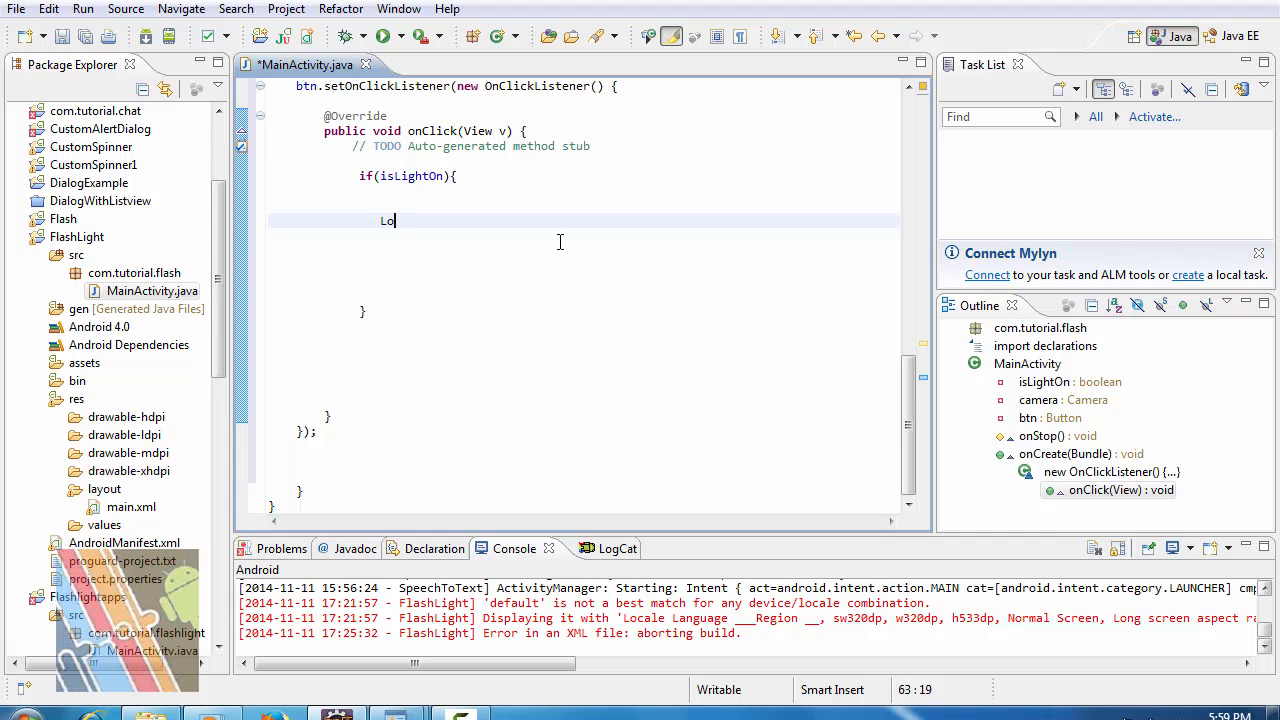
text(g.)
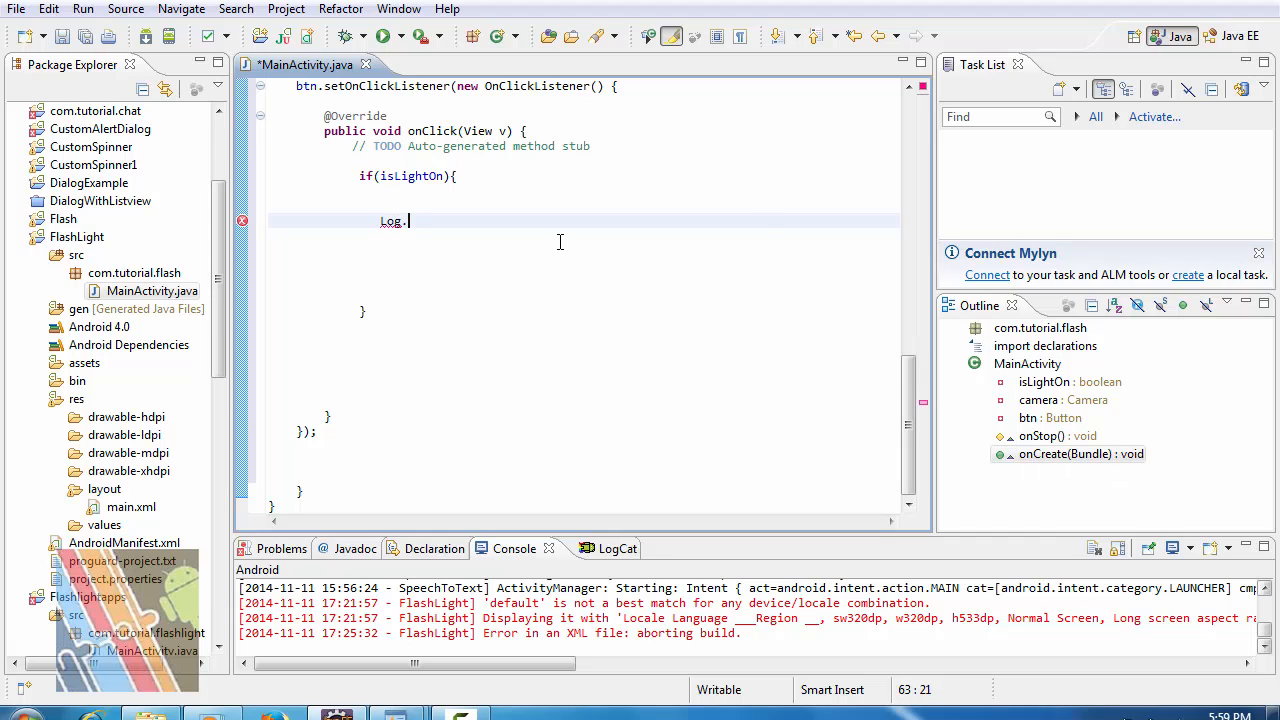
text(i(tag, msg)
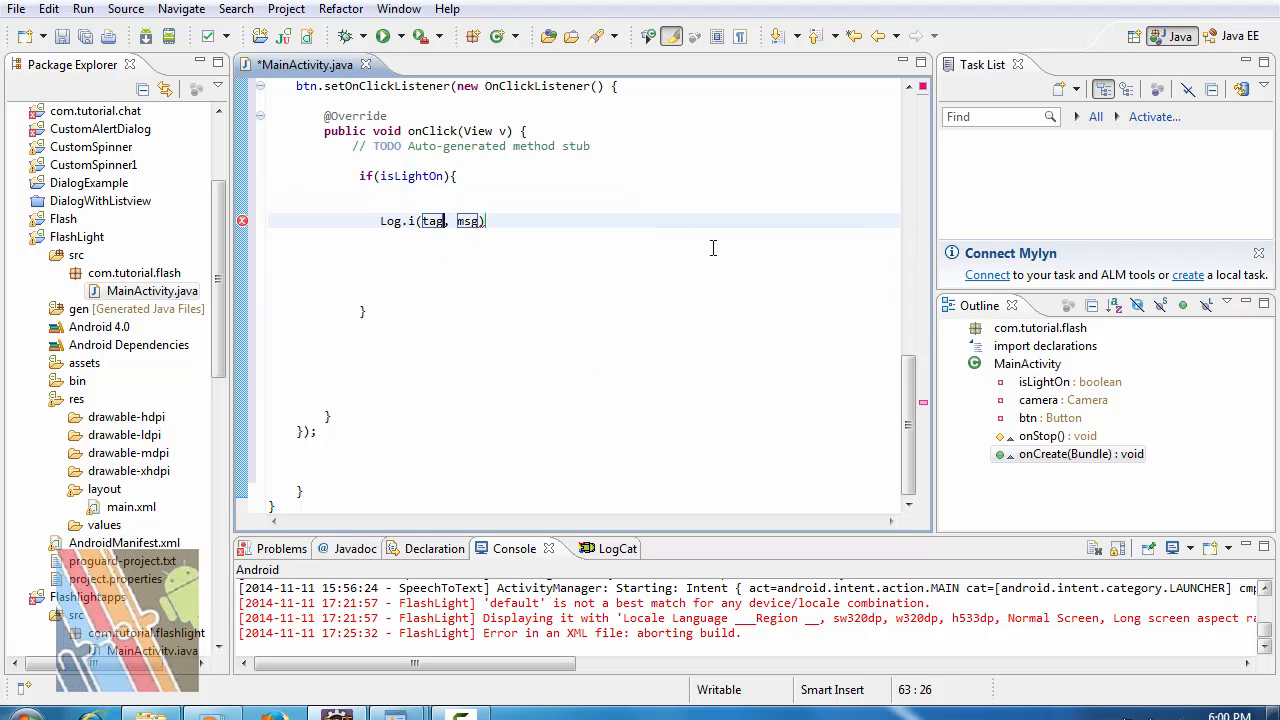
text("info)
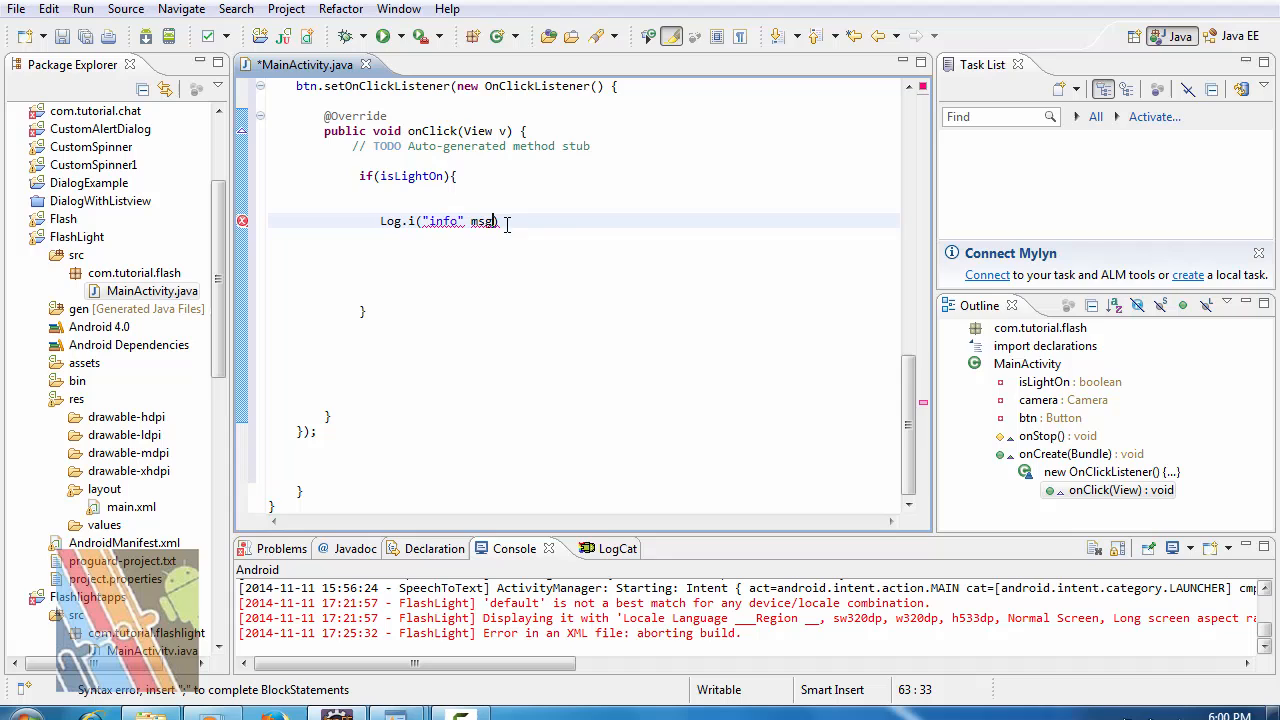
key(BackSpace)
text(")
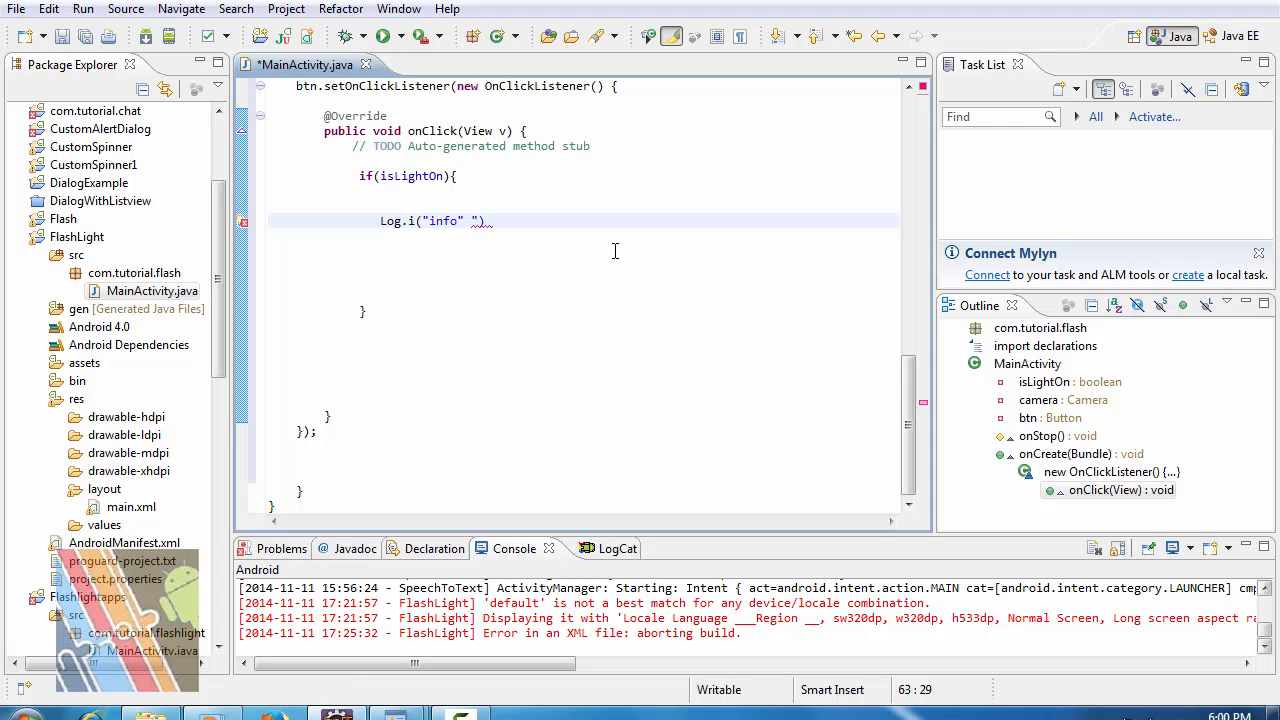
Complete the statement with the message "Flashlight is turn off" and a semicolon.
text(,)
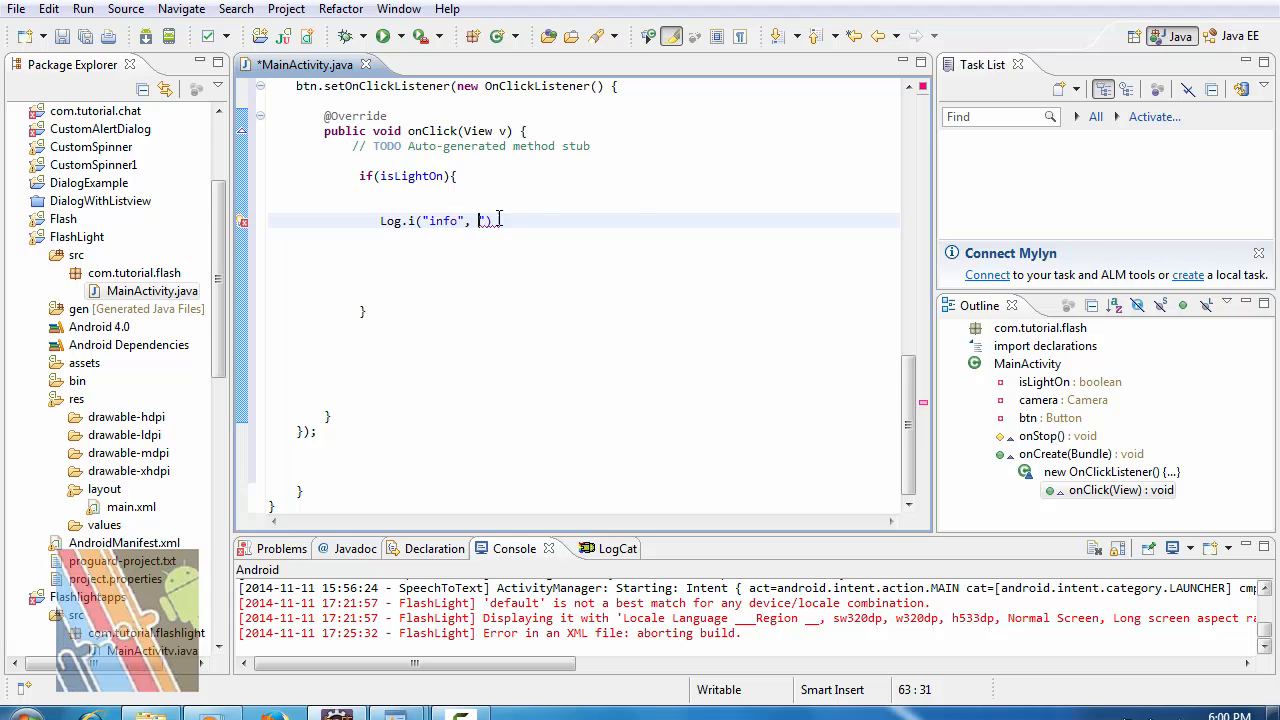
text("")
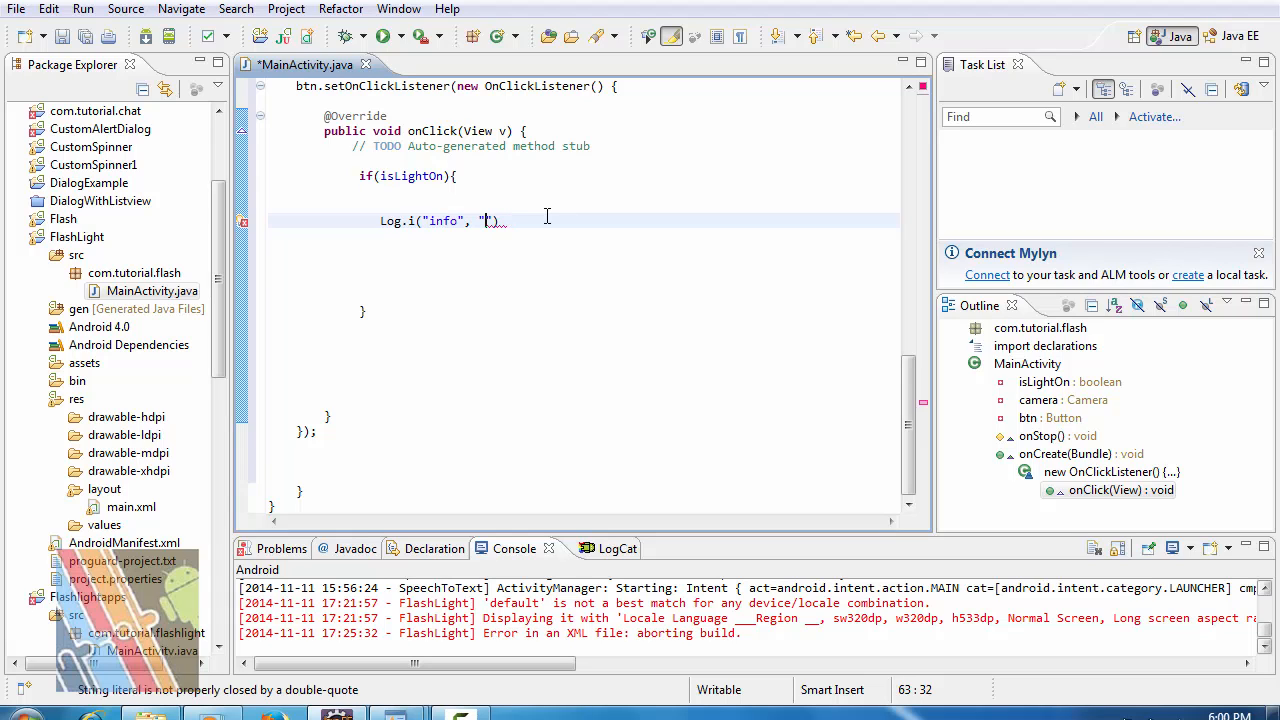
text(Fla)
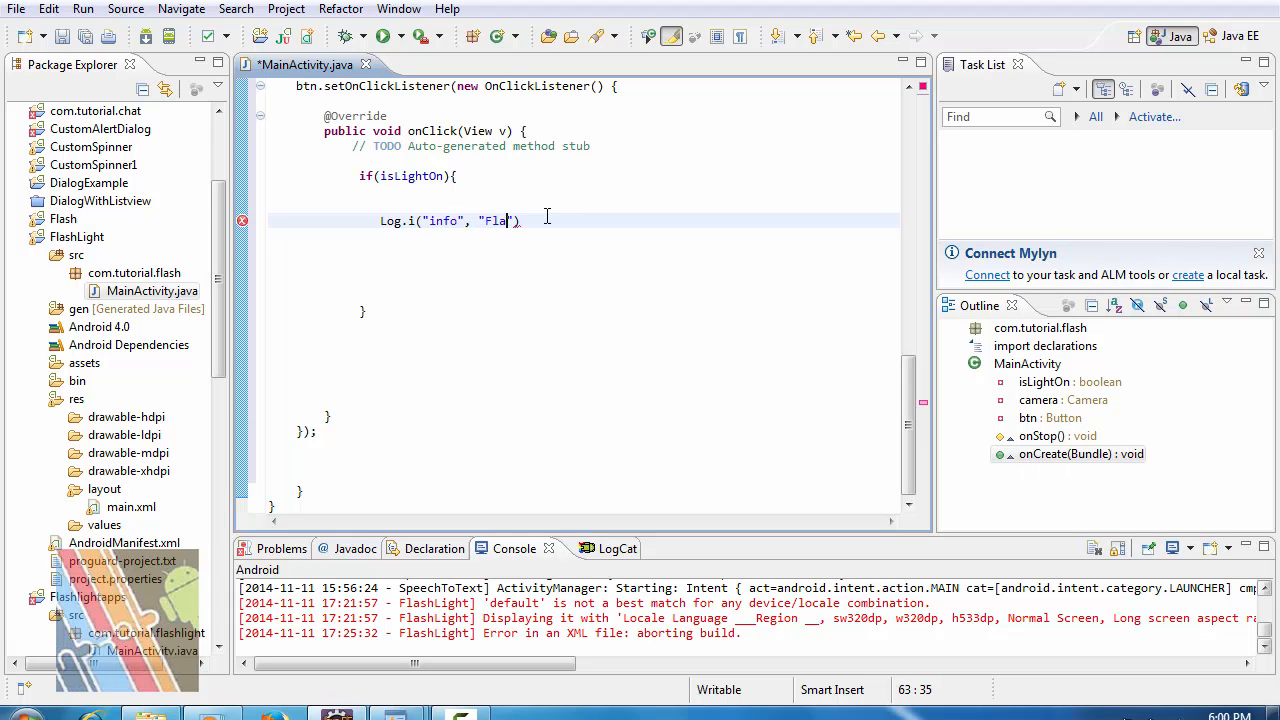
text(shlight)
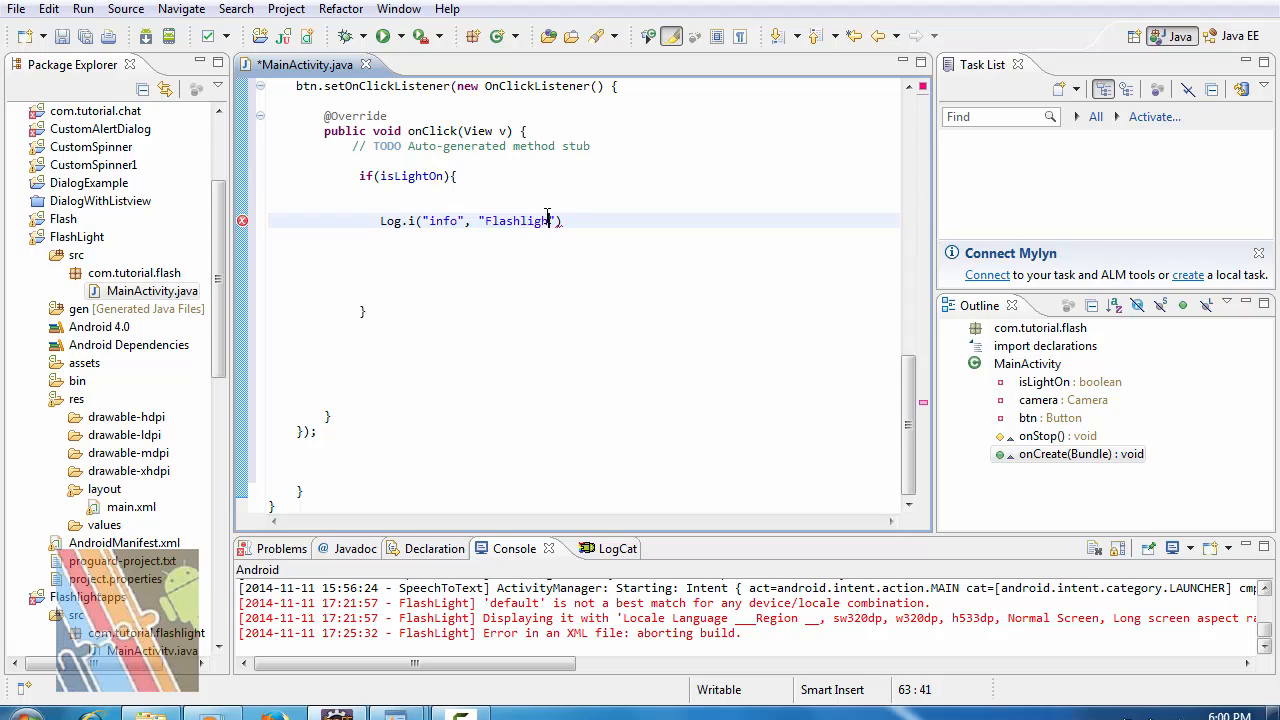
text(is turn)
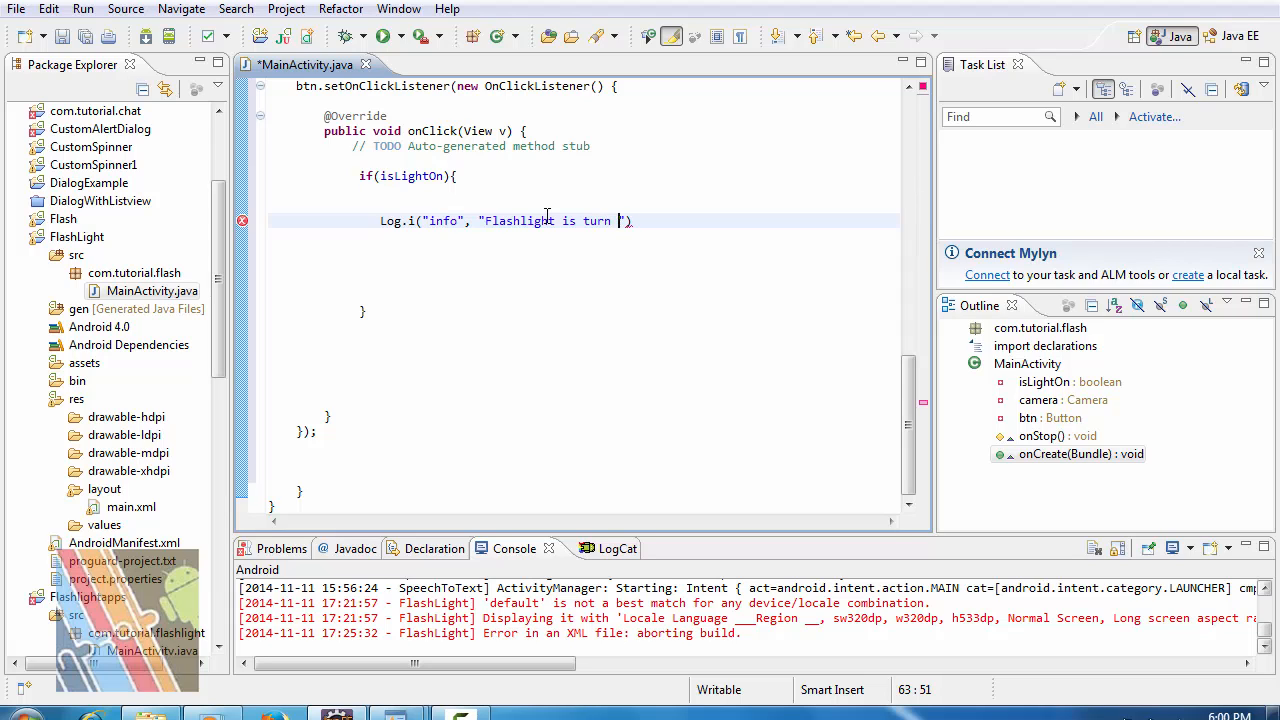
text(off") ;)
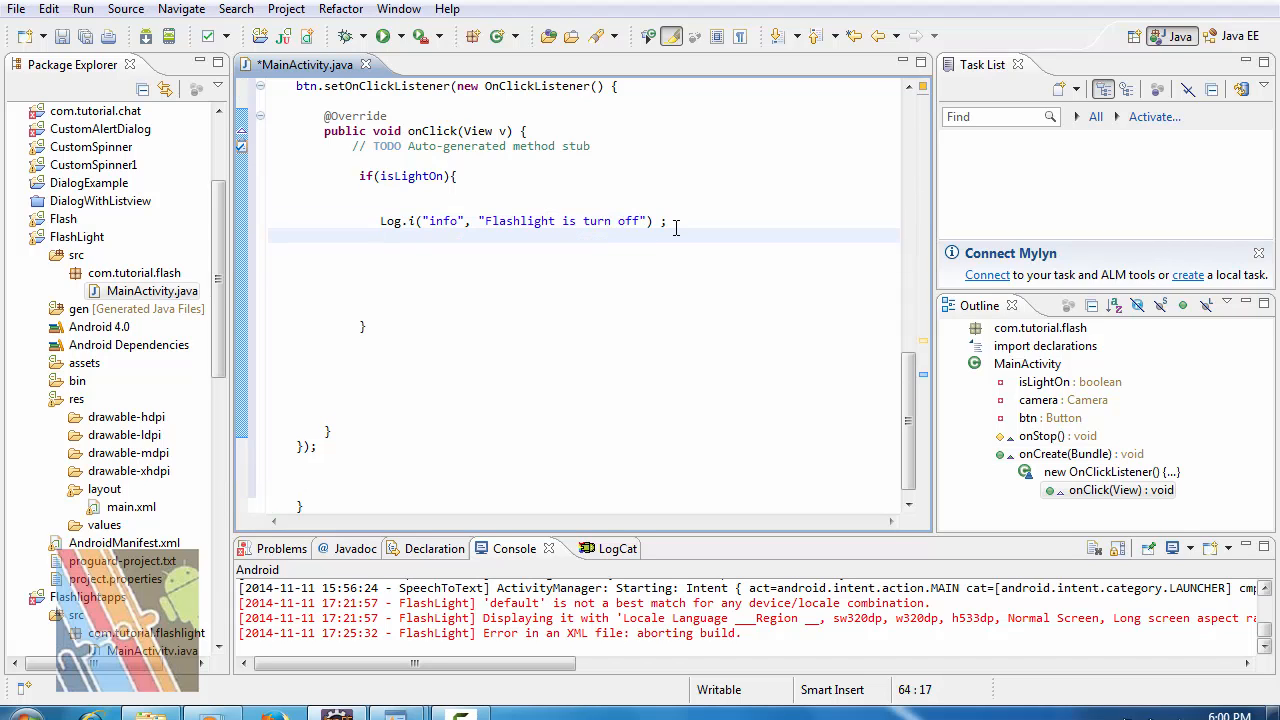
Add p.setFlashMode(Parameters.FLASH_MODE_OFF); below the log call.
text(p.)
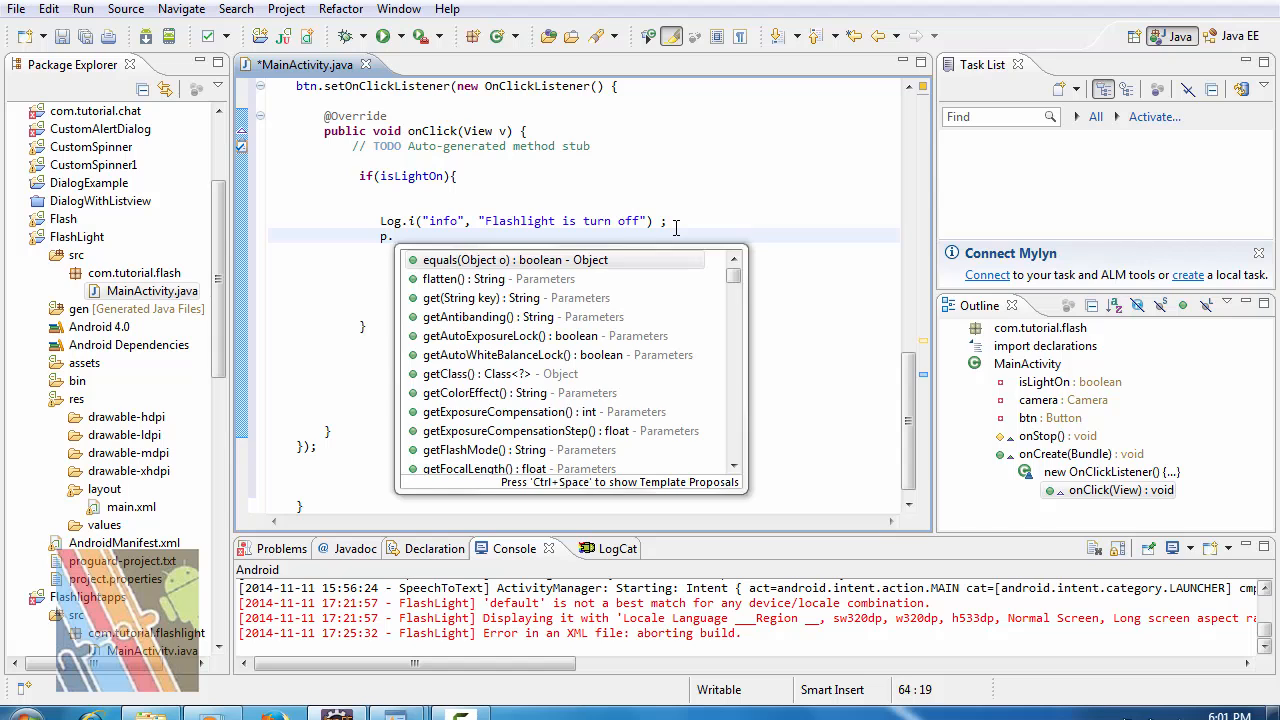
text(set)
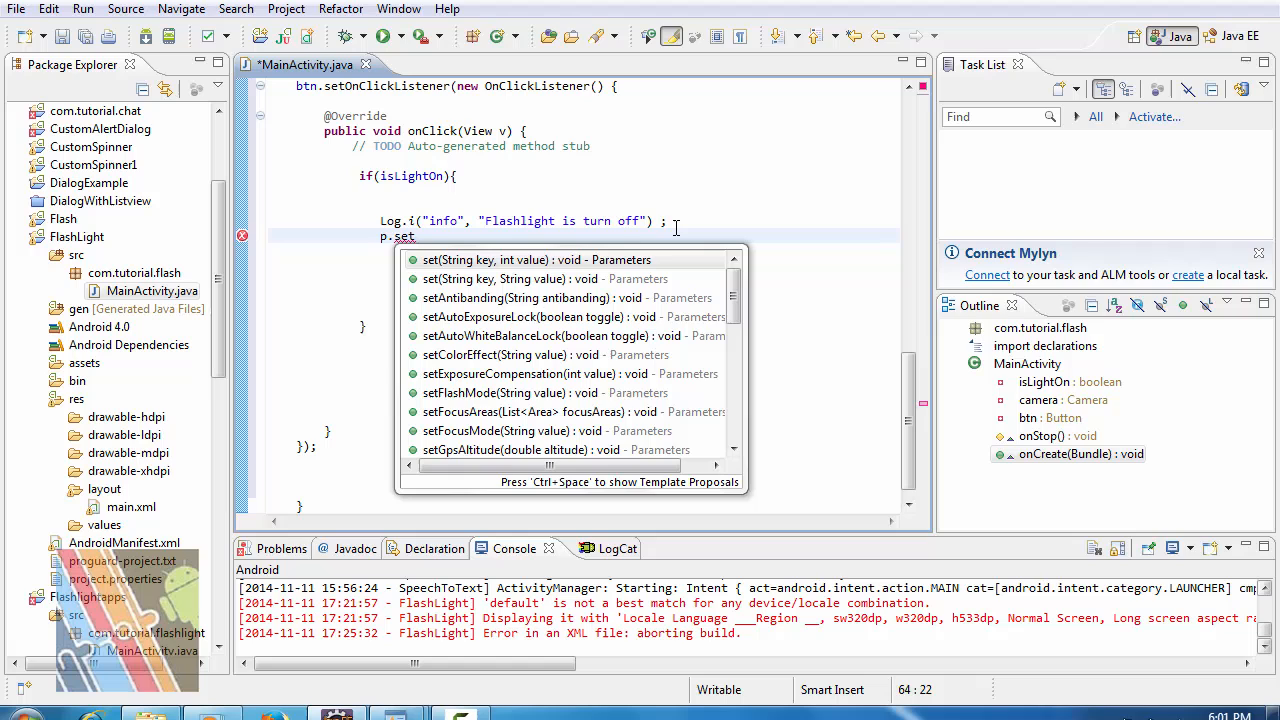
text(f)
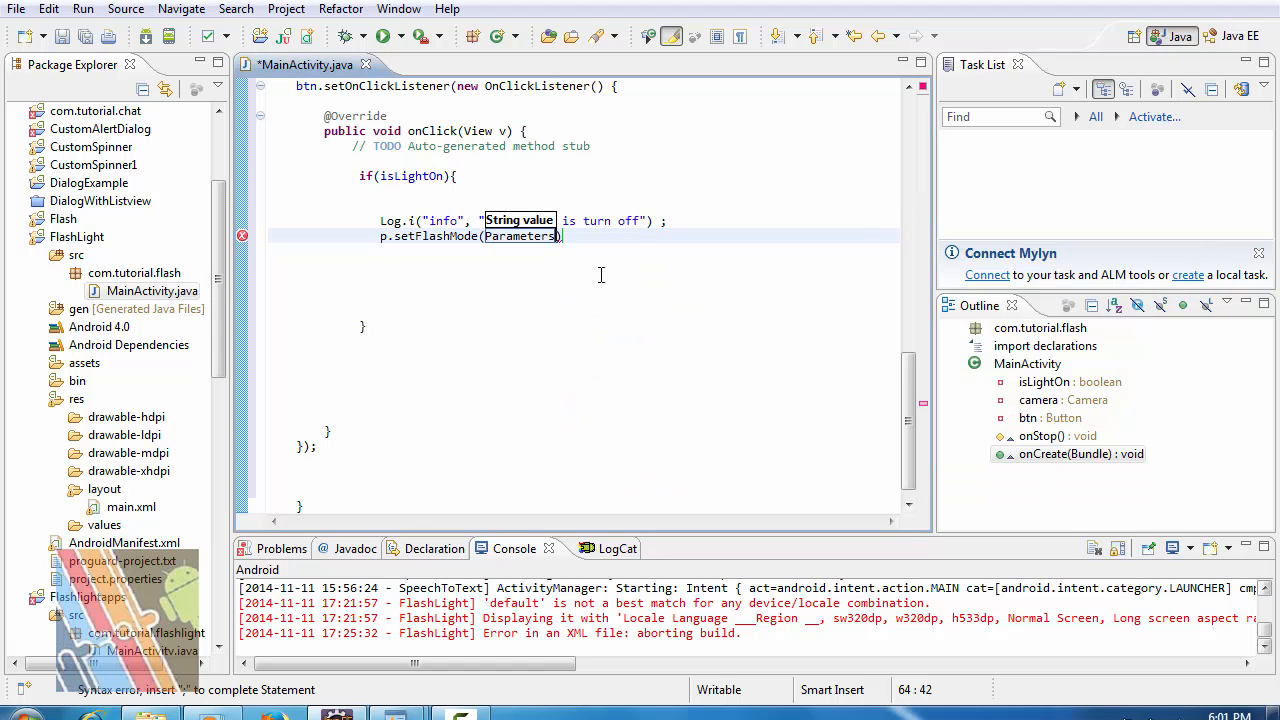
text(()
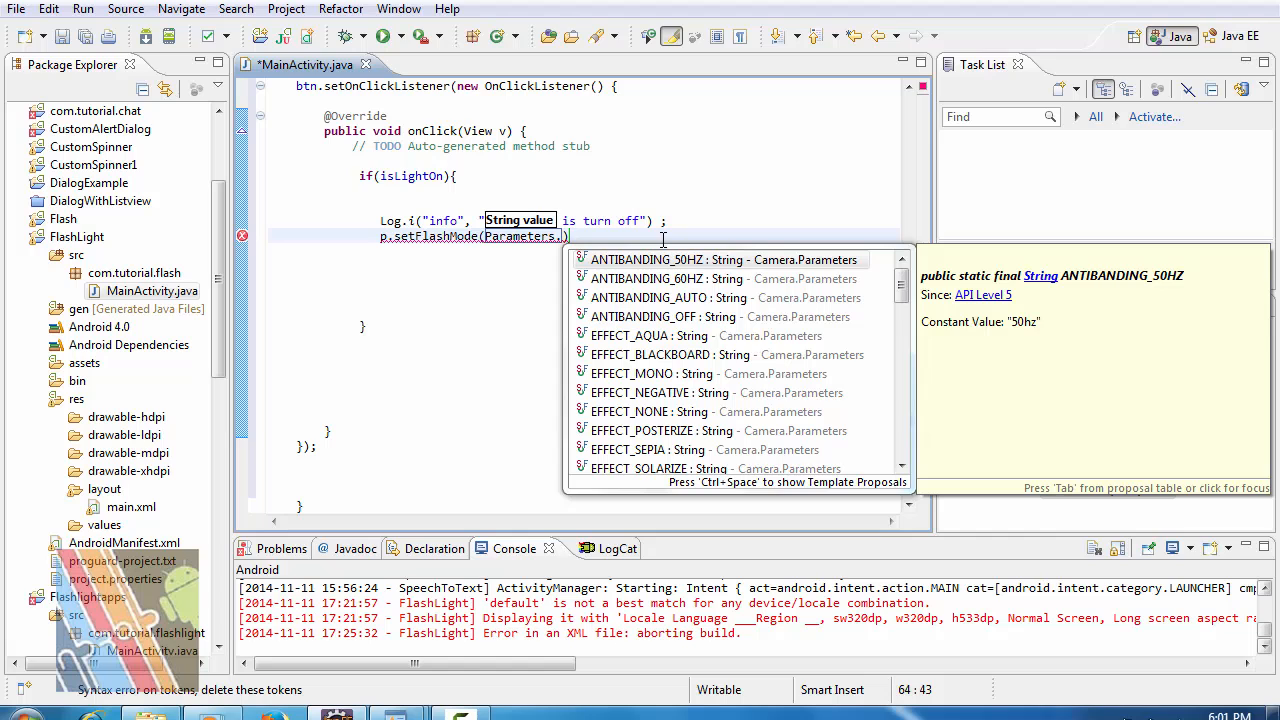
mouse_move(704, 336)
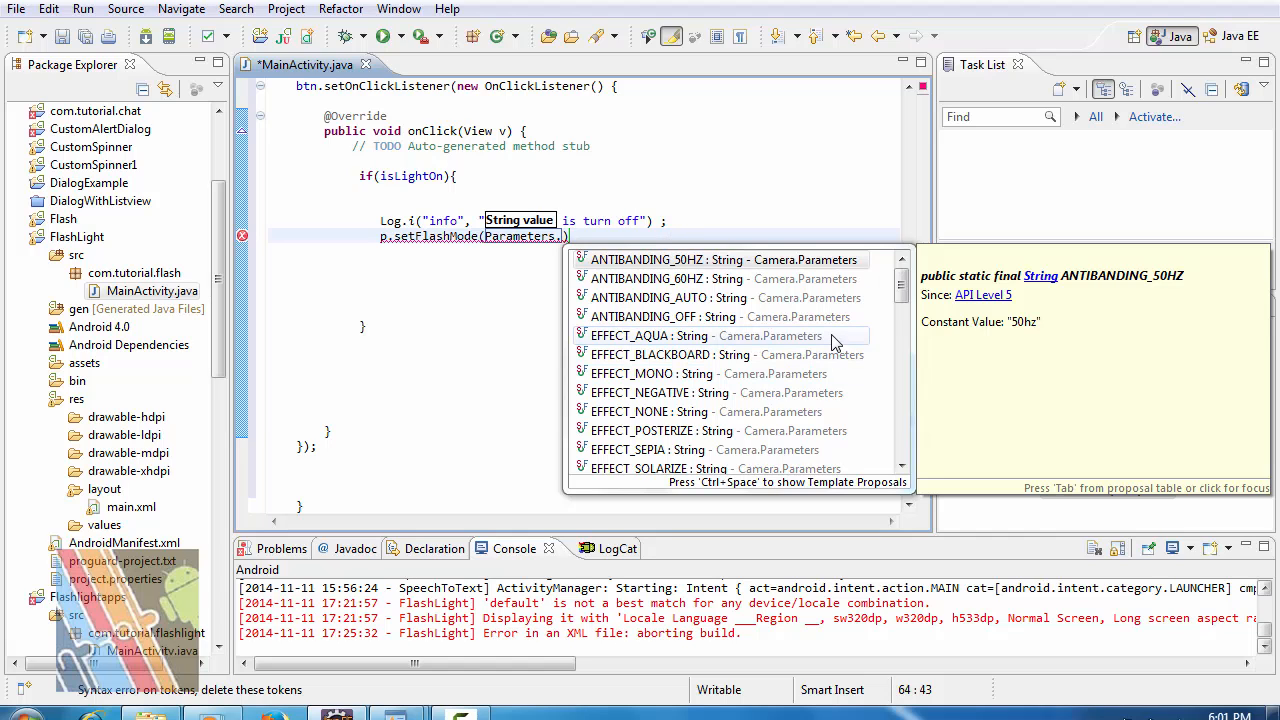
text(f)
click(522, 220)
text(Flashligh)
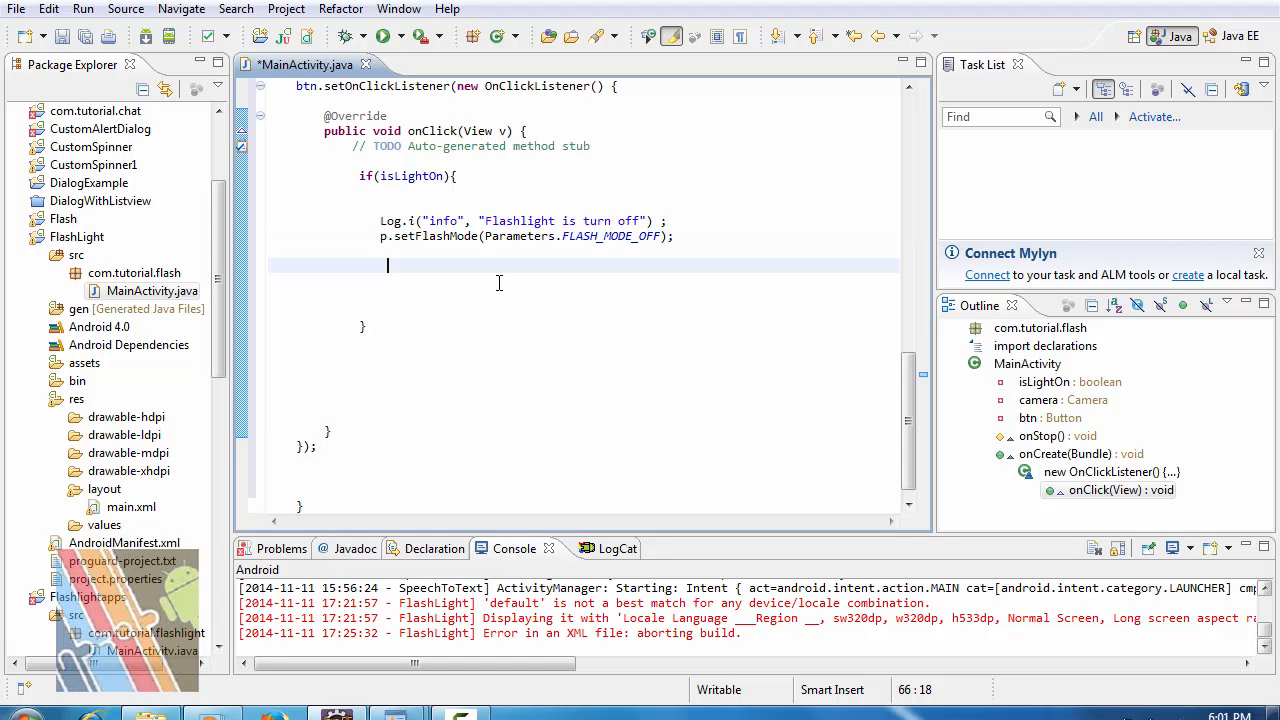
Add camera.setParameters(p); followed by camera.stopPreview(); to the if branch.
text(camera.setParameters(p);)
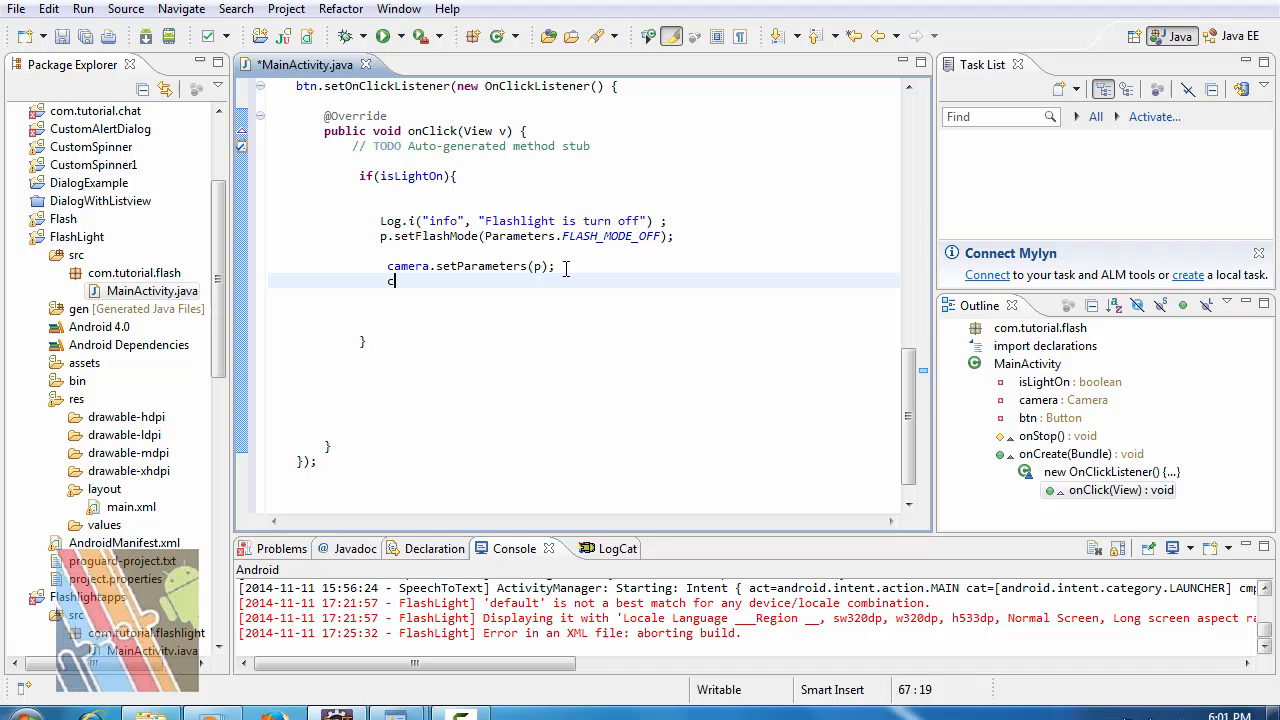
text(amera.set)
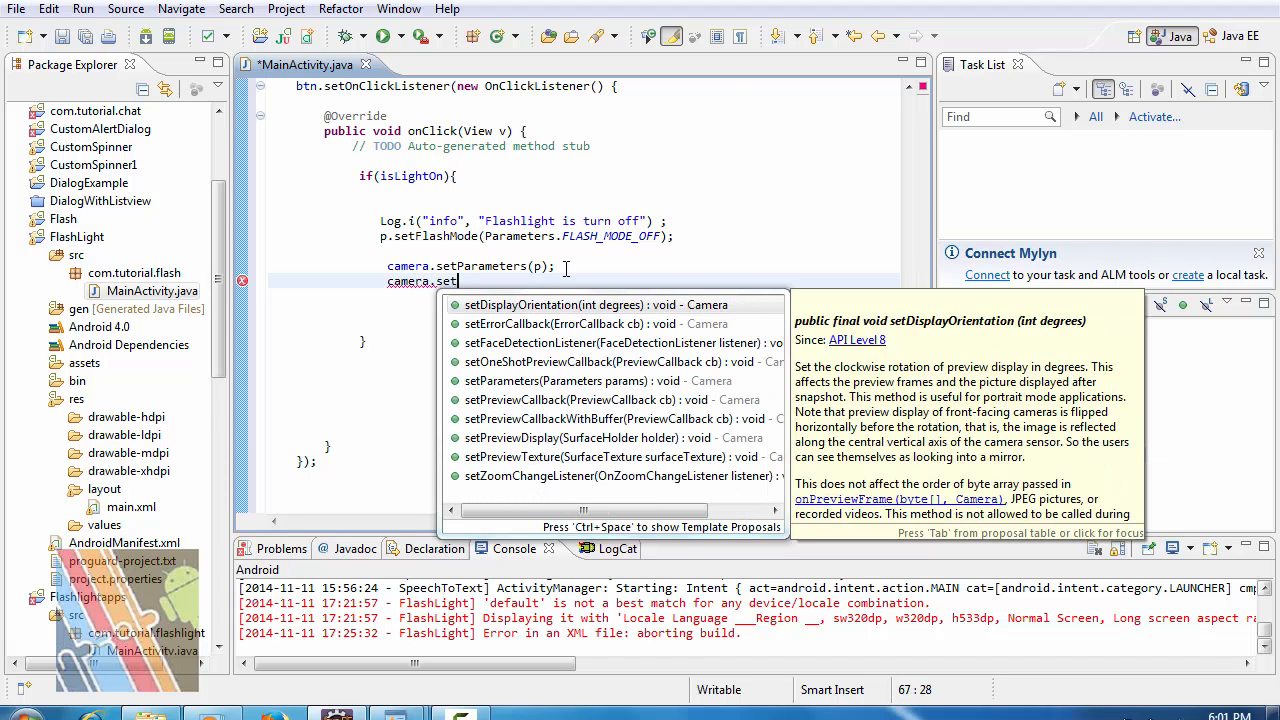
text(P)
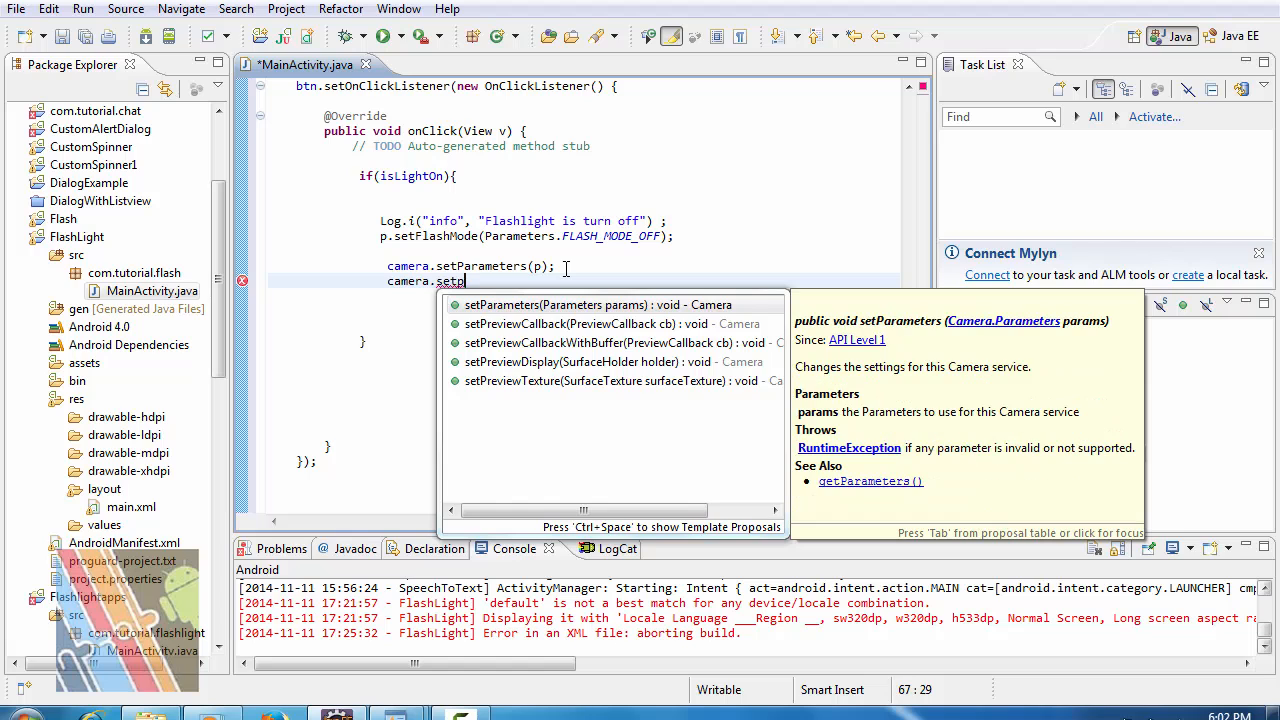
text(review()
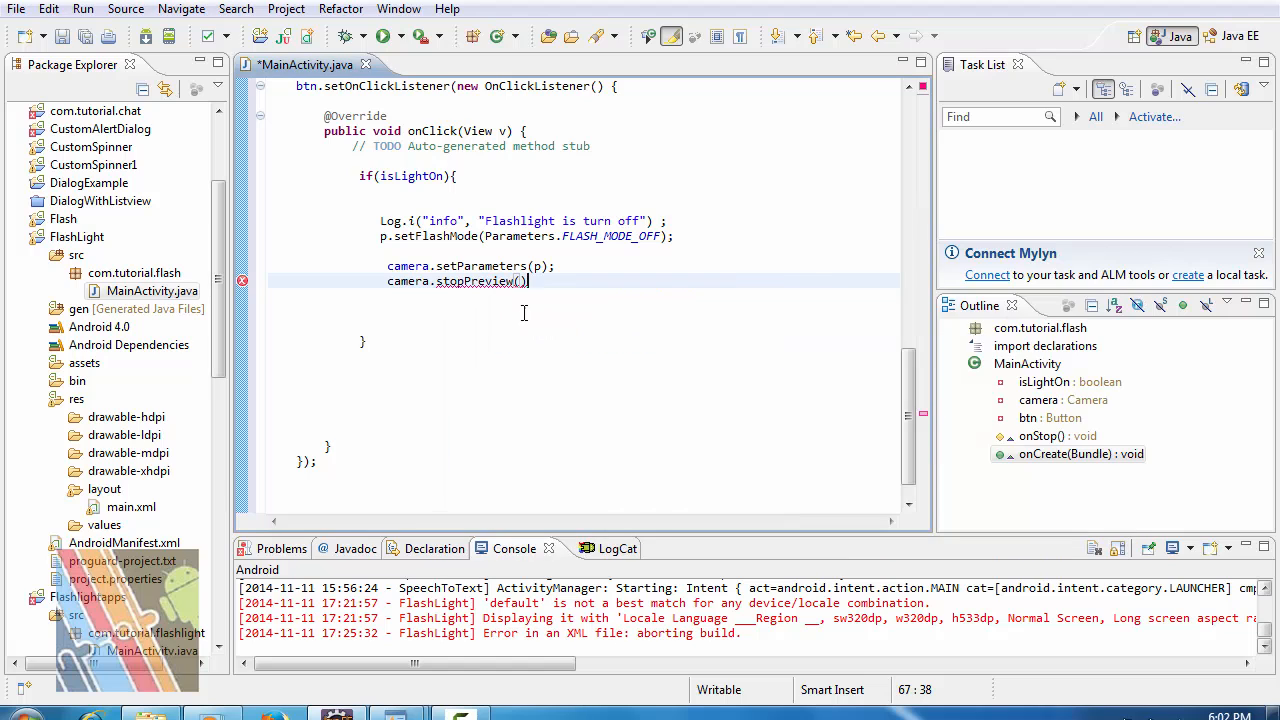
text(;)
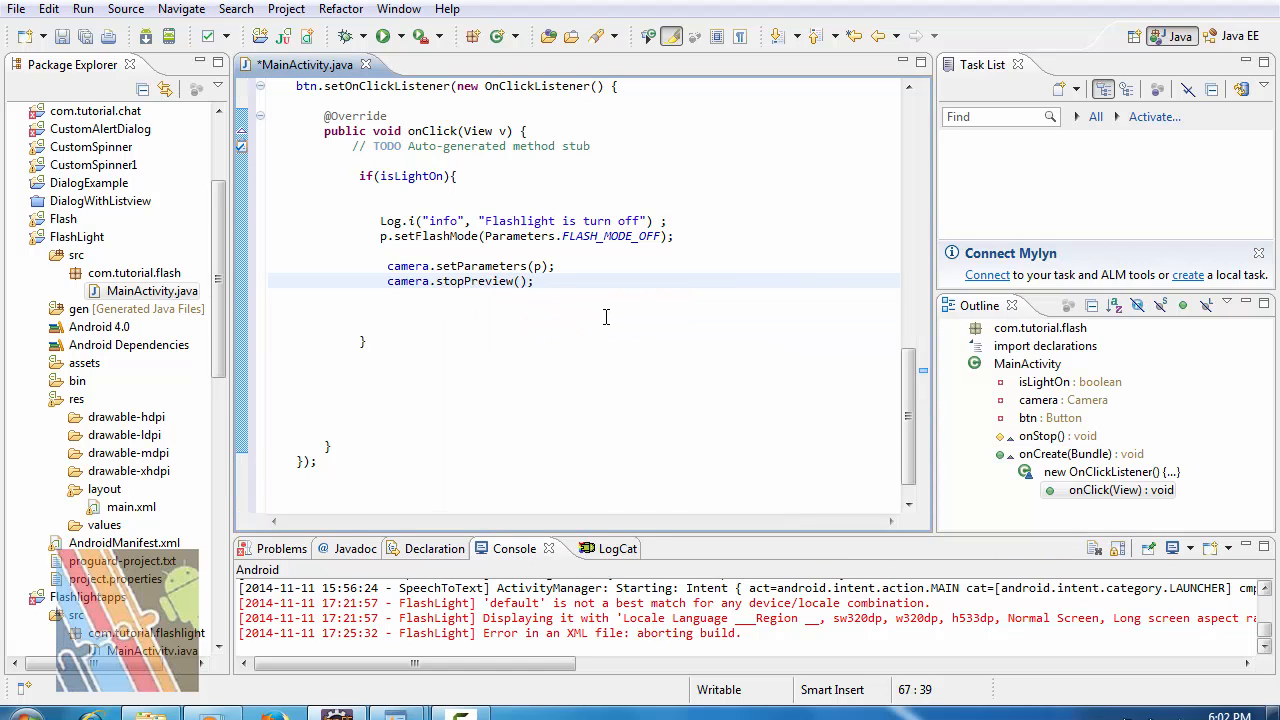
Erase the stray camera text and end the if branch with isLightOn = false;.
text(ca)
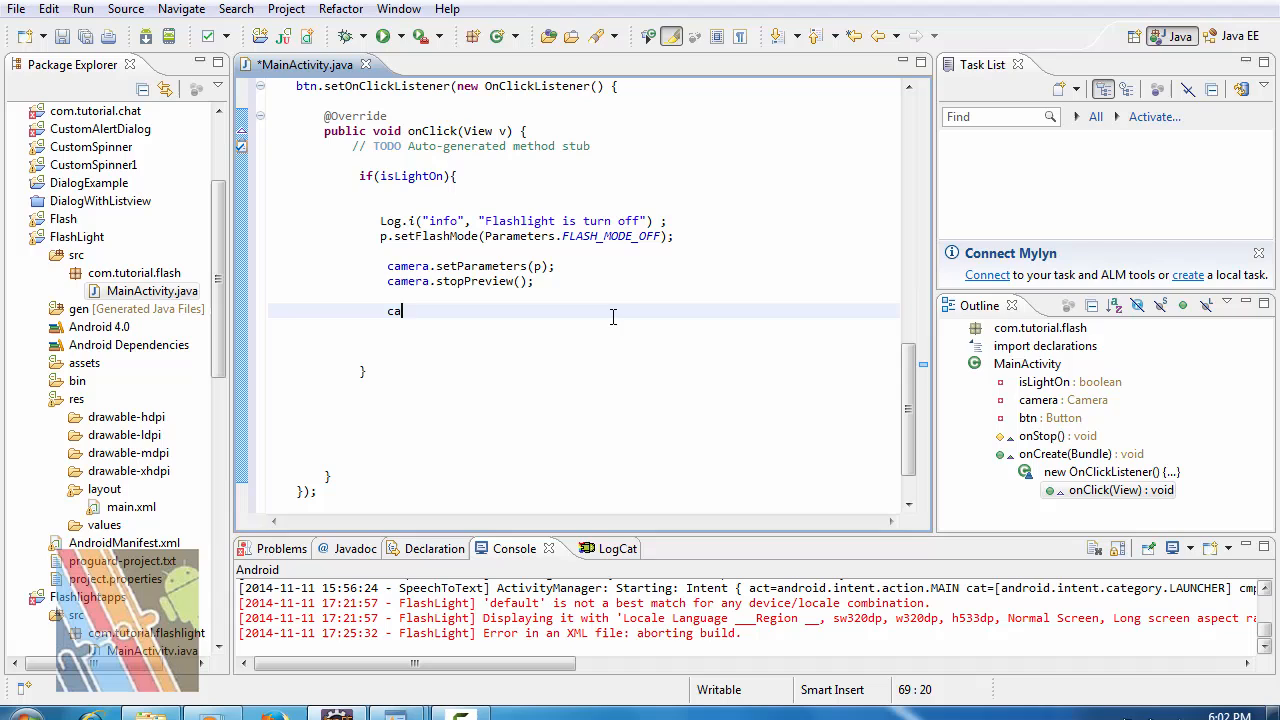
text(mera)
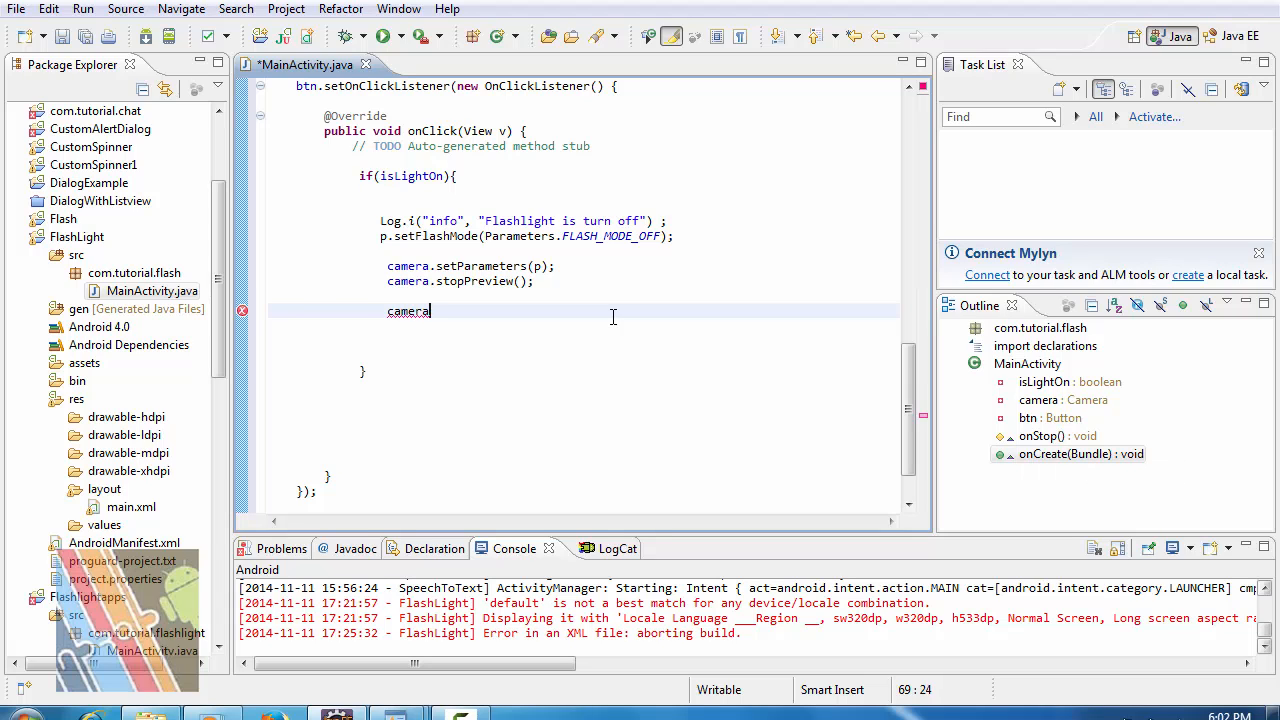
key(BackSpace)
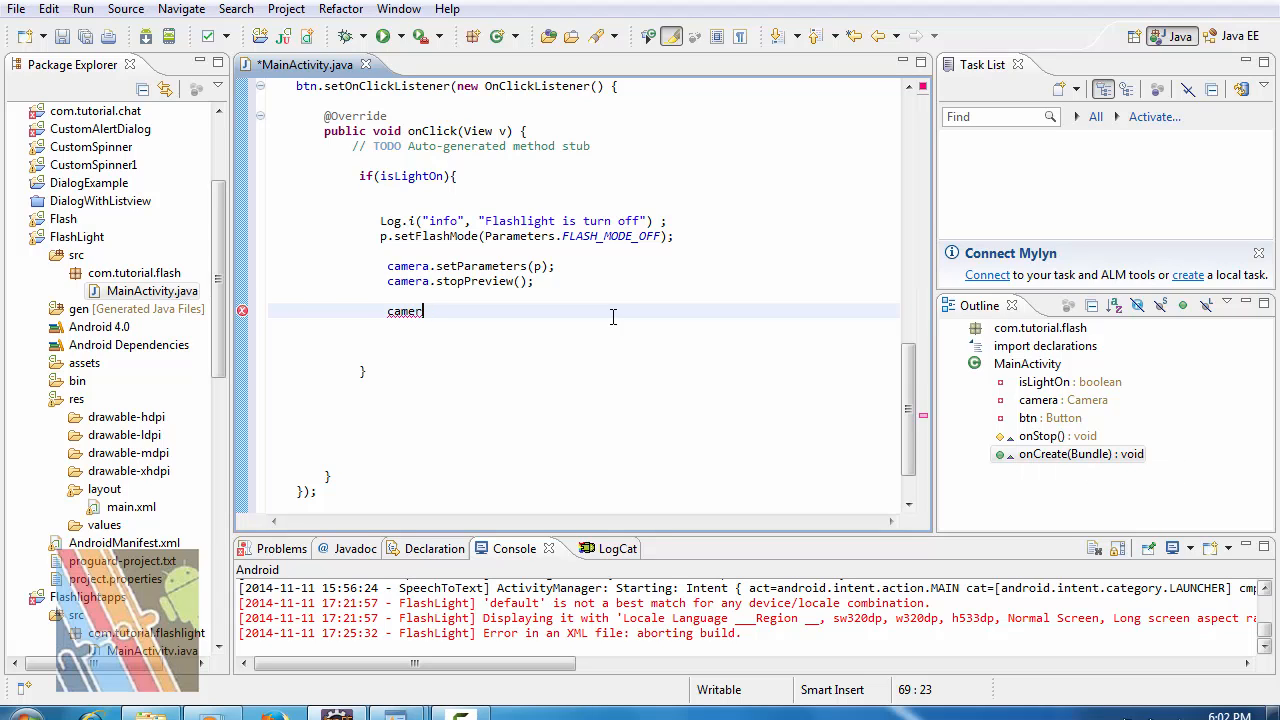
key(BackSpace)
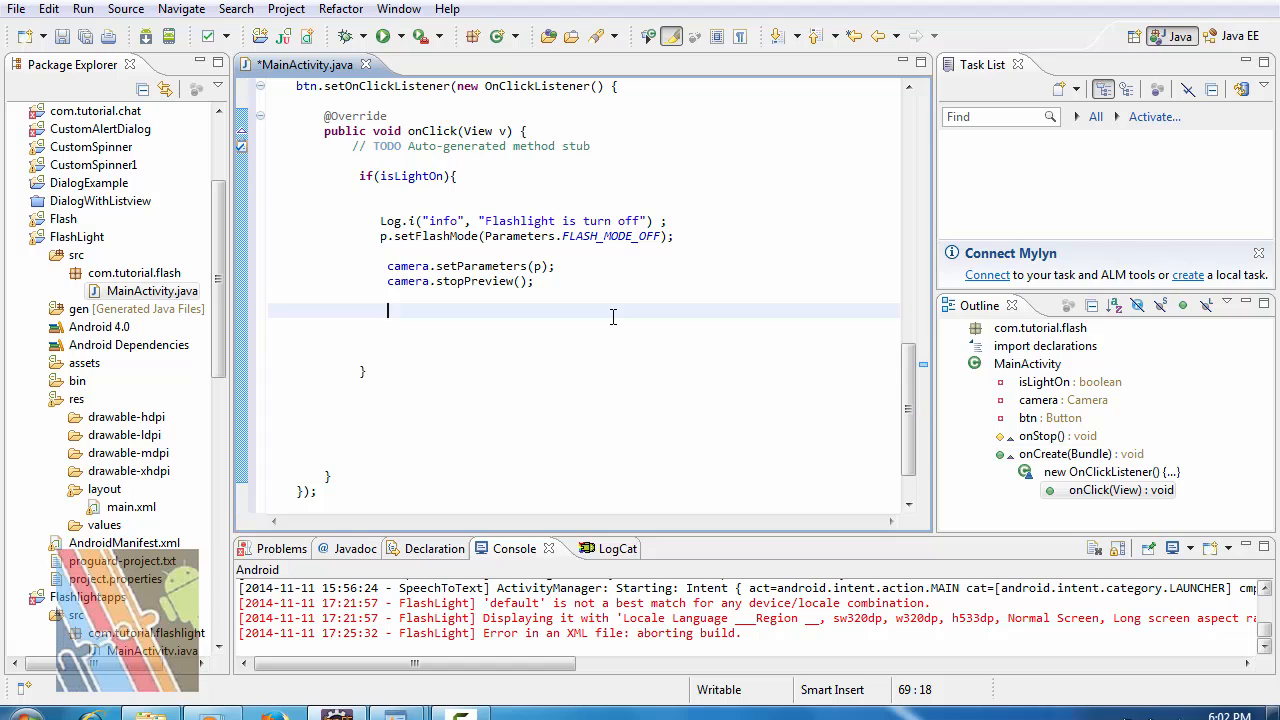
text(is)
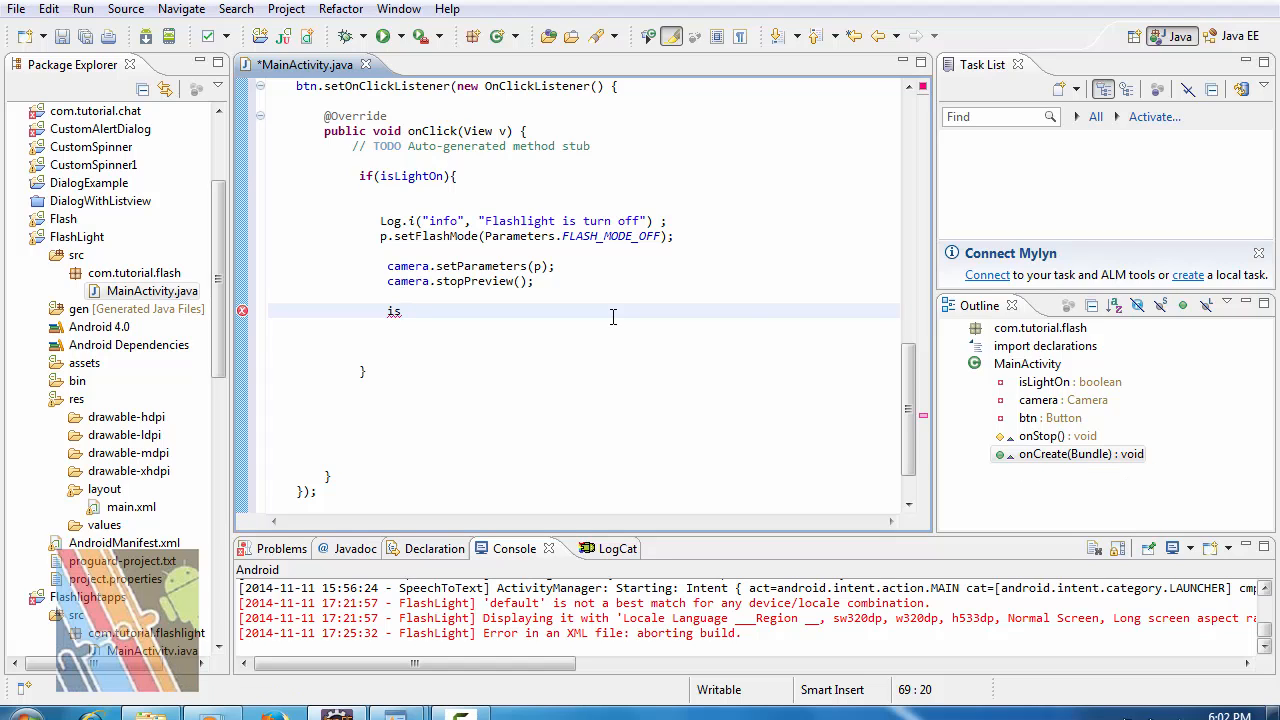
text(is)
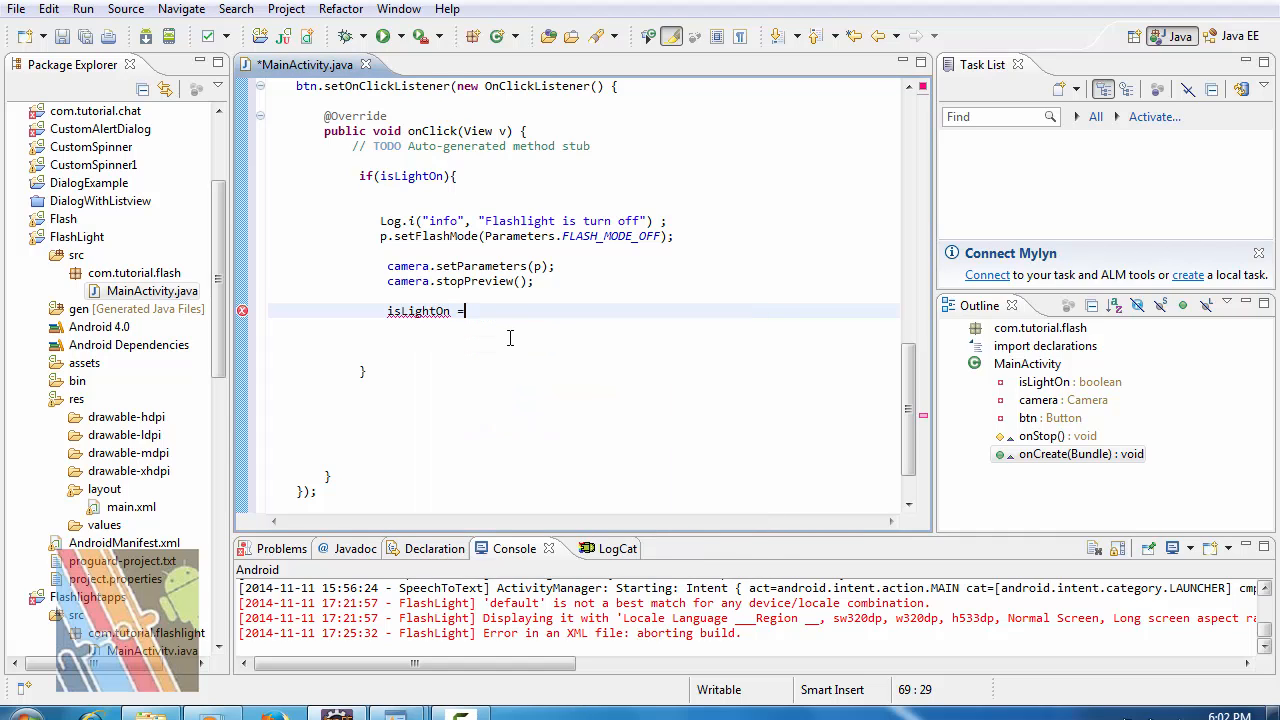
text(flase)
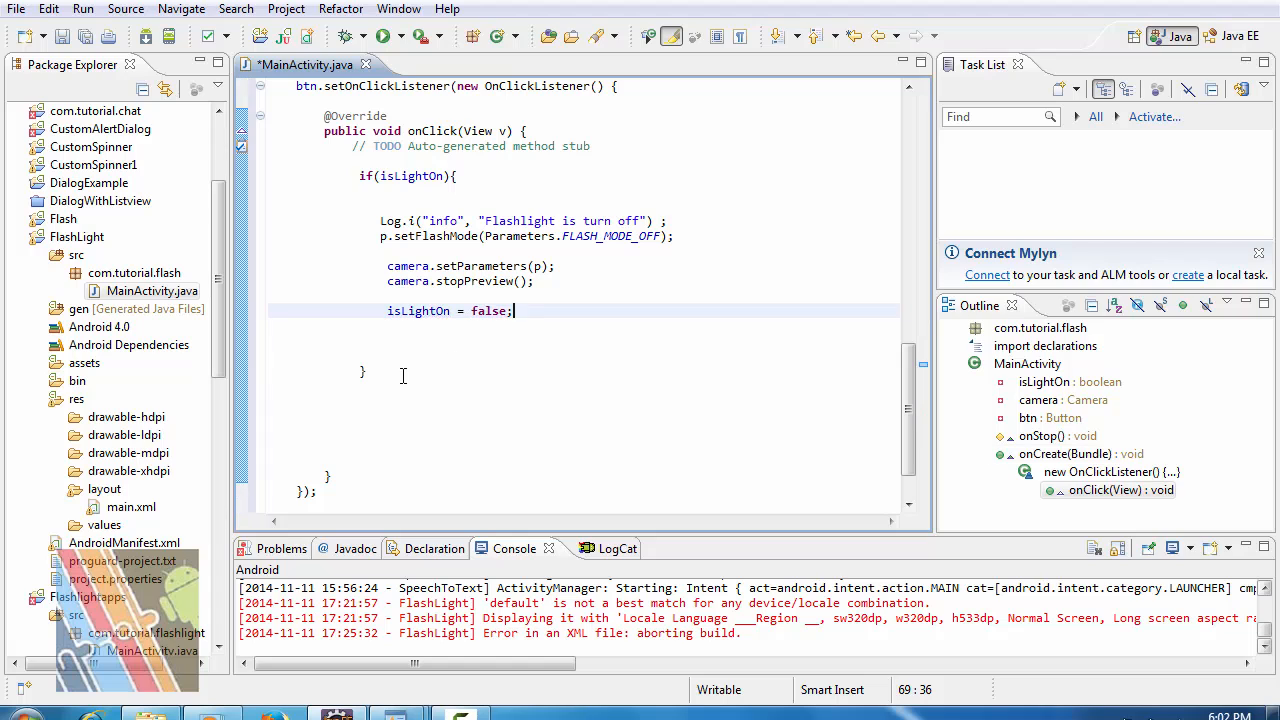
click(474, 370)
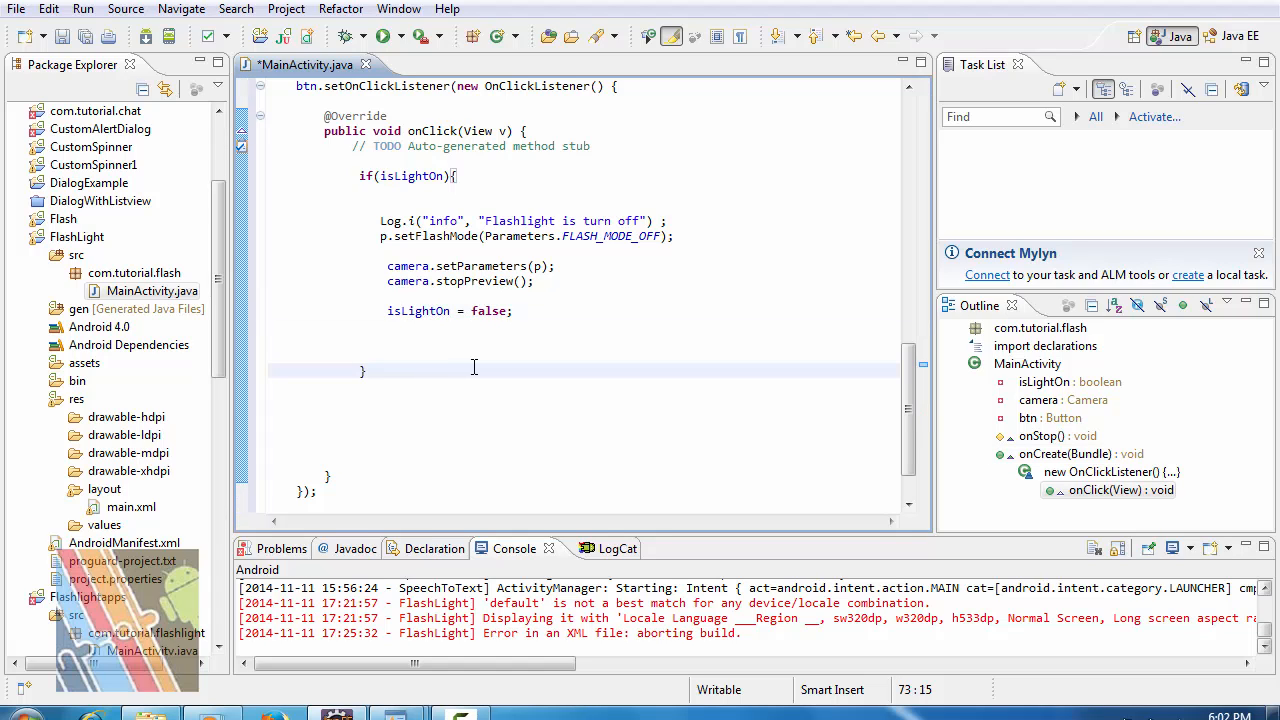
Open an else{ branch and insert Log.i with the "info" tag, clearing the msg placeholder.
text(else)
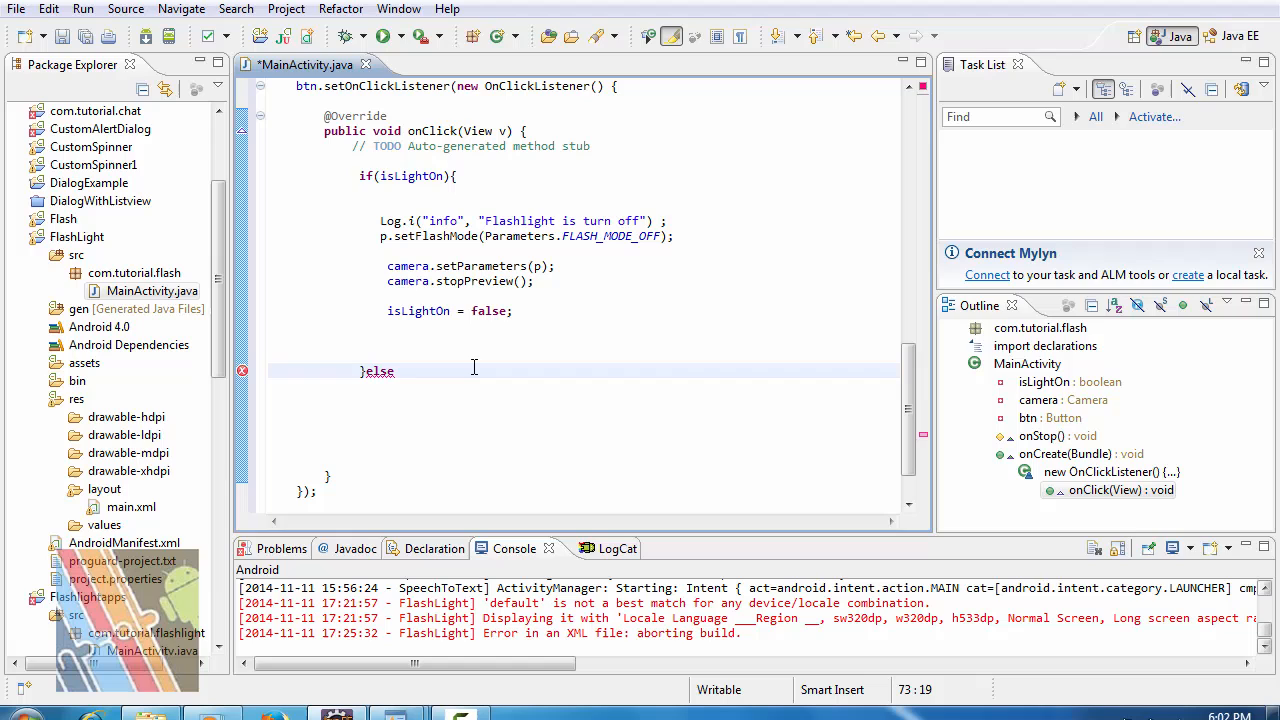
text({)
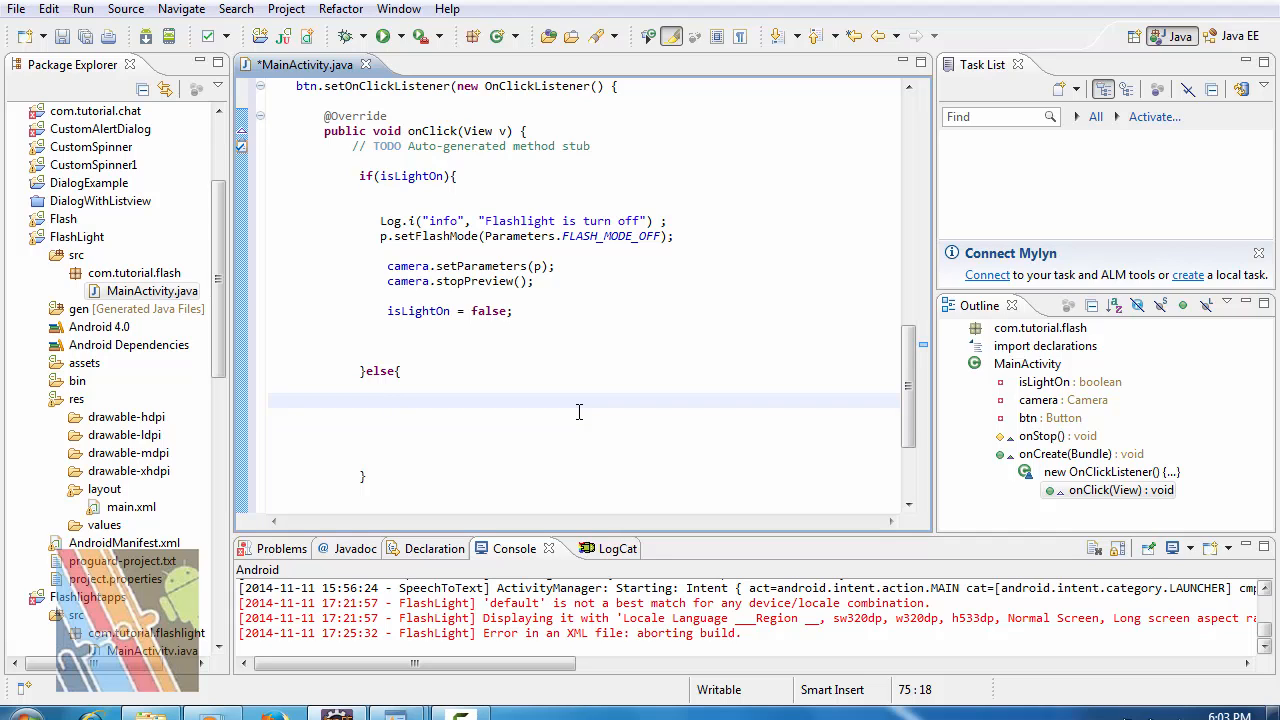
text(Log.)
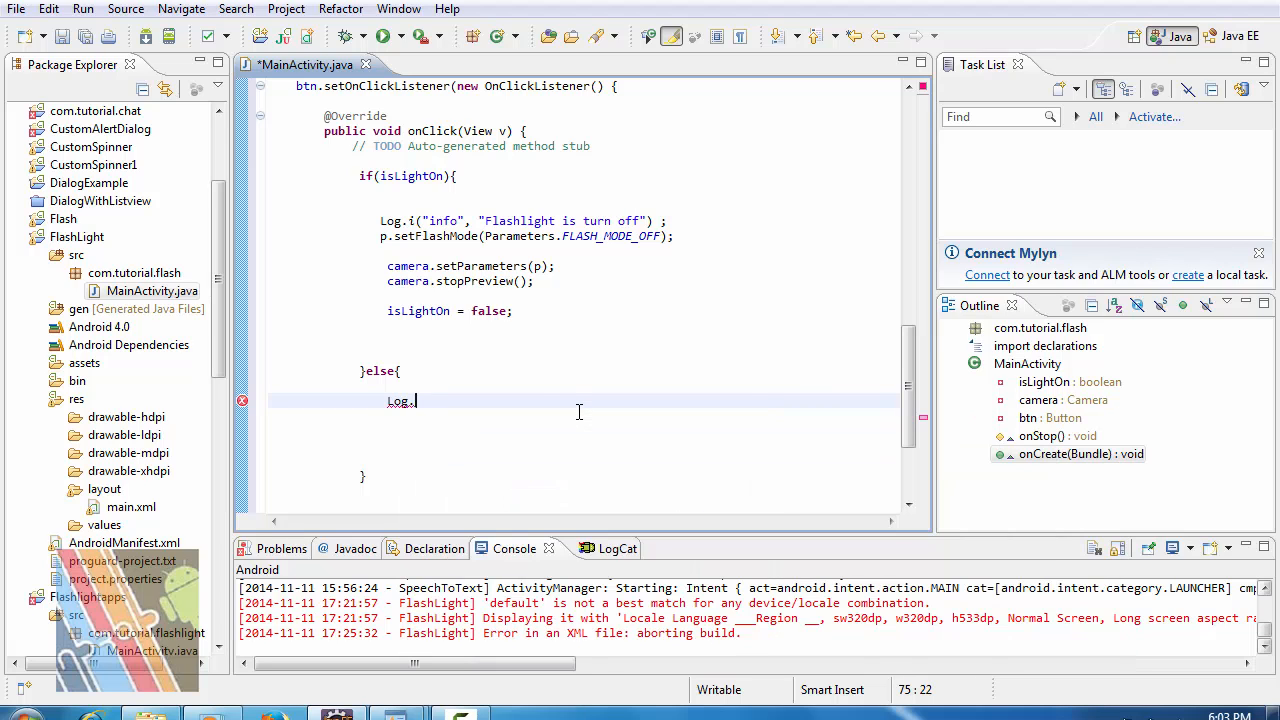
text(i(, msg)
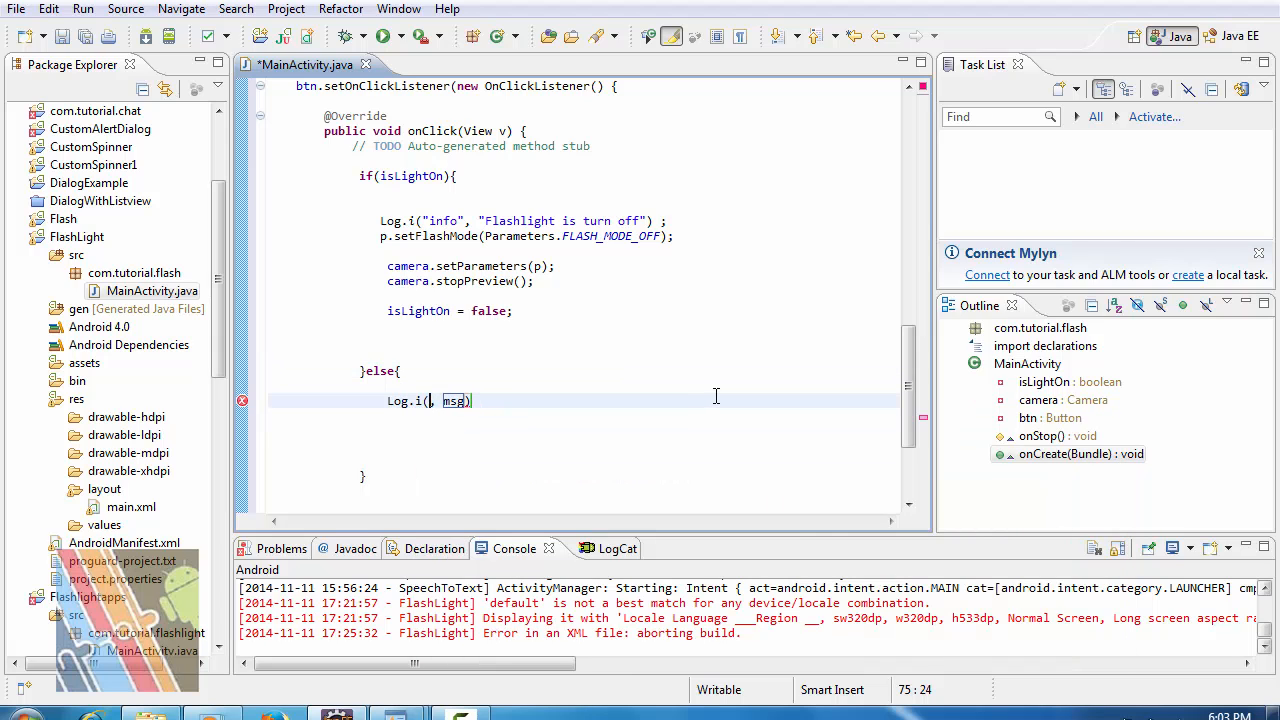
text("")
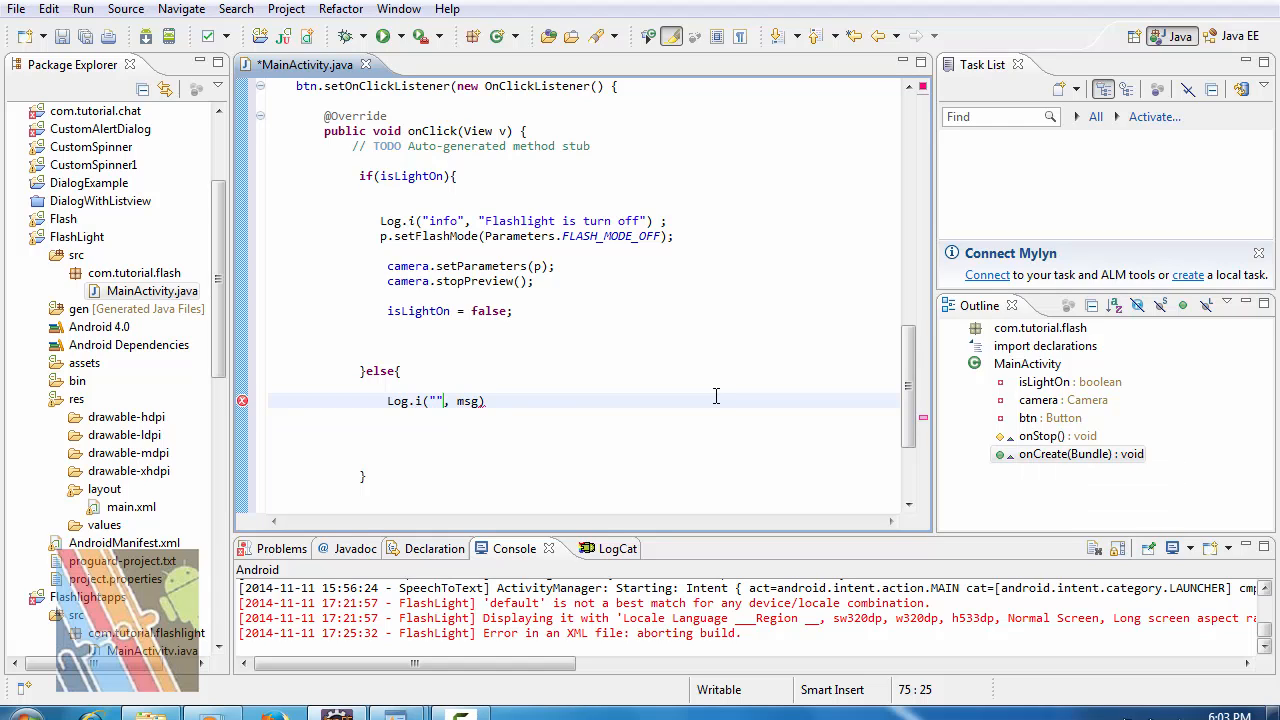
text(info)
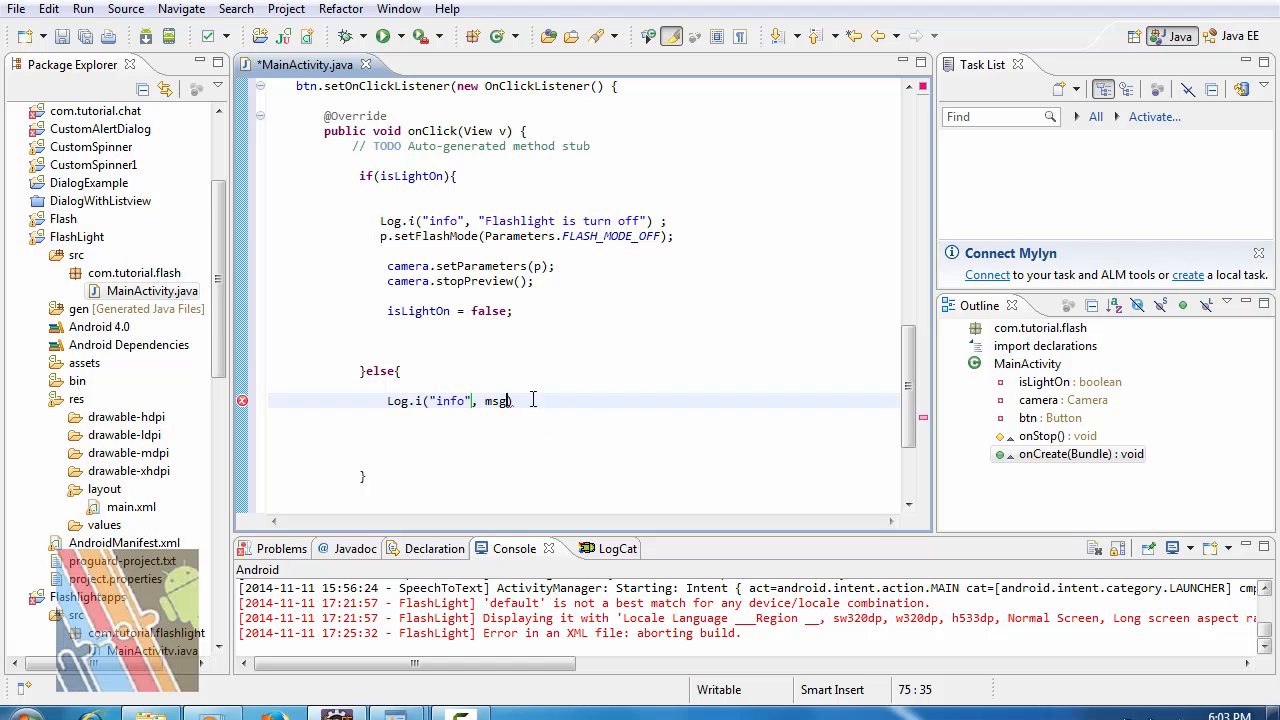
key(BackSpace)
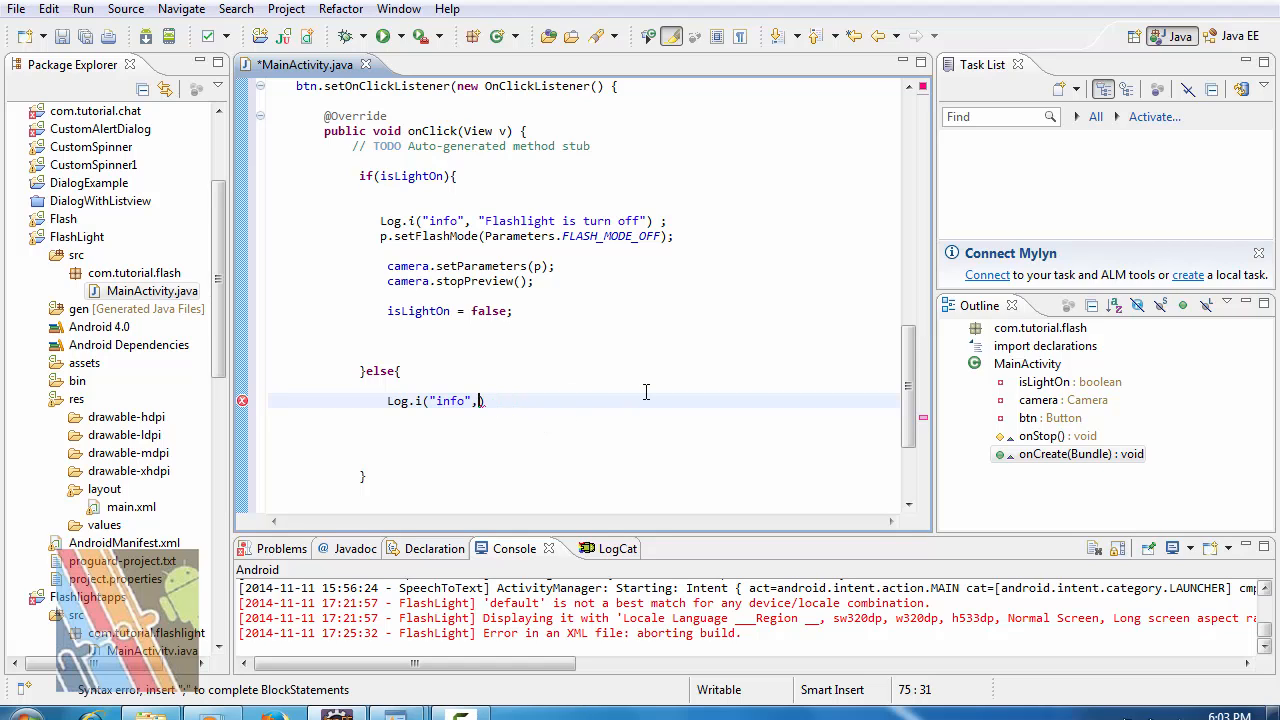
Complete the log message as "torch is turn on" and end the statement.
text(")
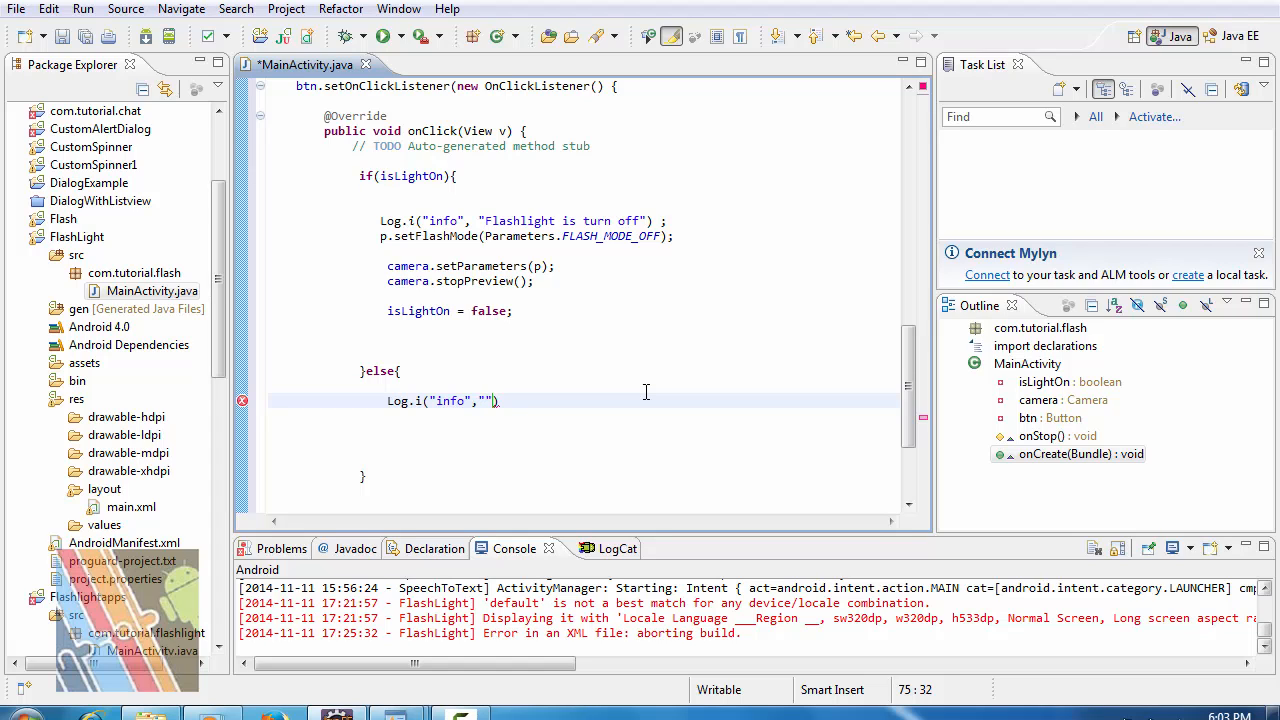
text(torch is)
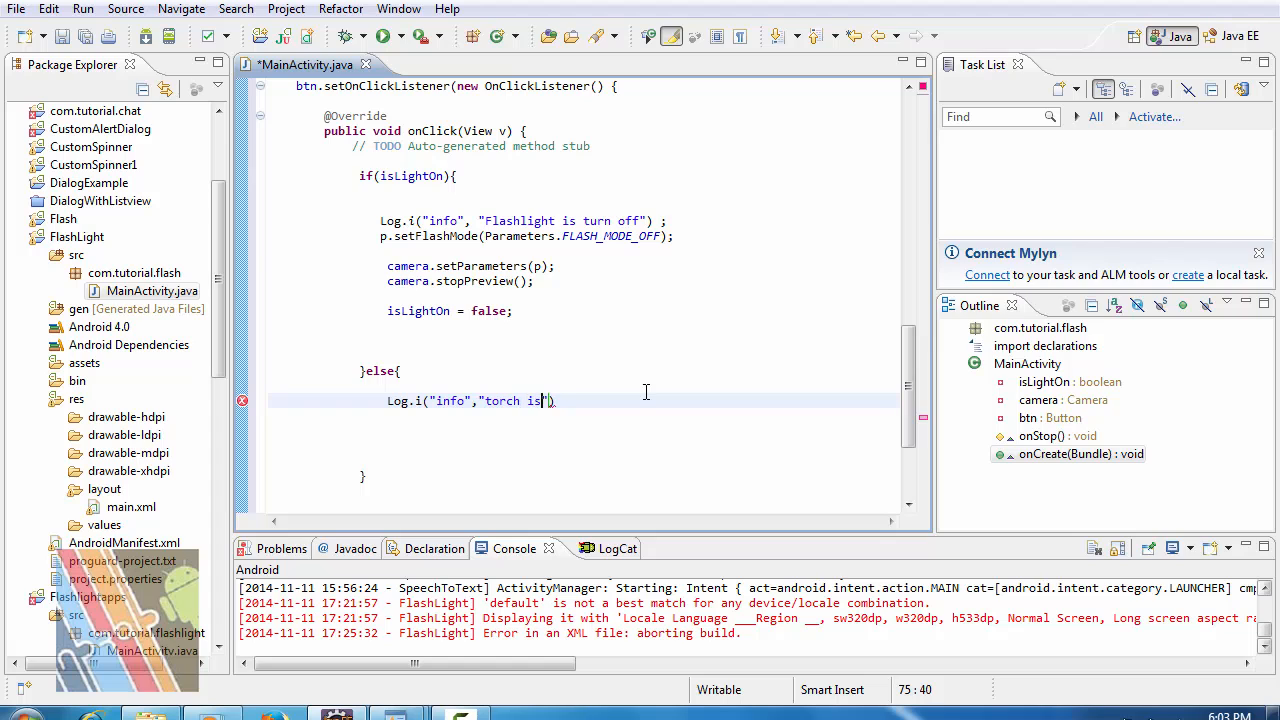
text(t)
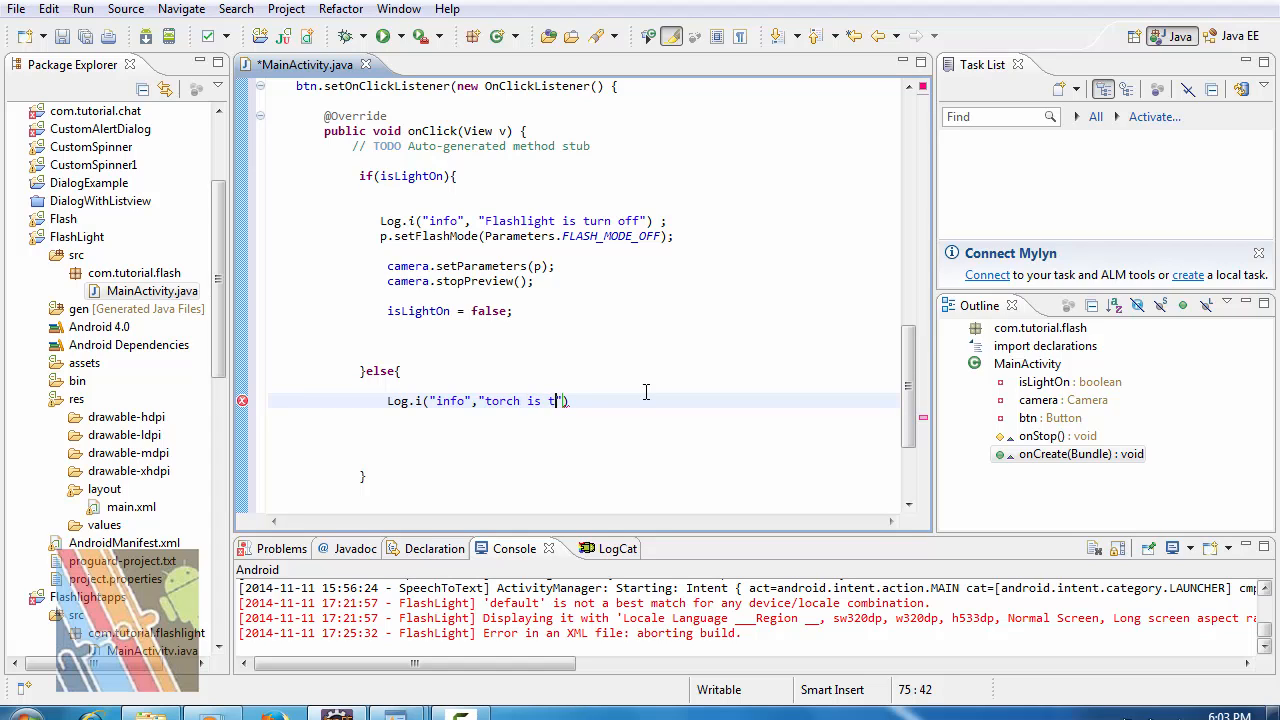
text(urn)
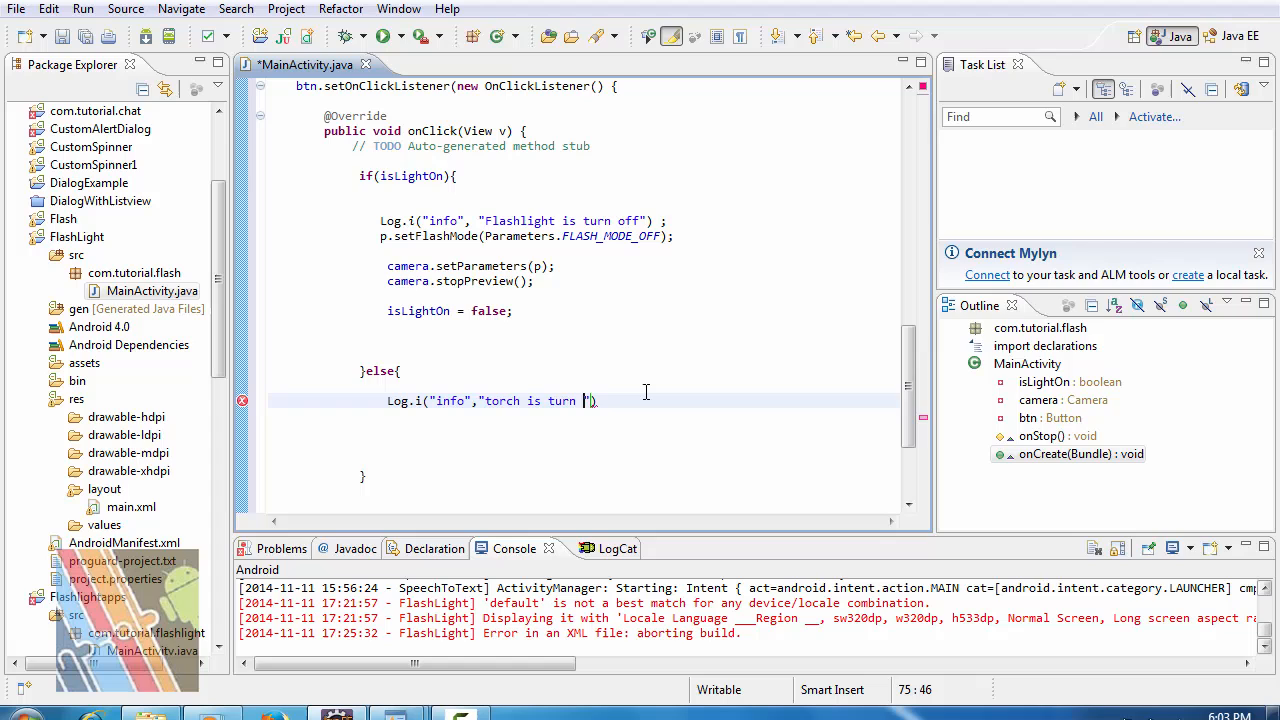
text(on)
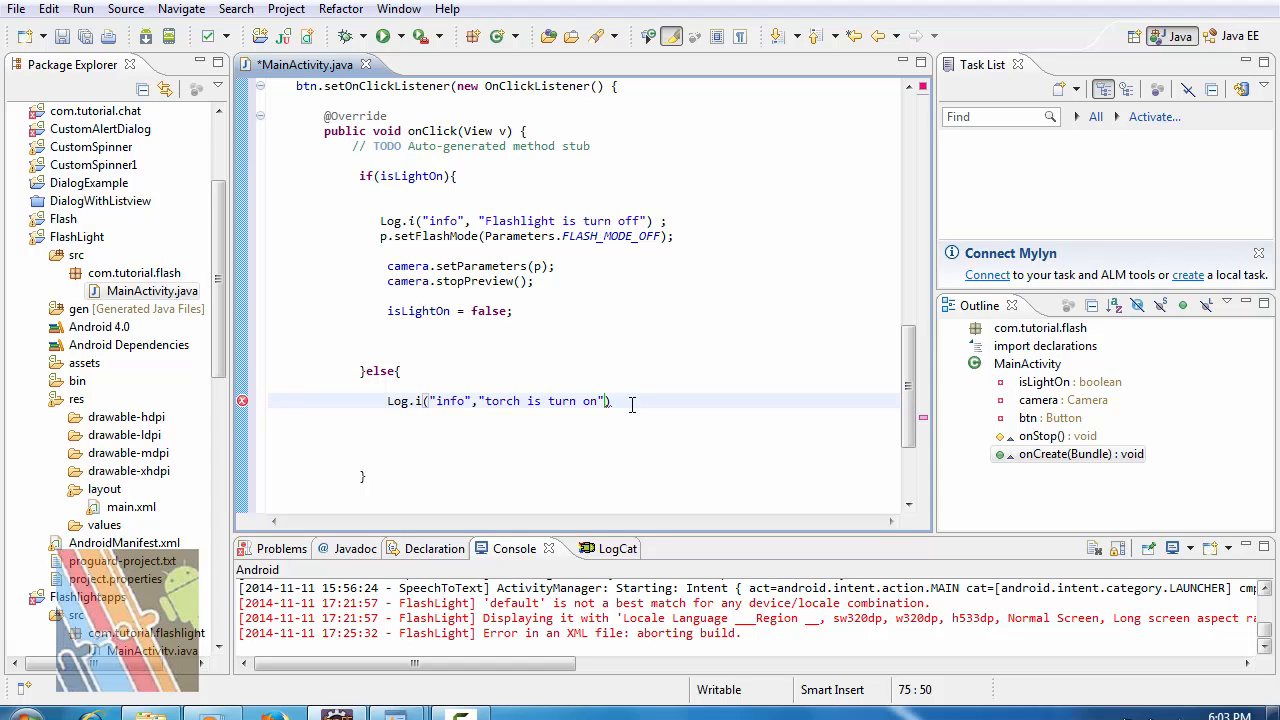
text(;)
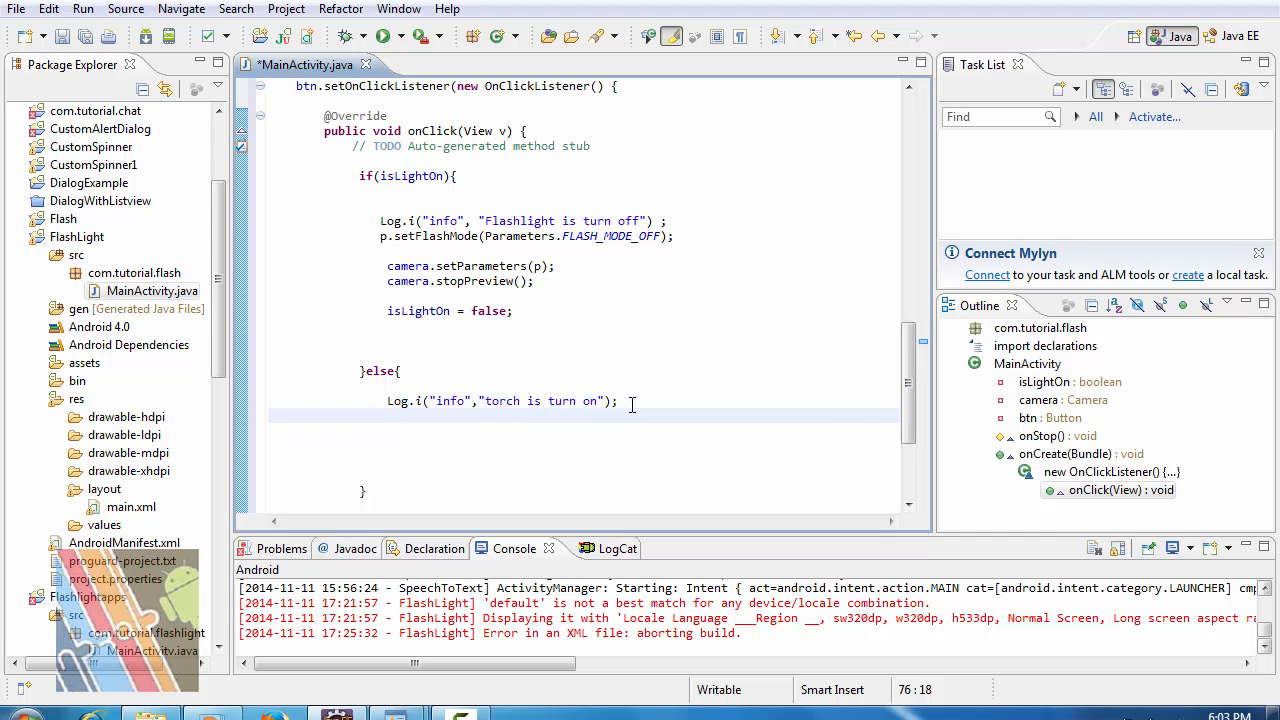
Add p.setFlashMode(Parameters.FLASH_MODE_TORCH); after the turn-on log line.
text(p.)
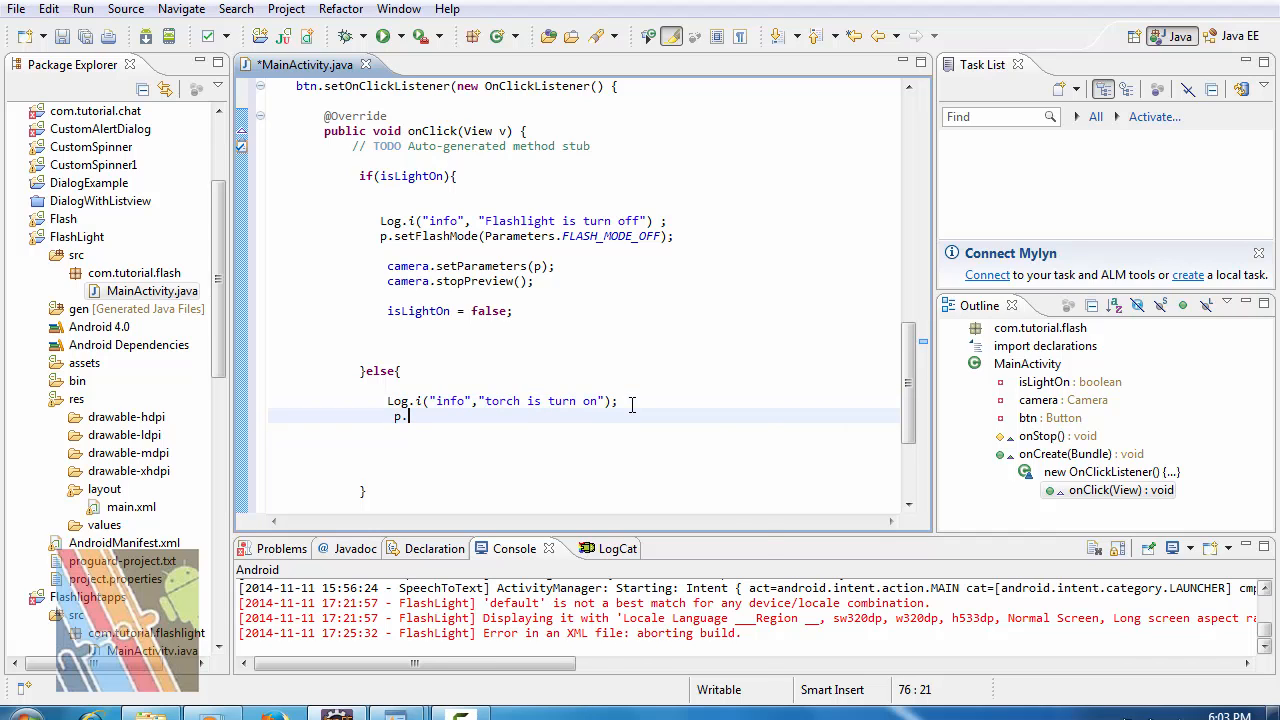
text(.)
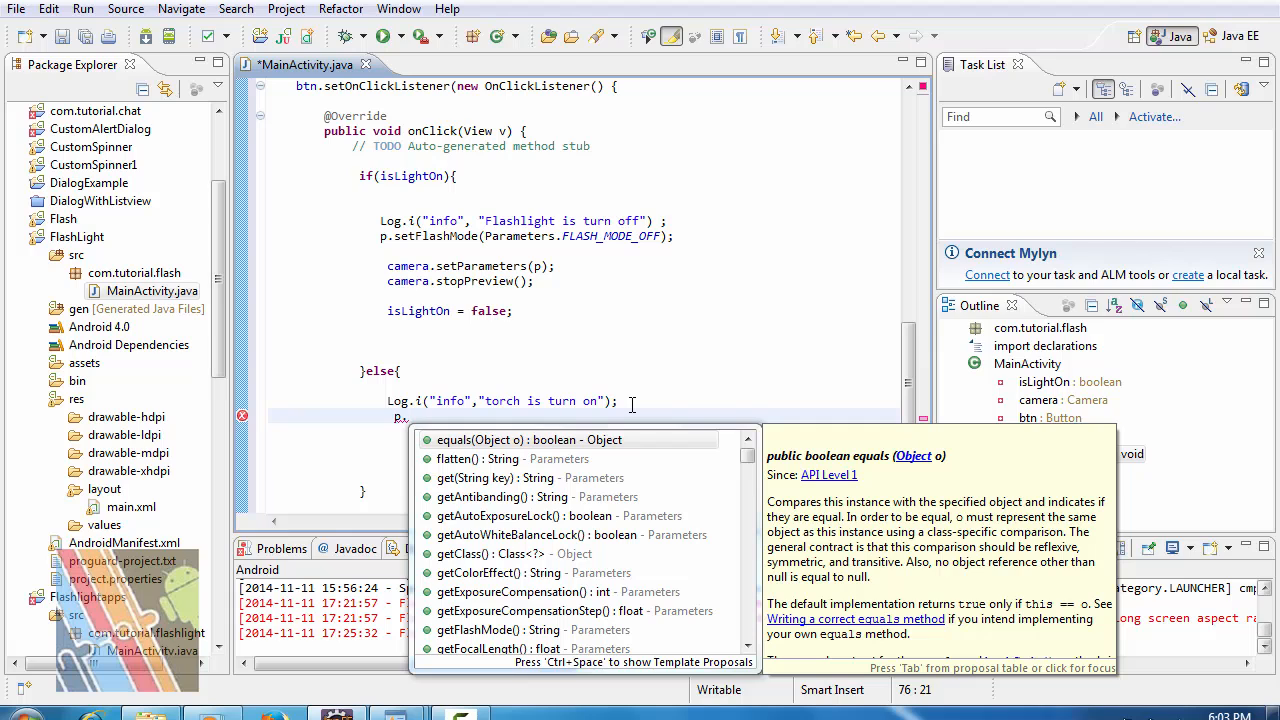
text(set)
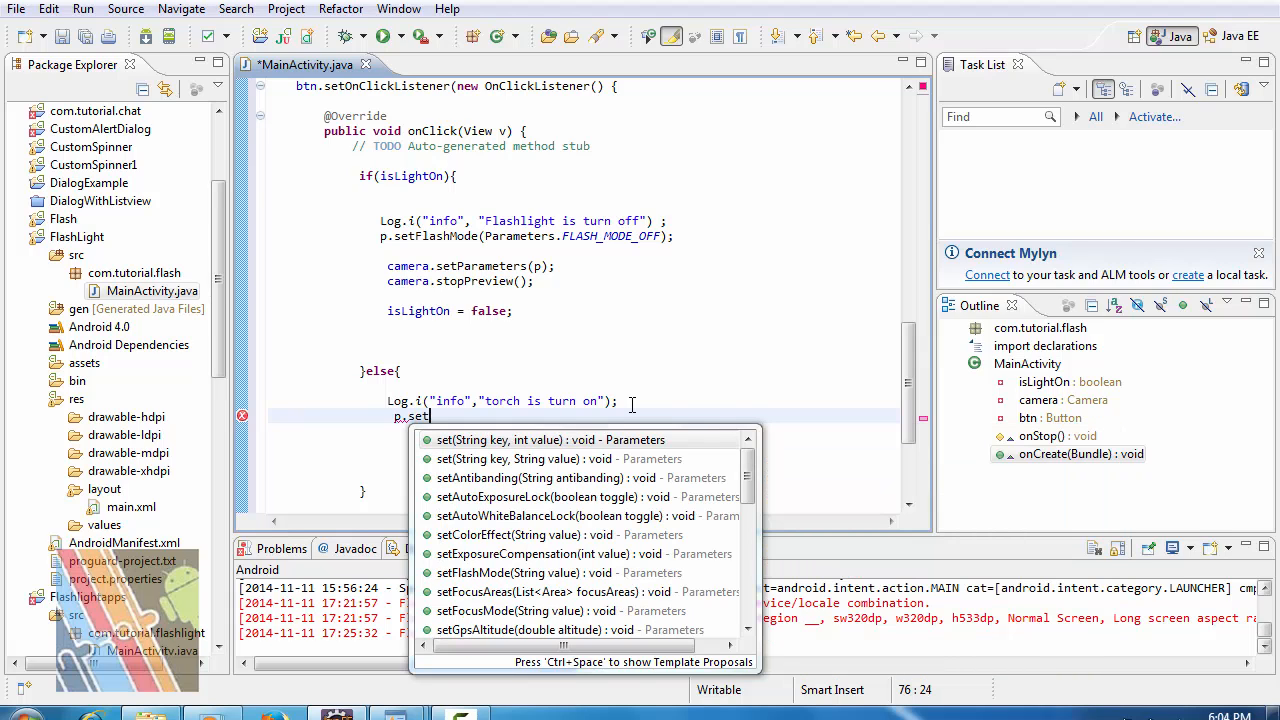
text(f)
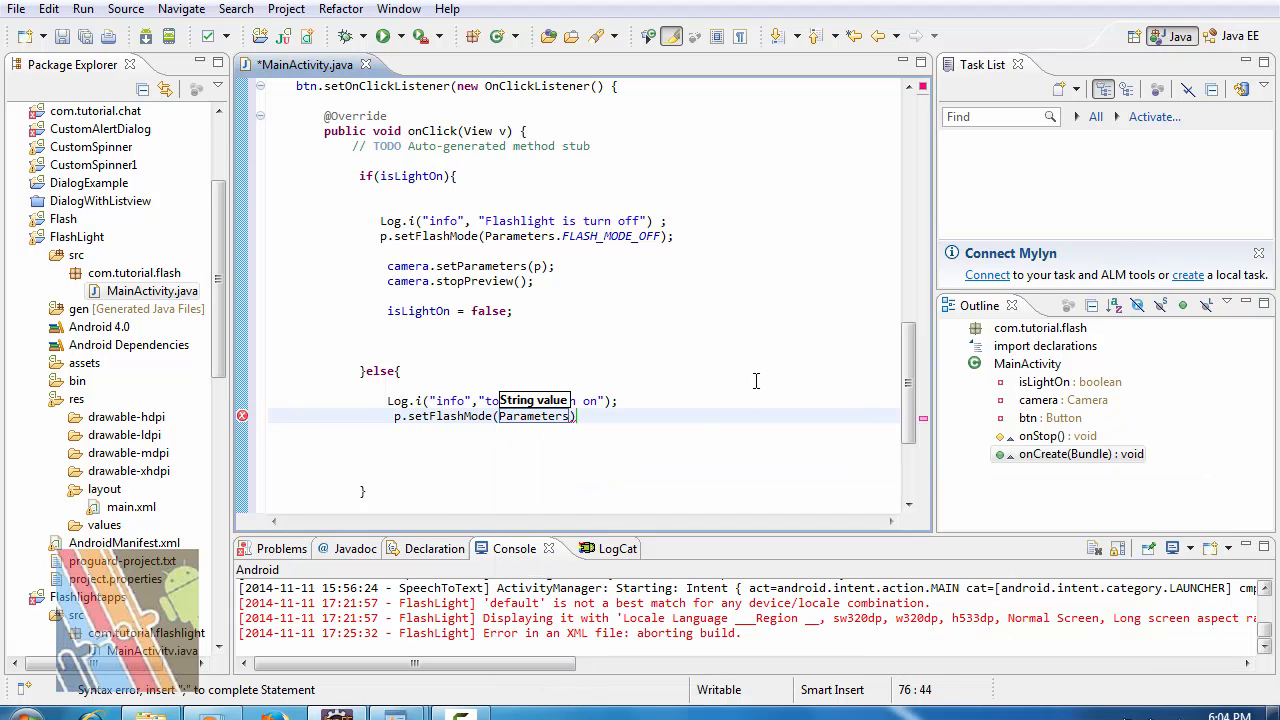
text(.)
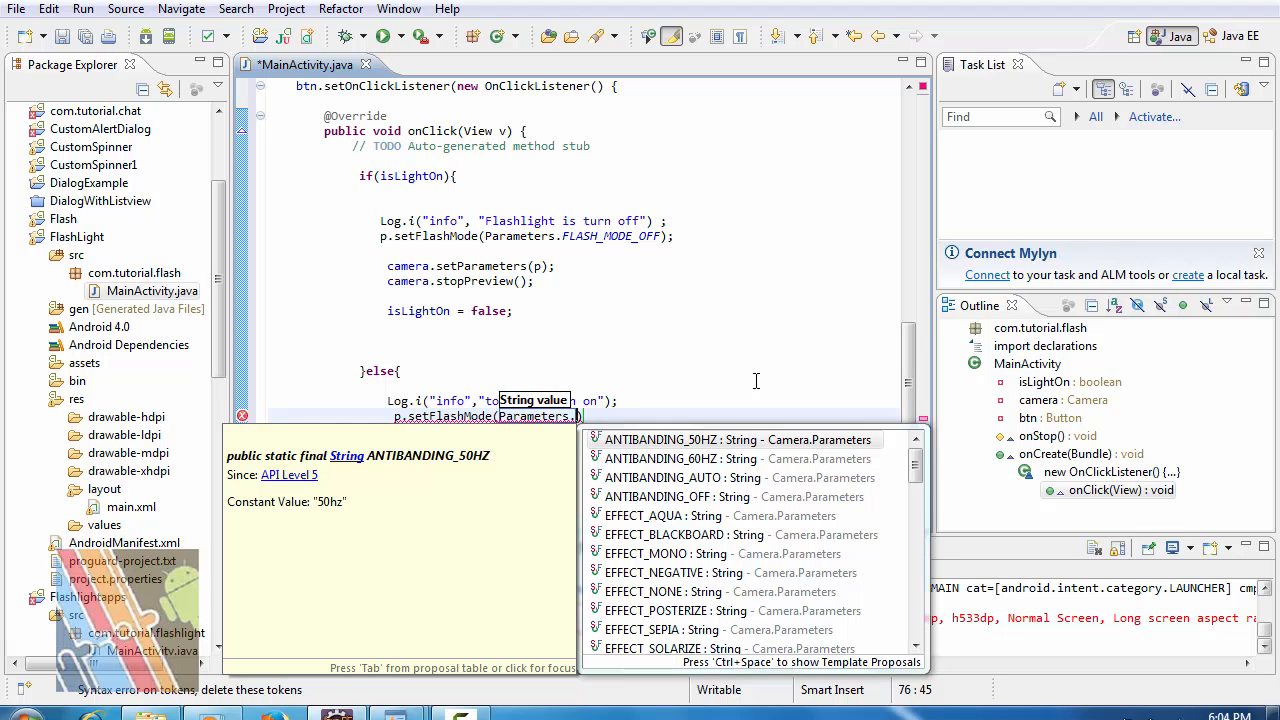
text(fl)
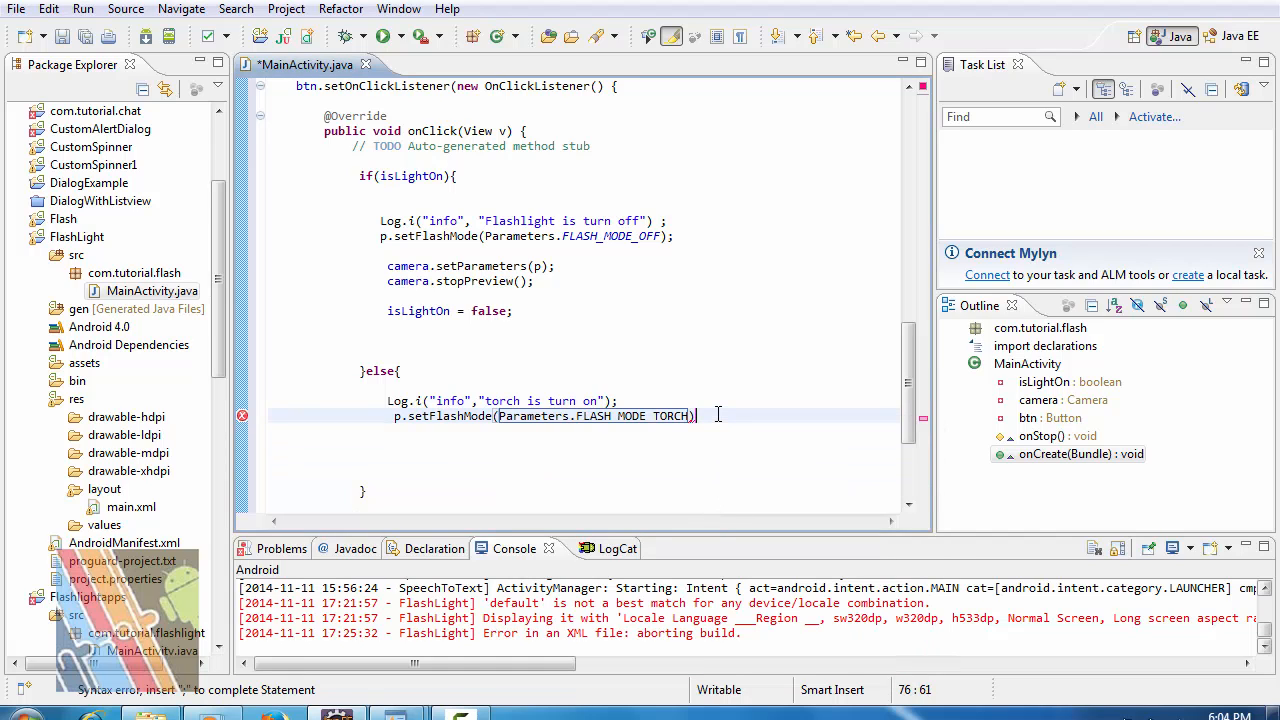
text(;)
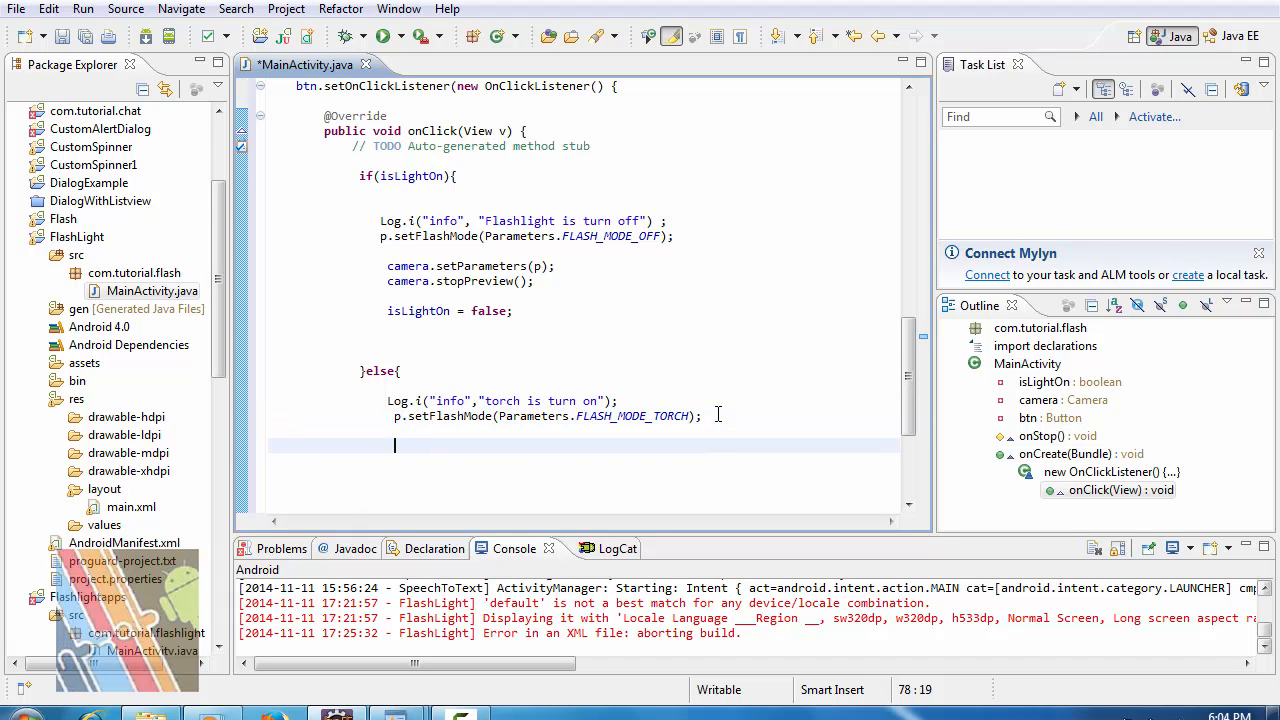
Add camera.setParameters(p); to the else branch using content assist.
text(camera)
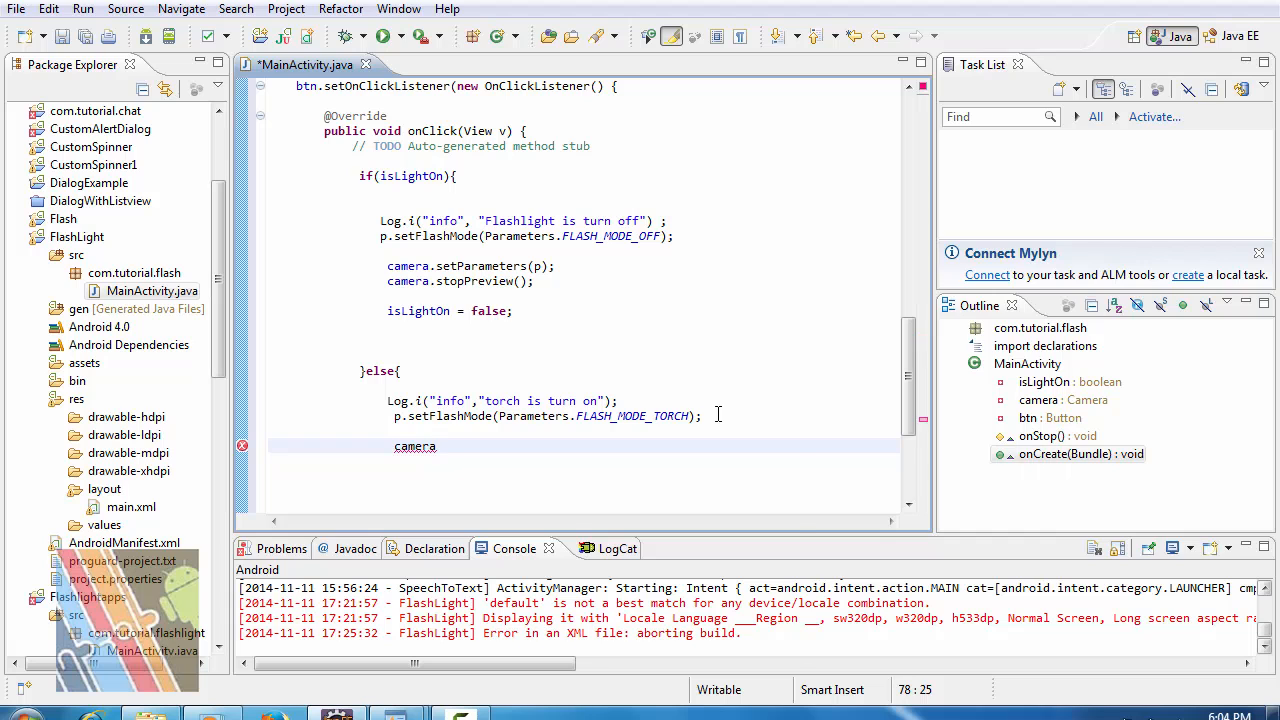
text(.)
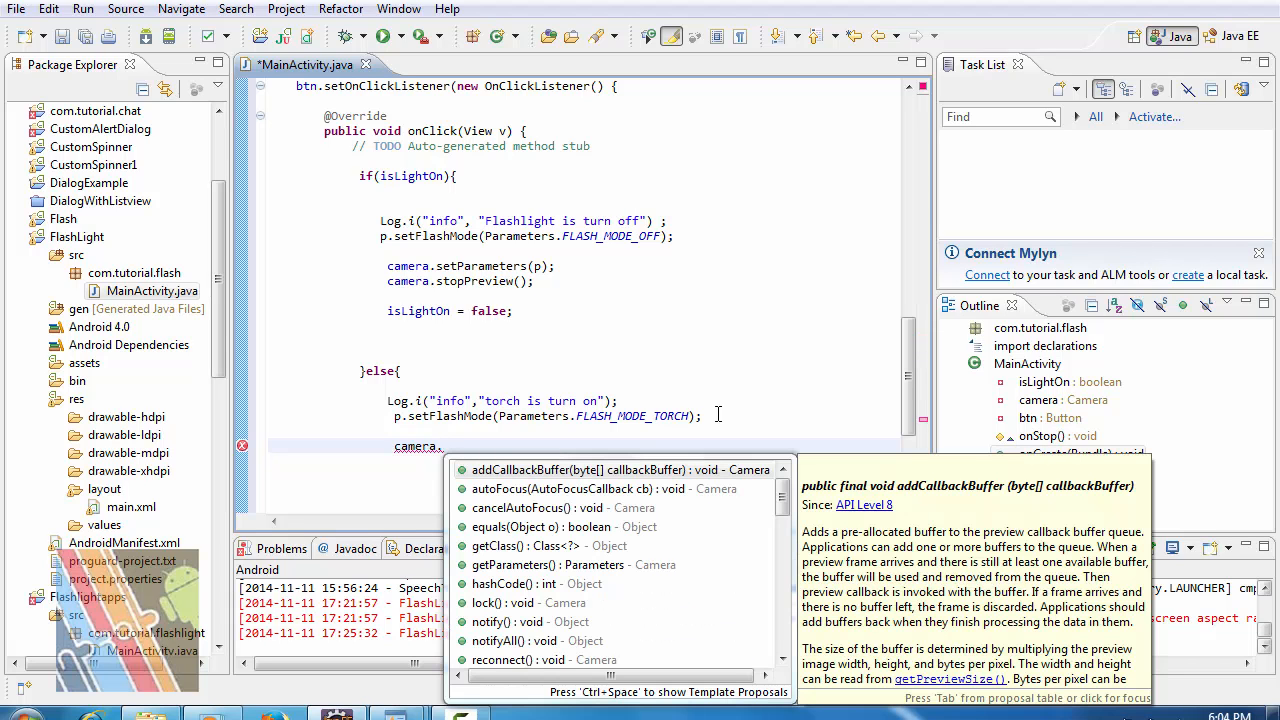
text(set)
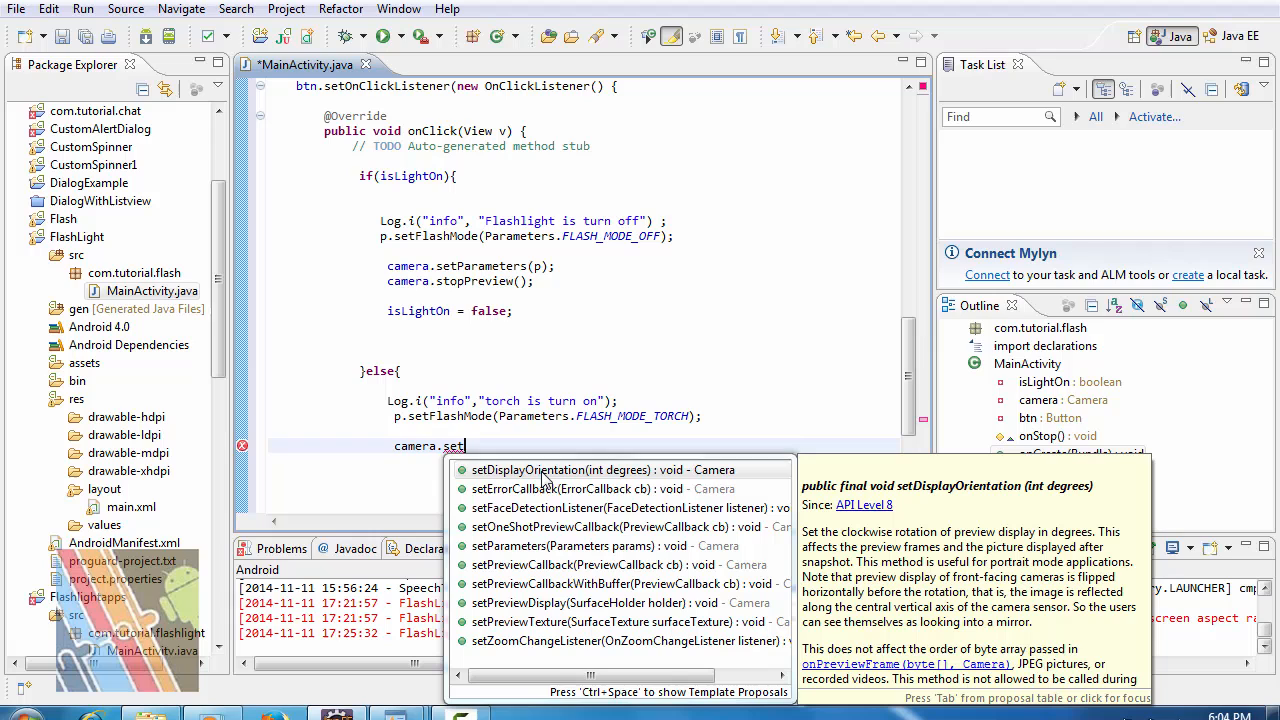
mouse_move(708, 408)
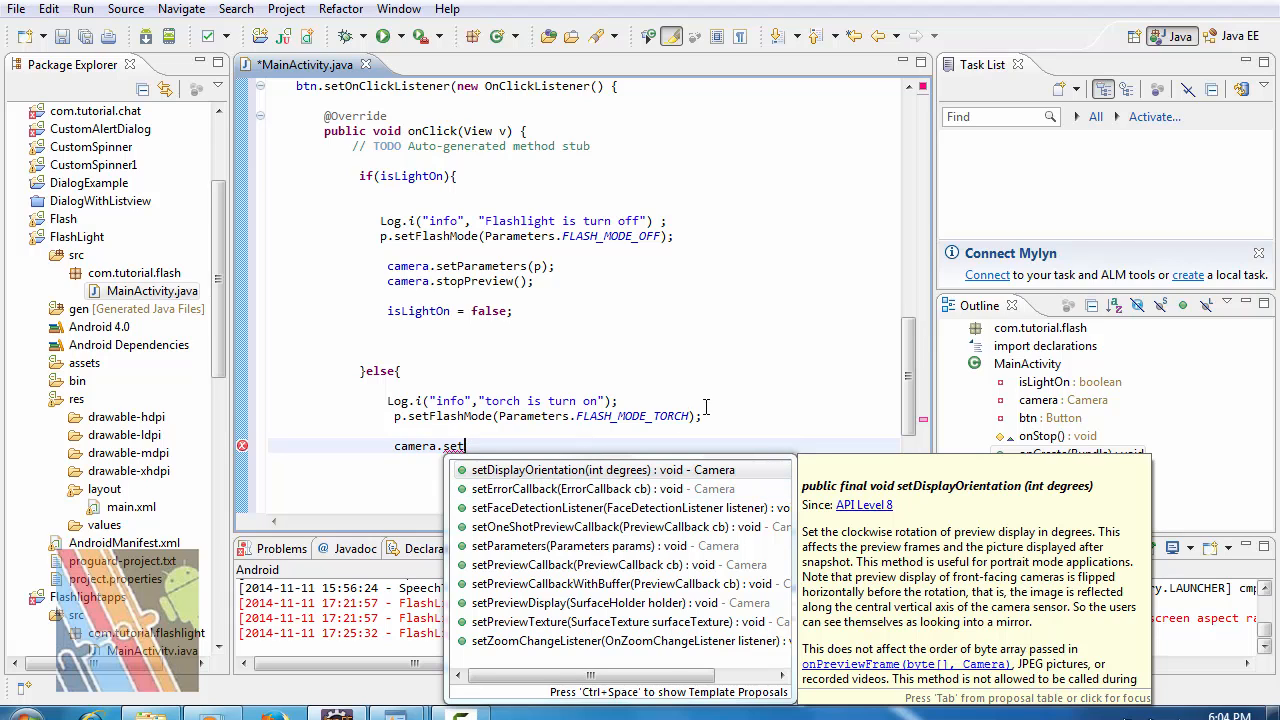
text(p)
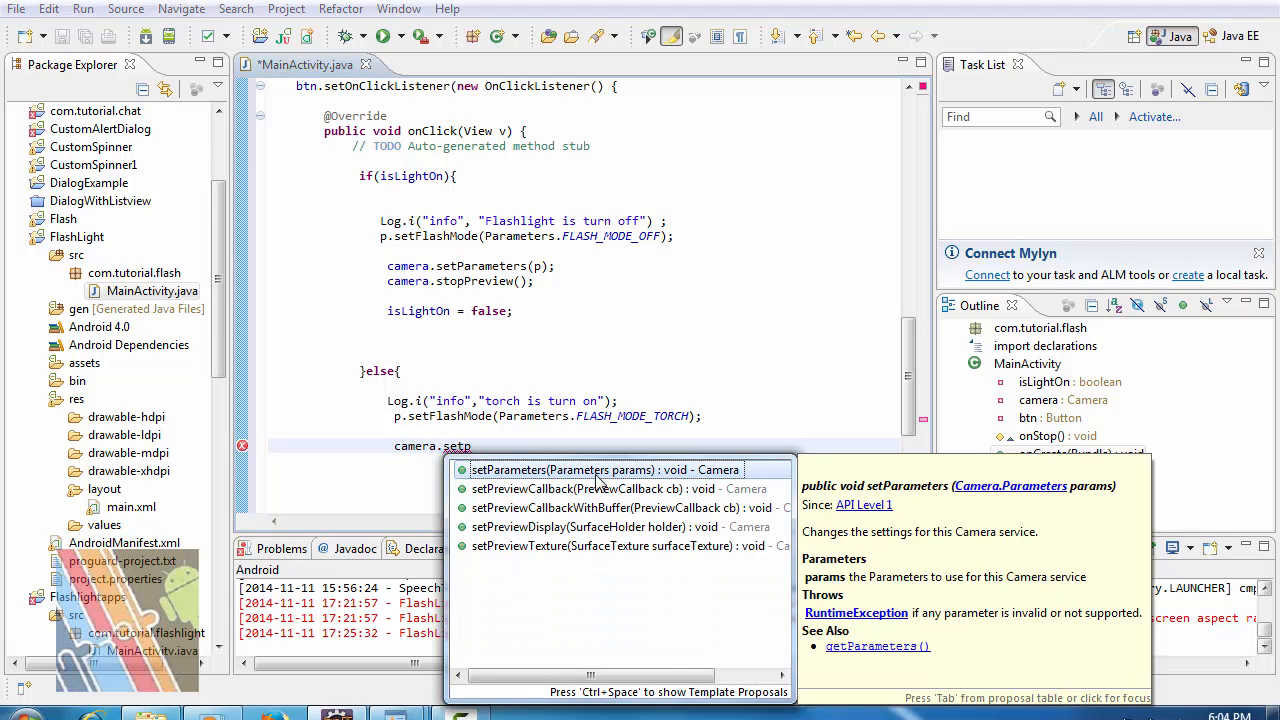
click(604, 468)
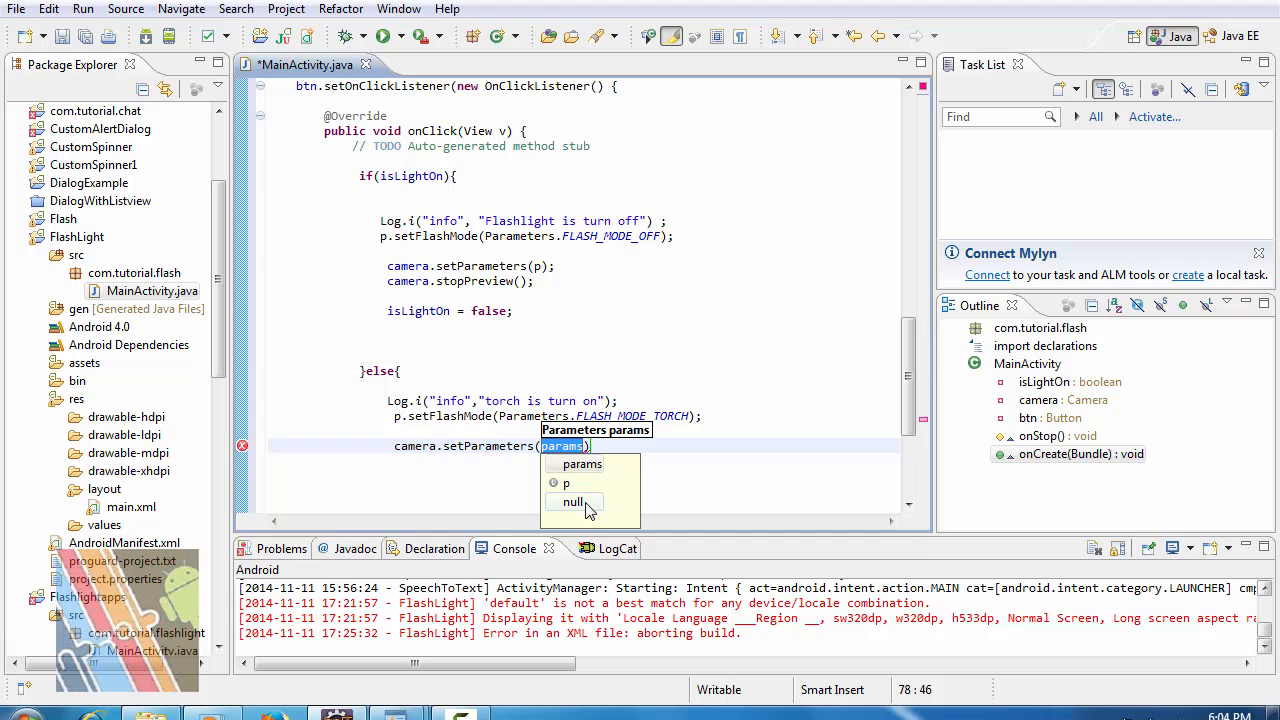
click(566, 482)
text(;)
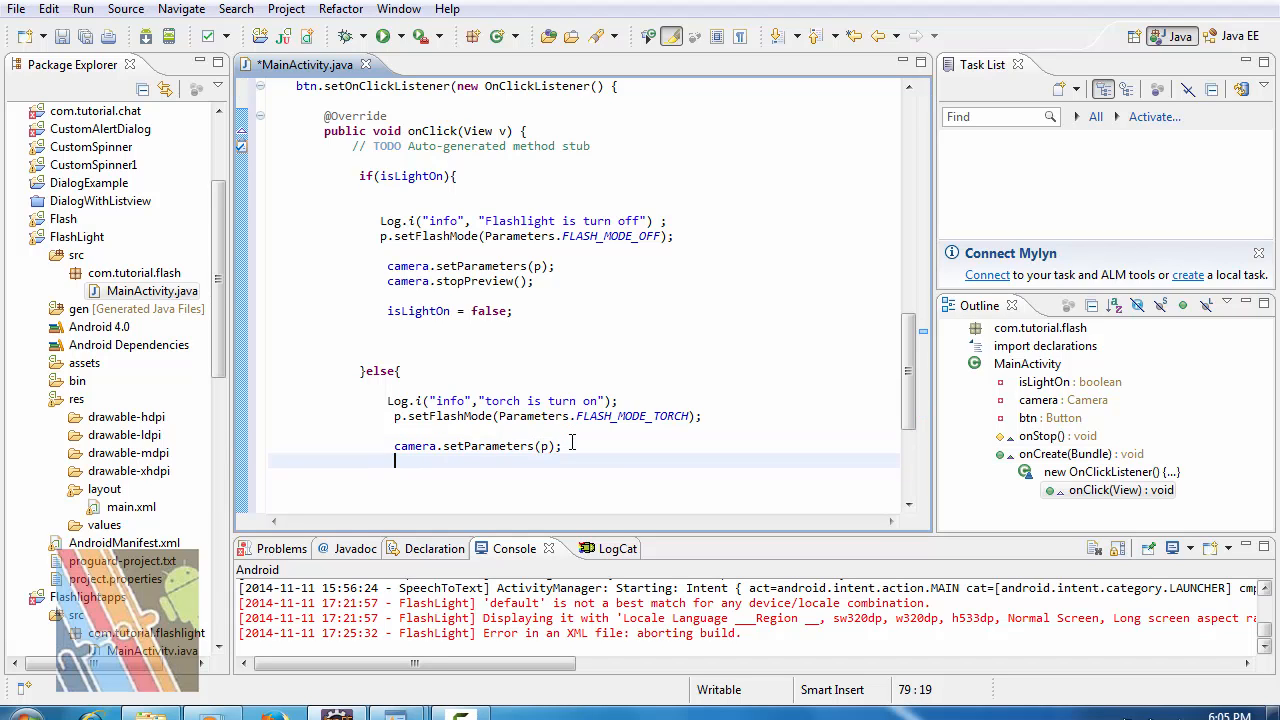
Add camera.setPreviewCallback(cb); after setParameters in the else branch.
text(camera.)
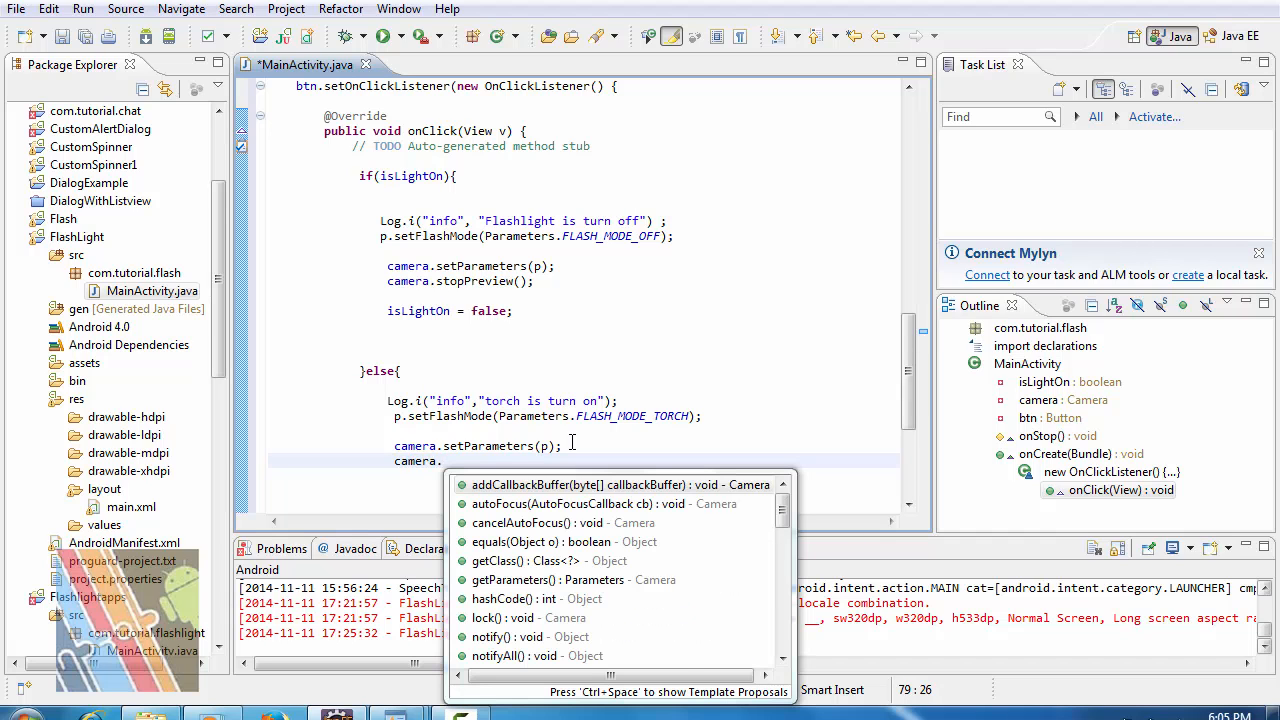
text(set)
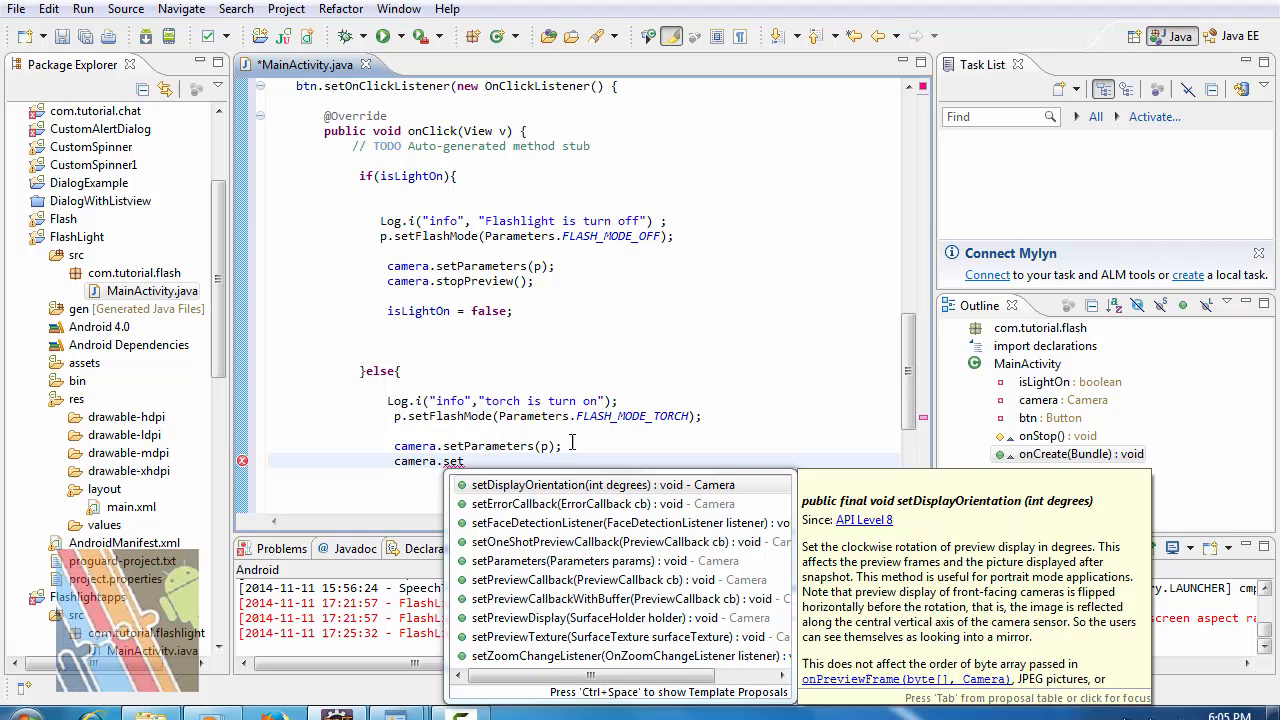
text(p)
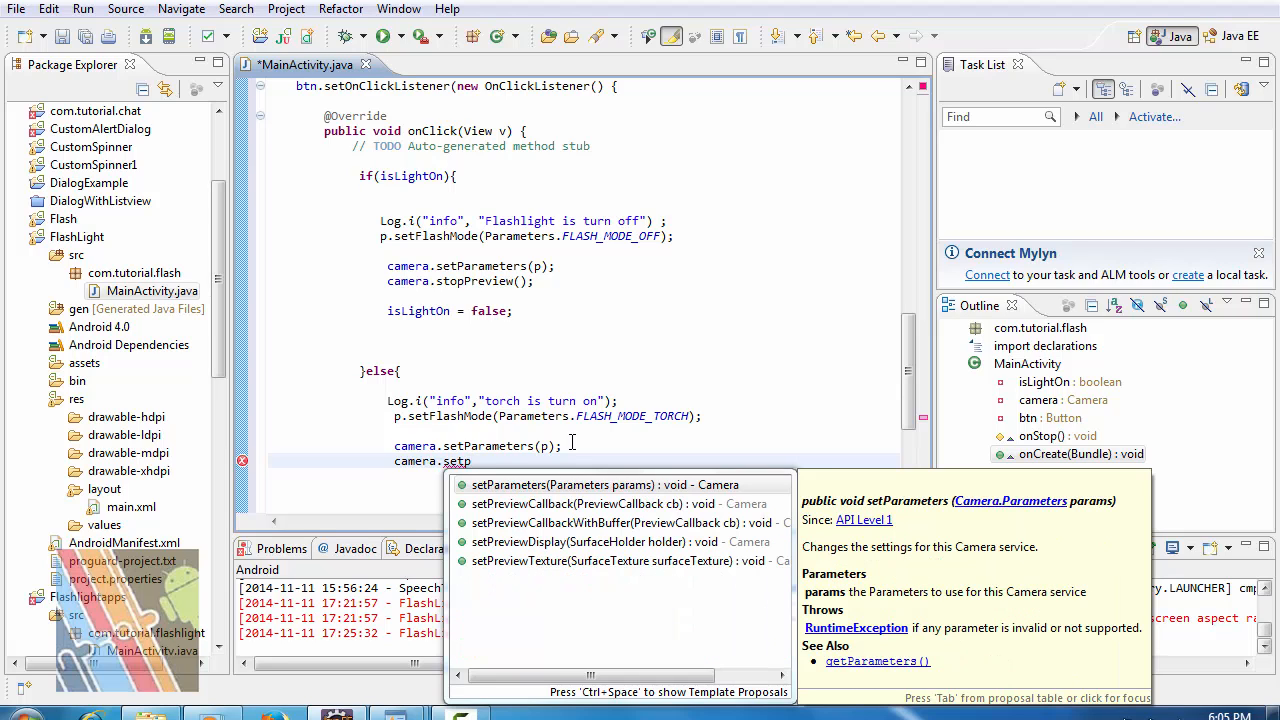
mouse_move(620, 444)
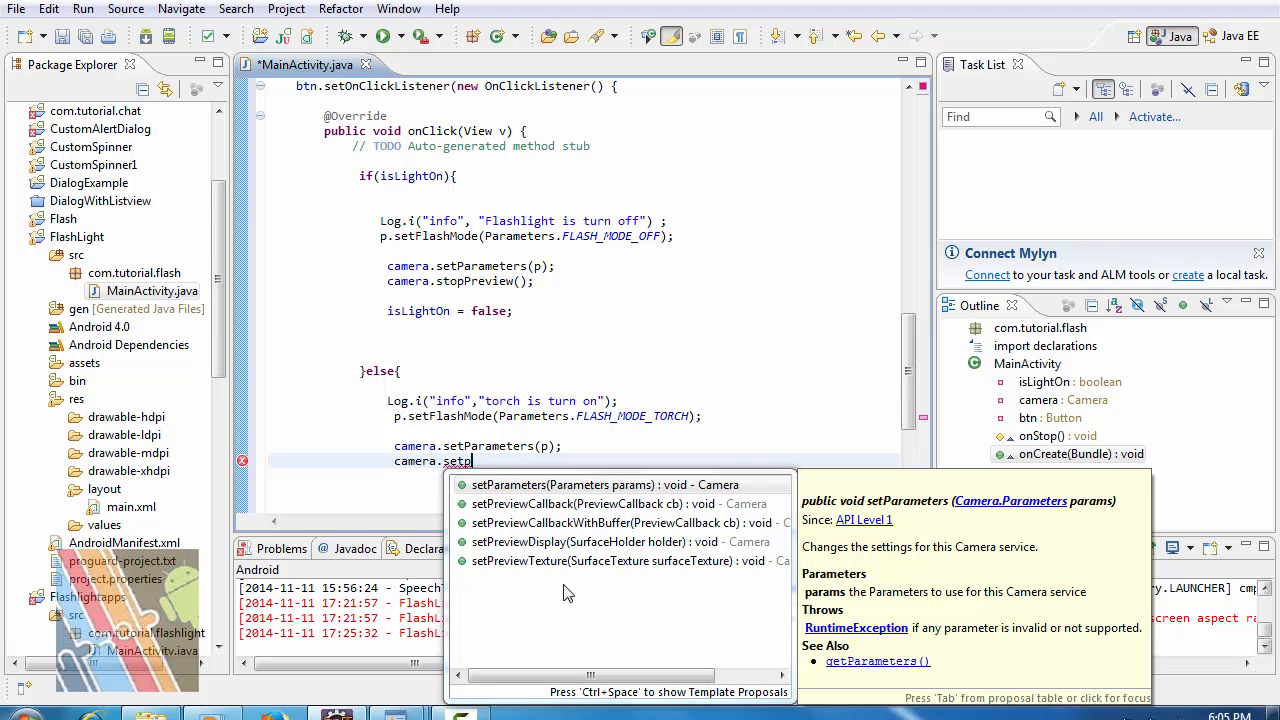
text(re)
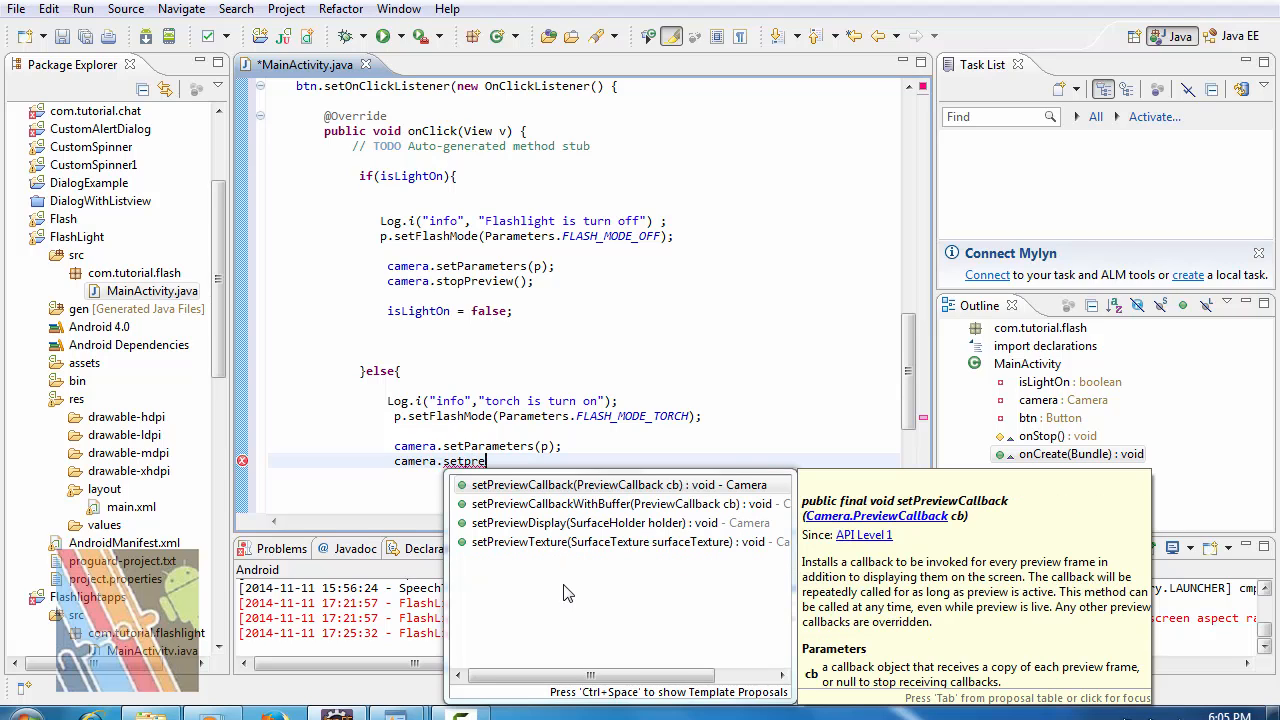
mouse_move(556, 504)
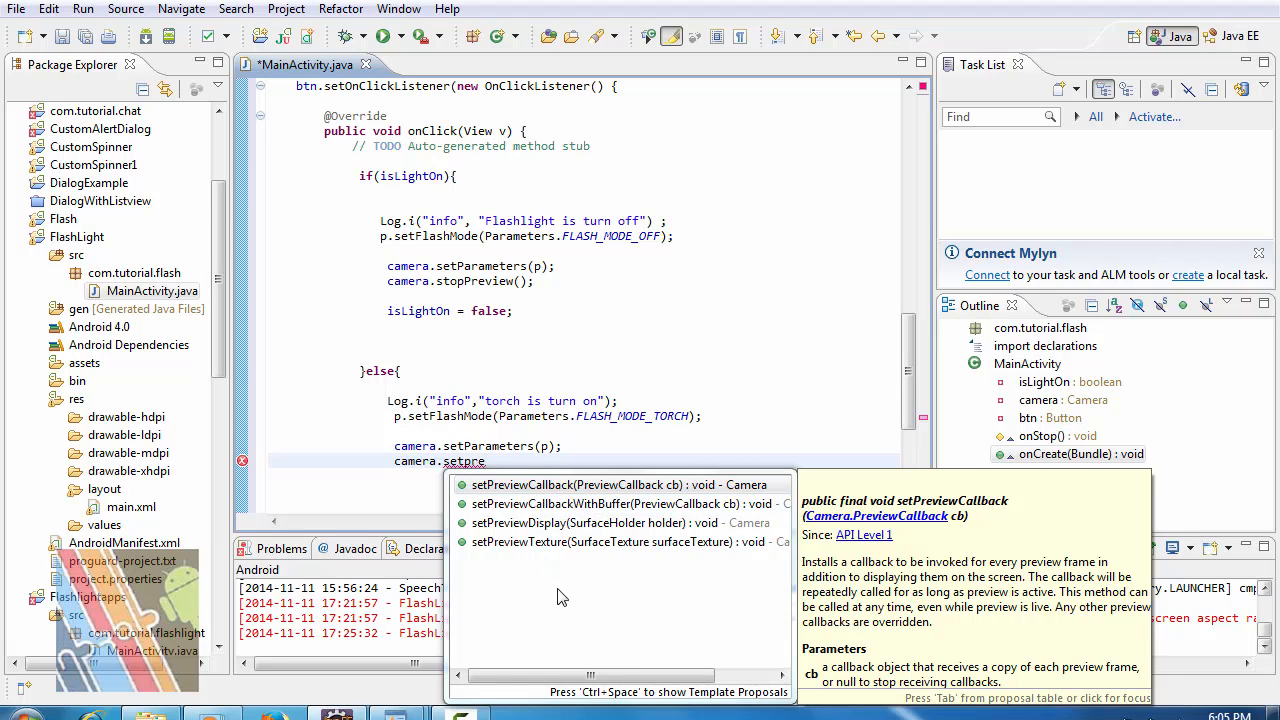
text(View)
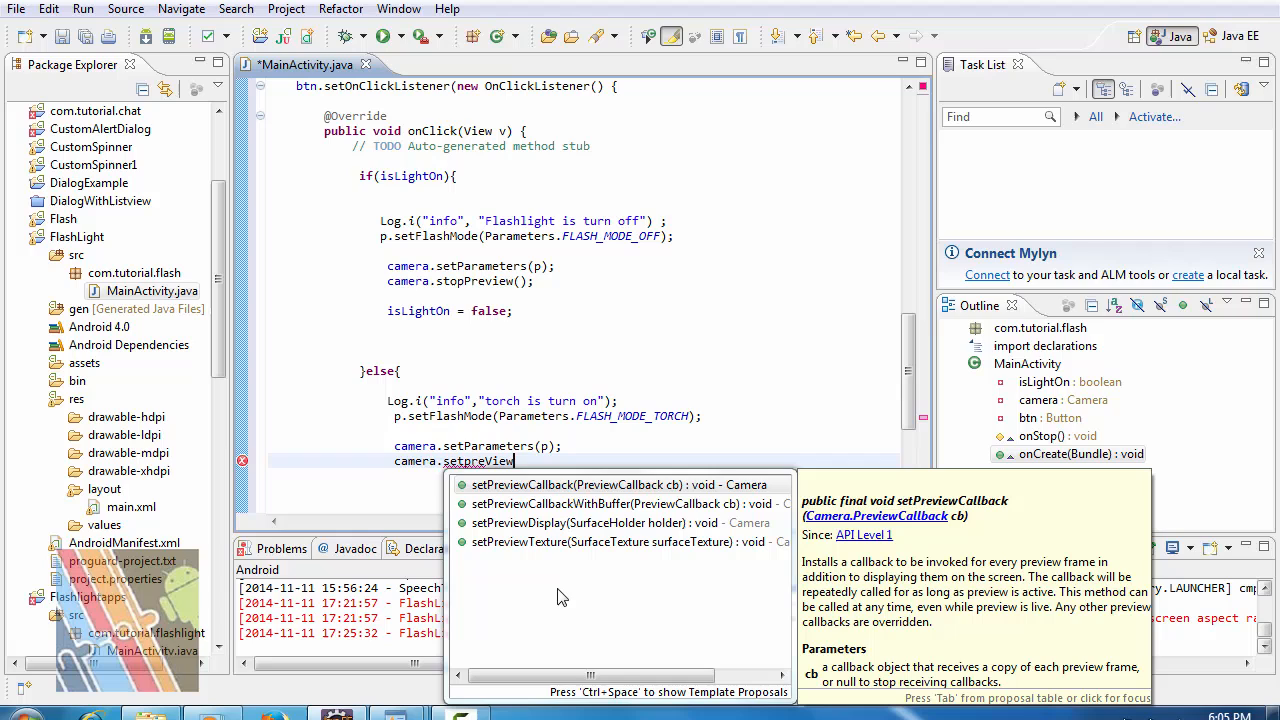
click(612, 486)
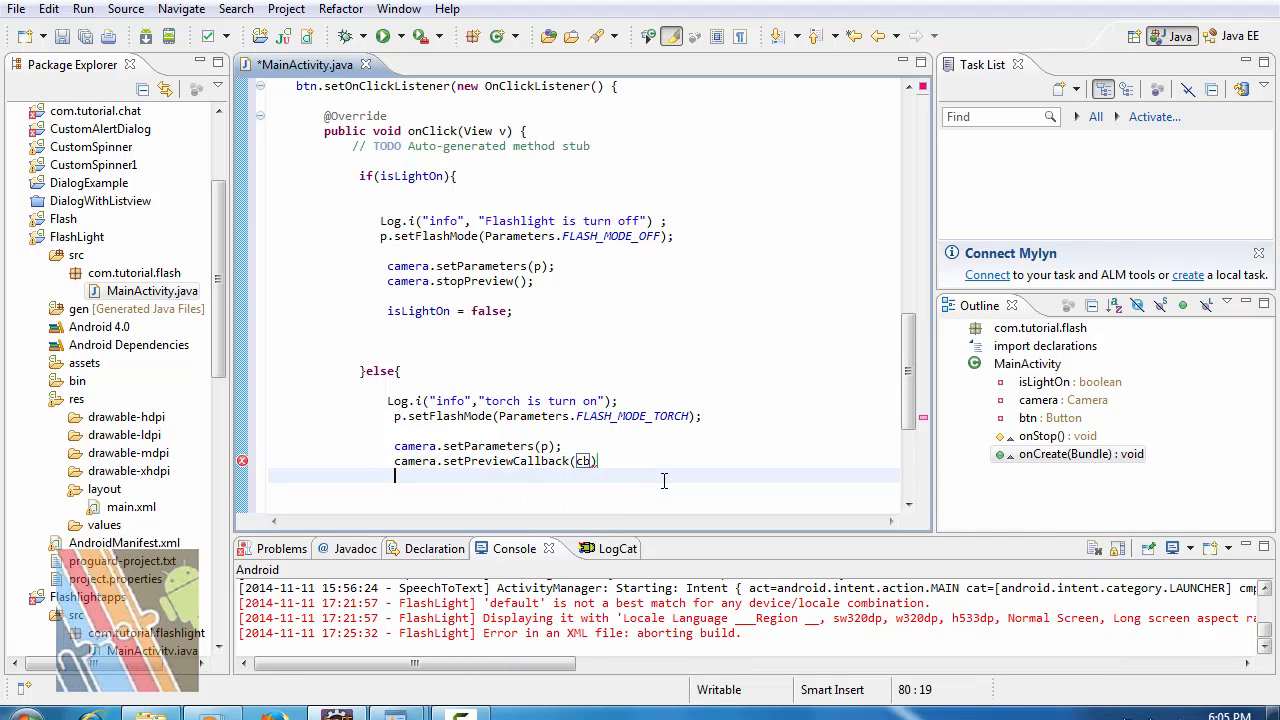
text(;)
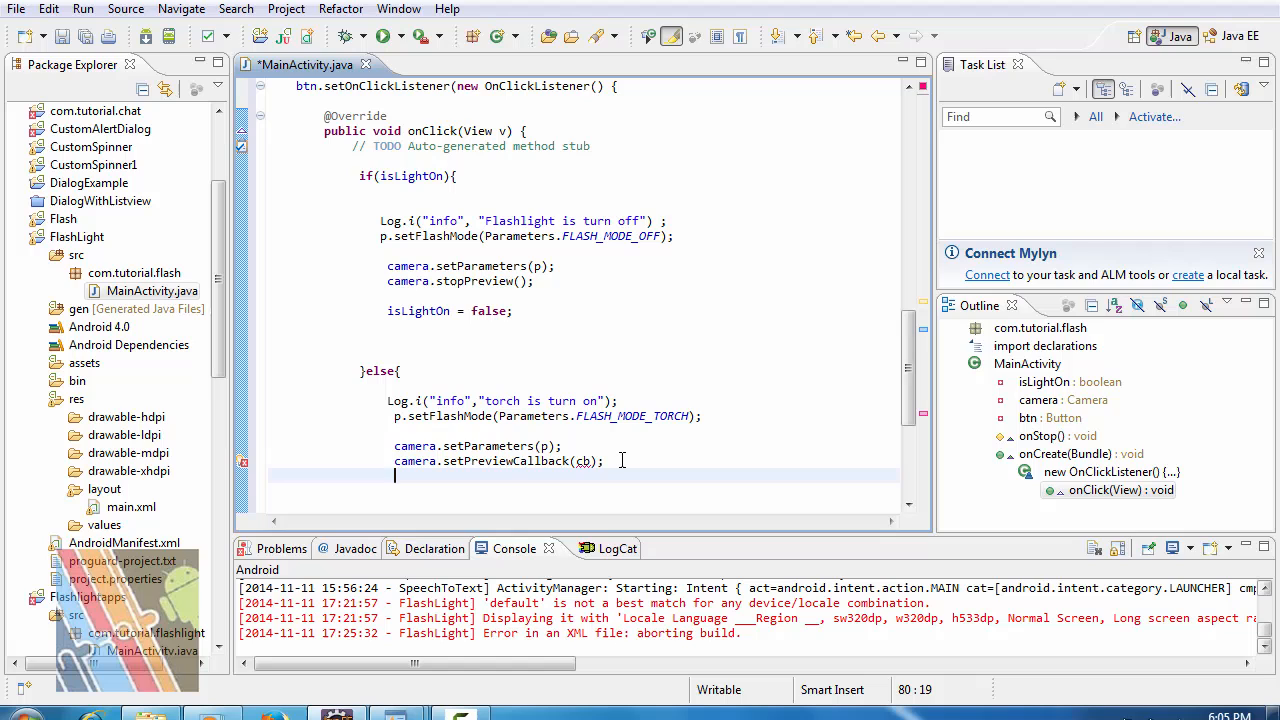
Assign isLightOn = true in the else branch, fixing the mistyped true.
text(is)
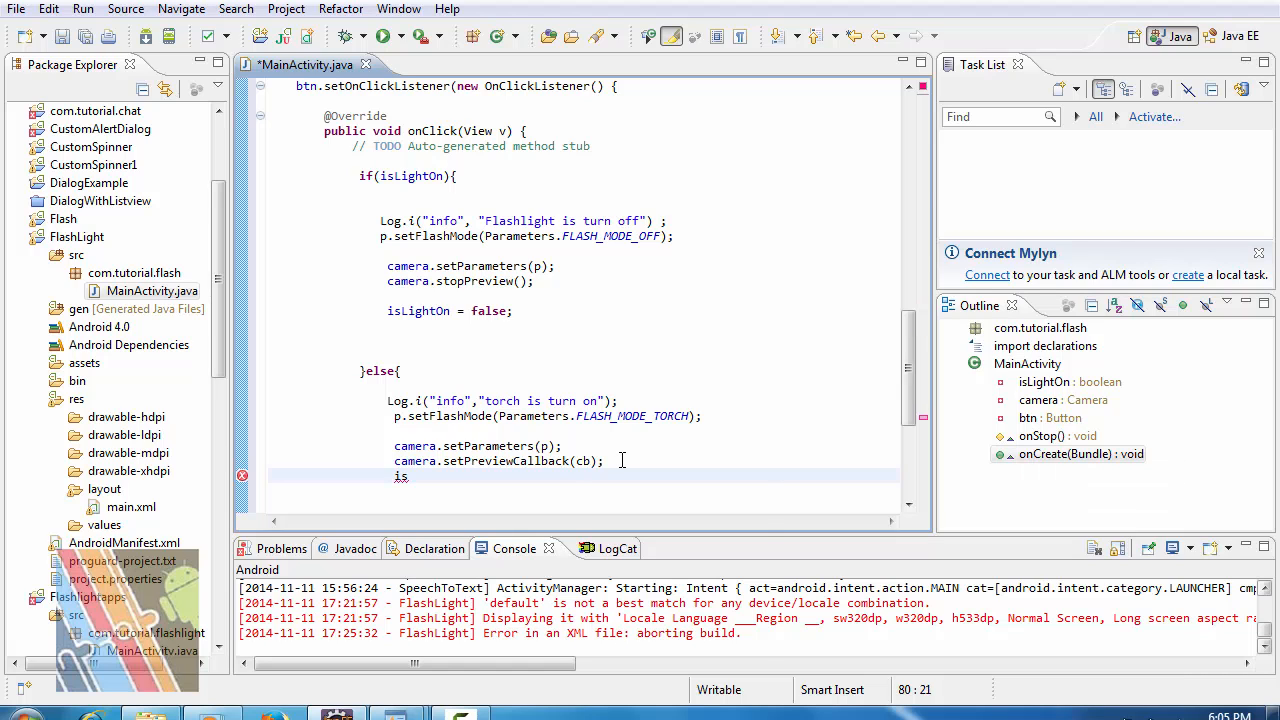
text(is)
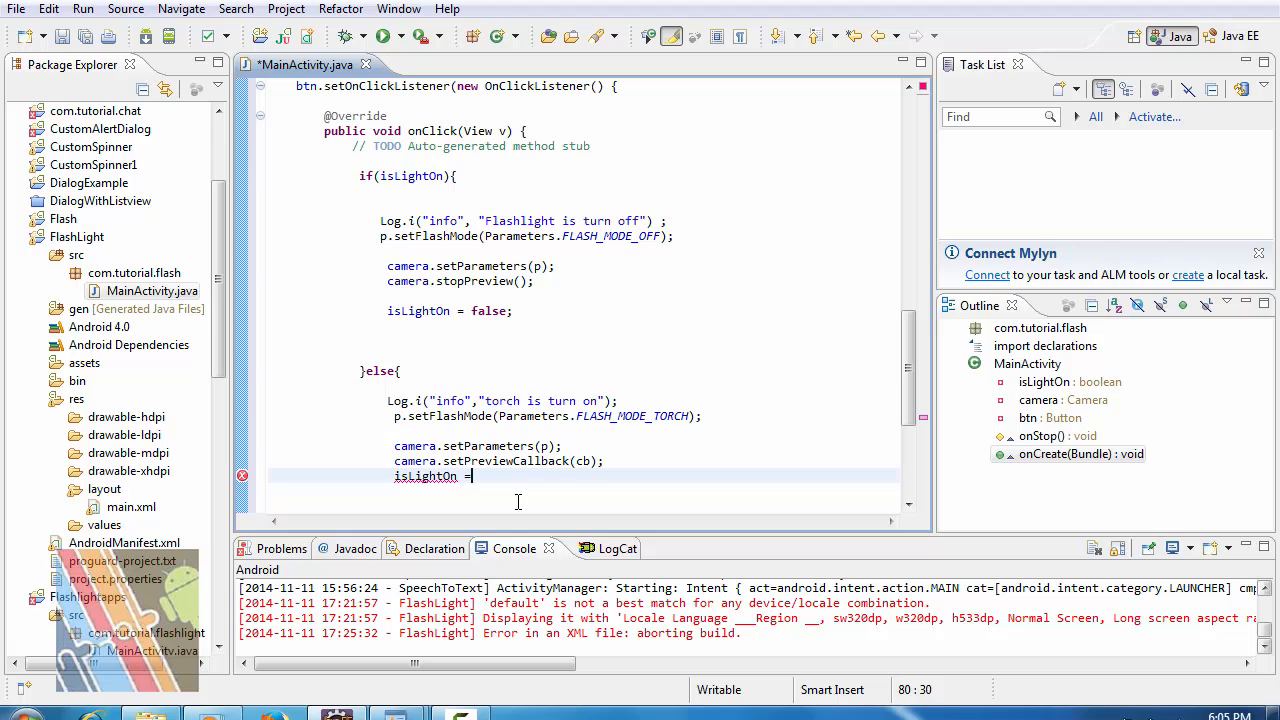
text(tur)
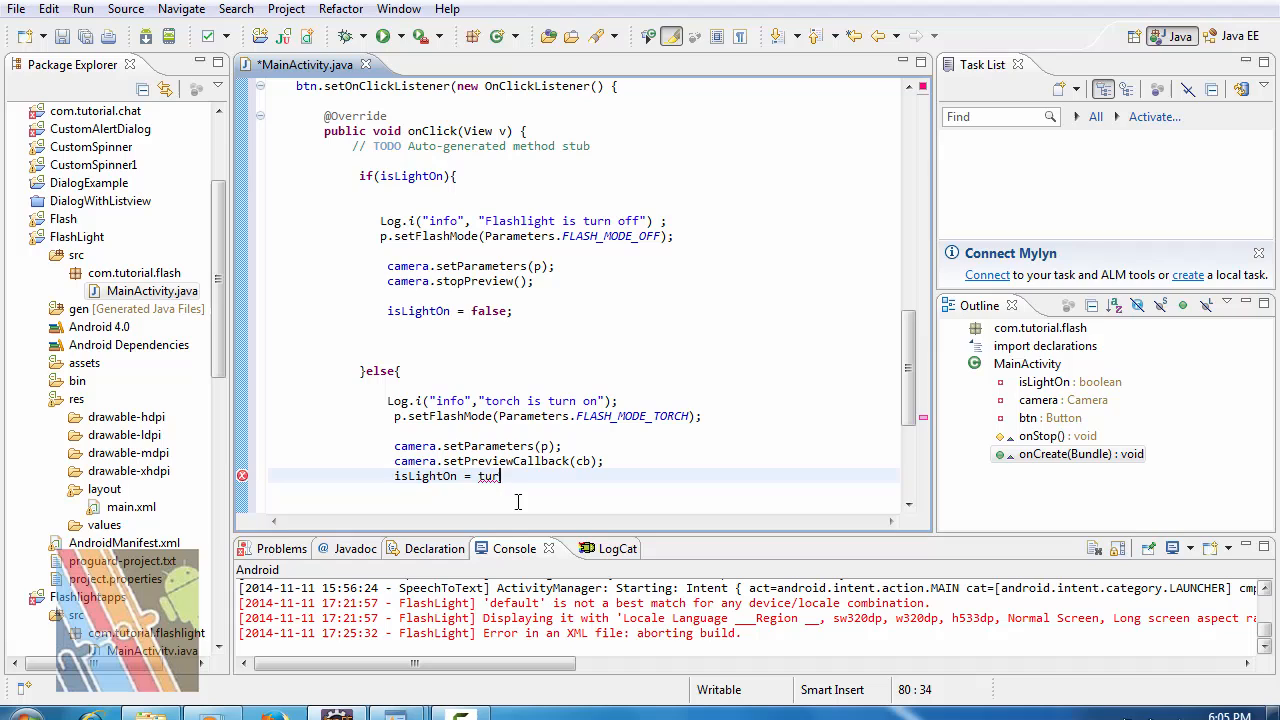
key(BackSpace)
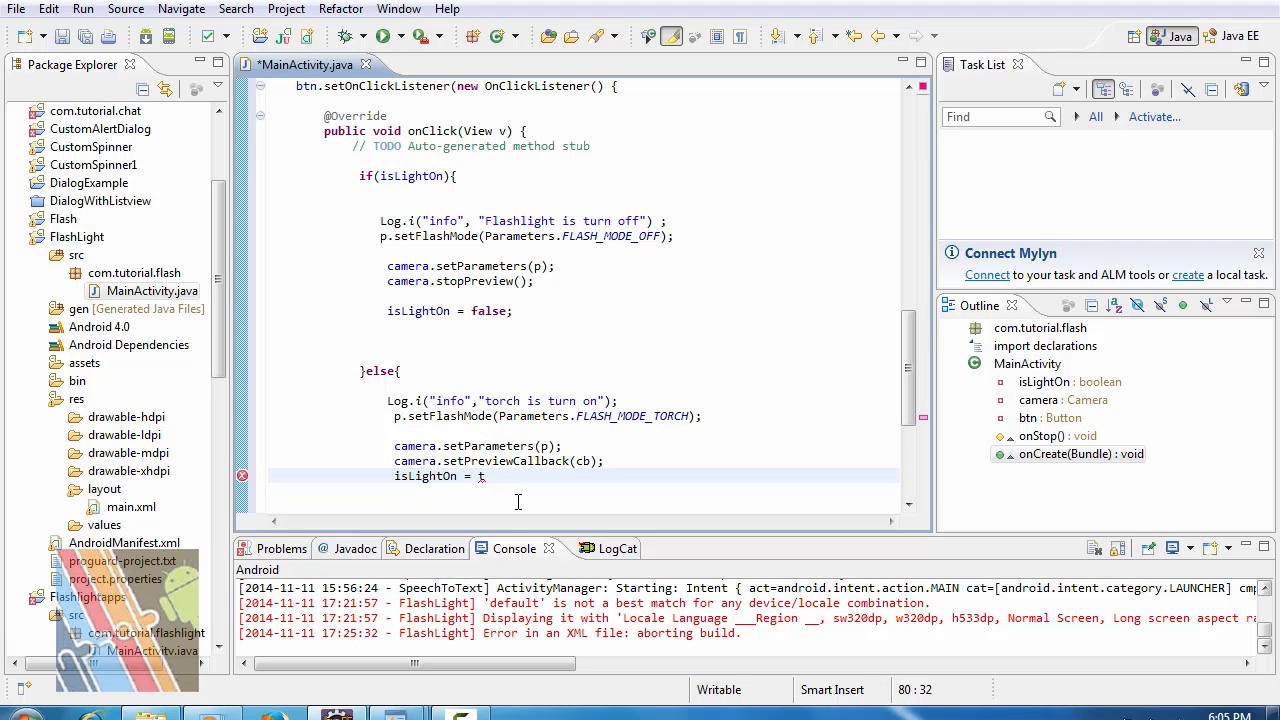
text(true)
click(498, 460)
text(camera.sta)
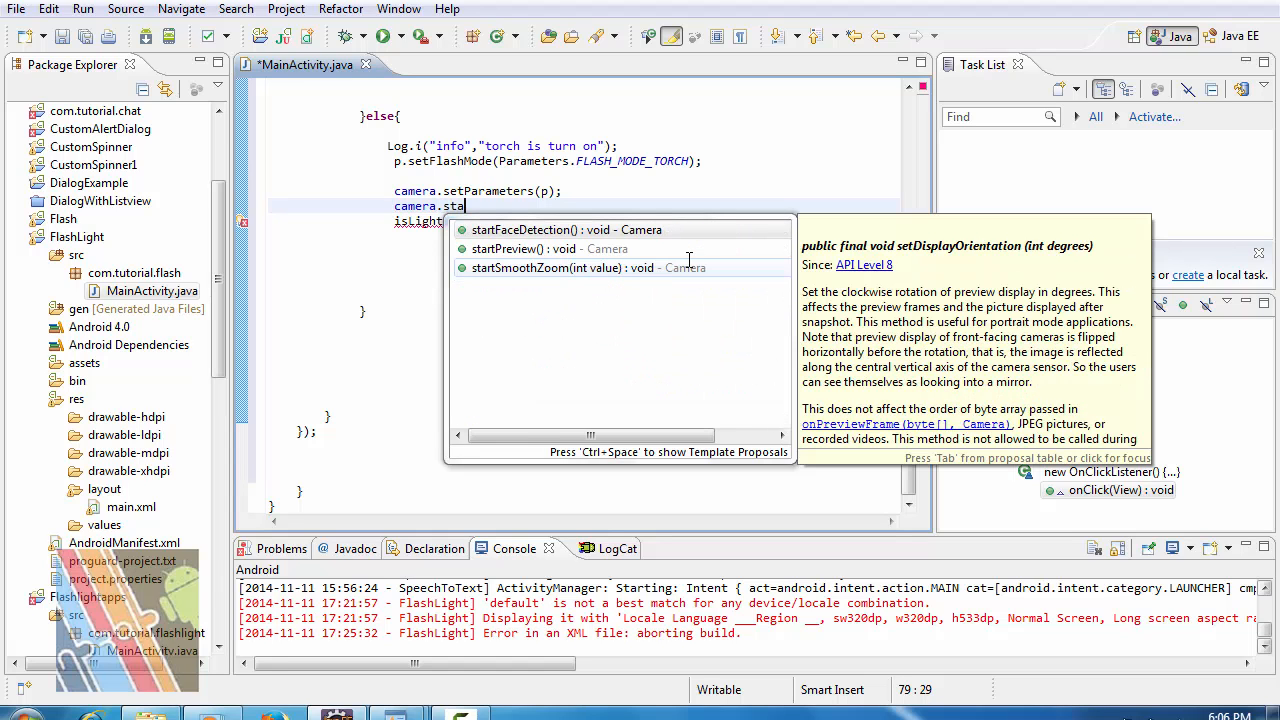
Complete camera.startPreview(); in the else branch and save MainActivity.java.
text(rtPreview();)
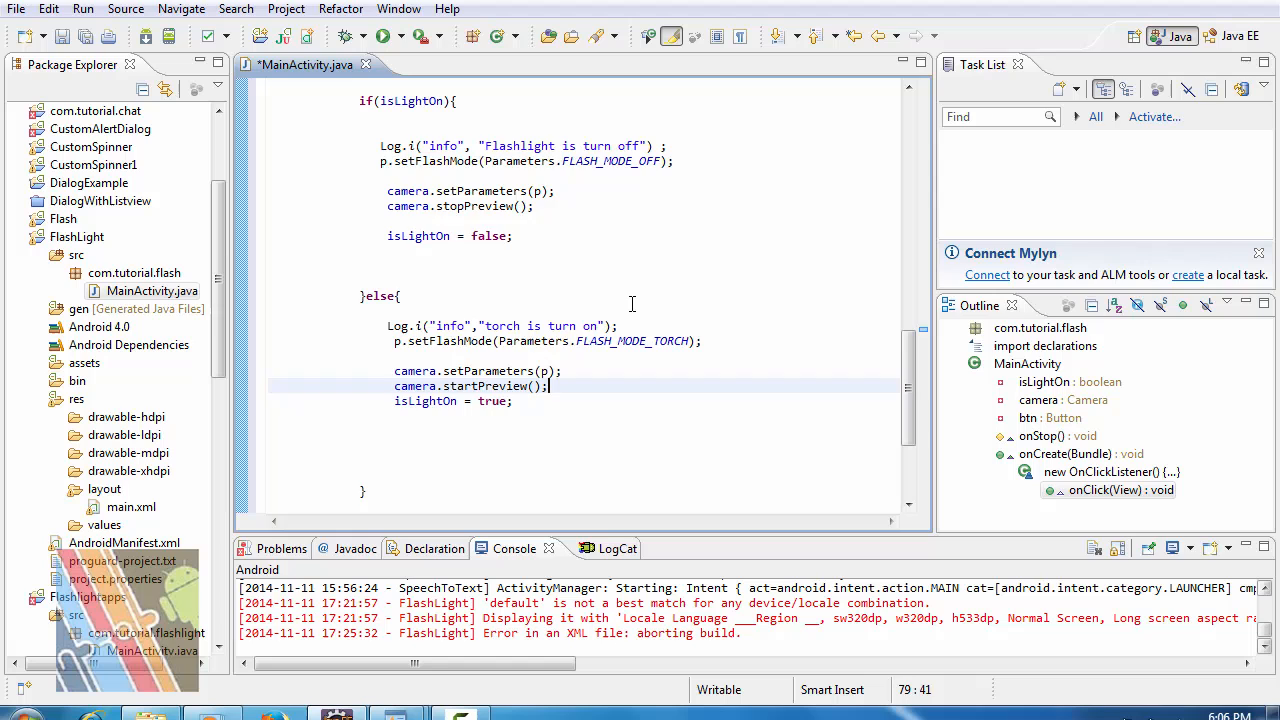
scroll(down, 3)
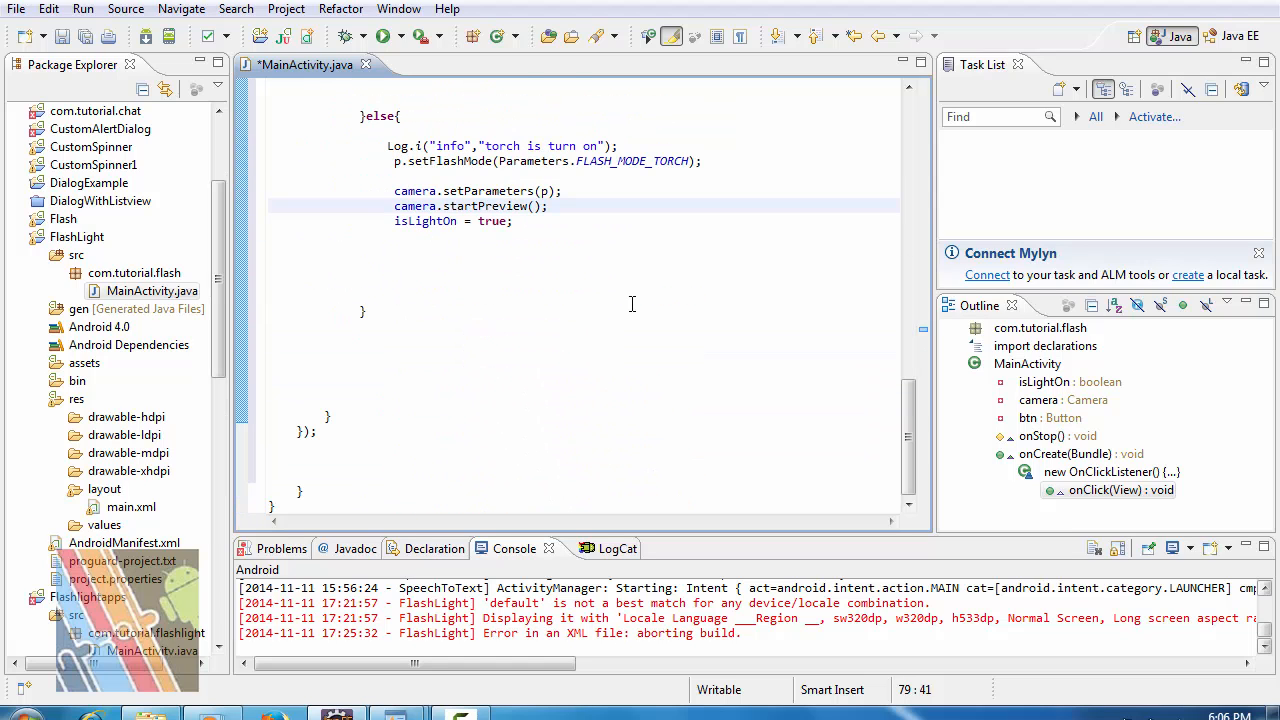
key(ctrl+s)
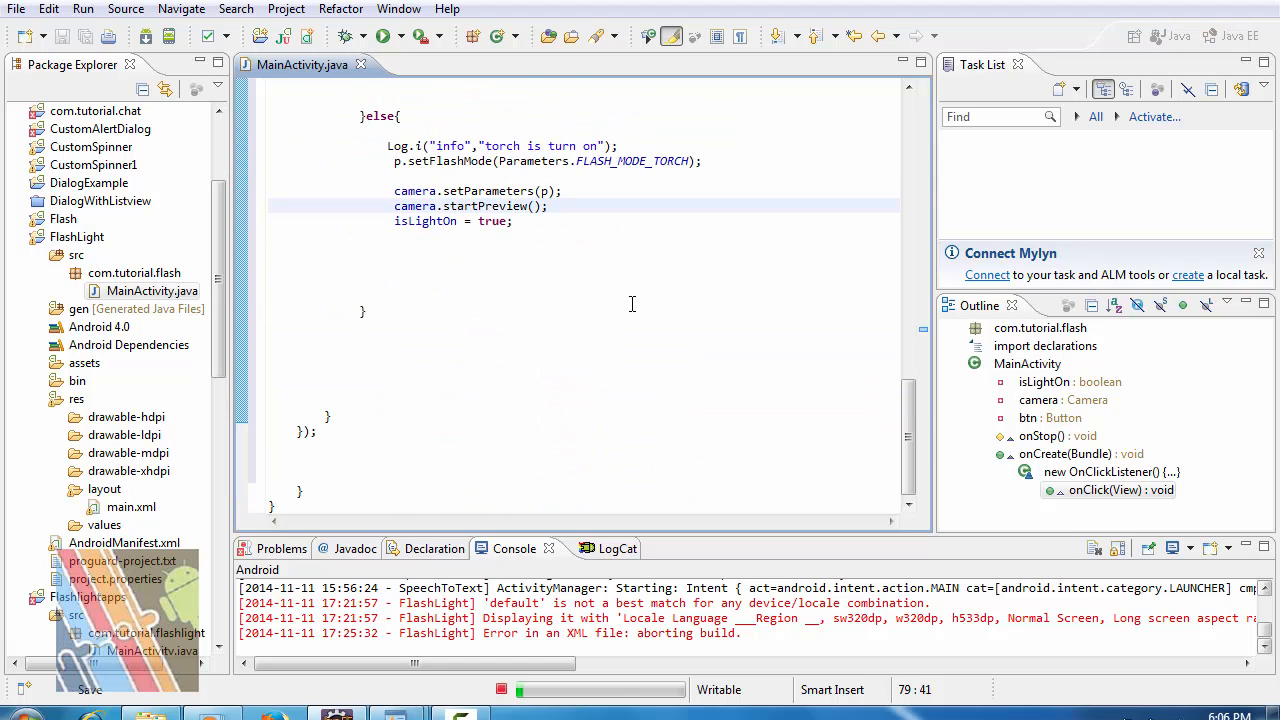